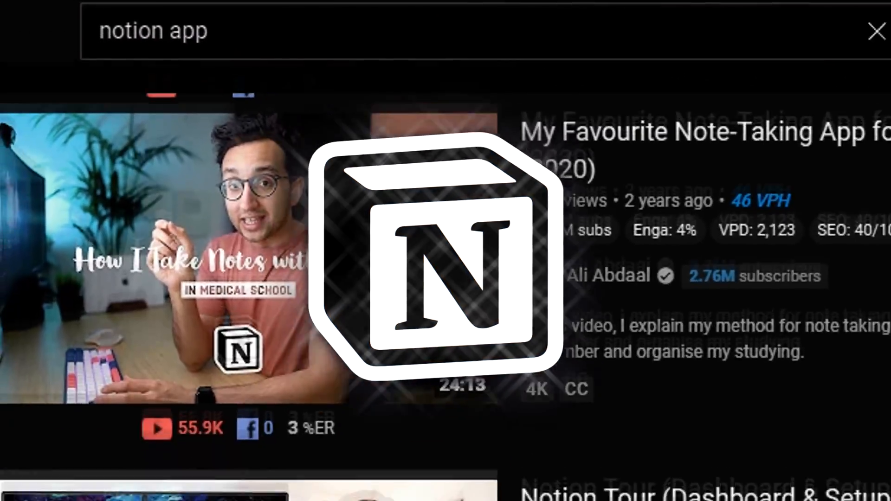
Step: Tour the Inbox, Todoist, Goals and Projects board pages from the sidebar
{"action": "scroll", "scroll_direction": "down", "scroll_amount": 3}
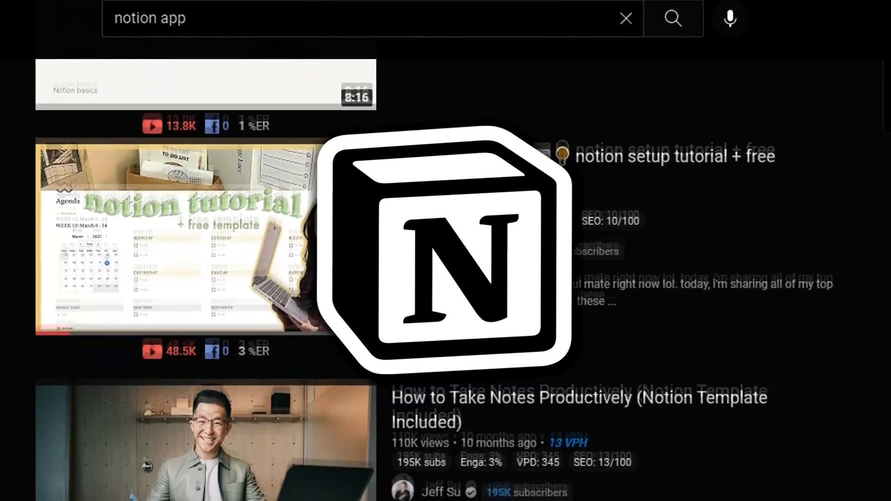
{"action": "scroll", "scroll_direction": "down", "scroll_amount": 3}
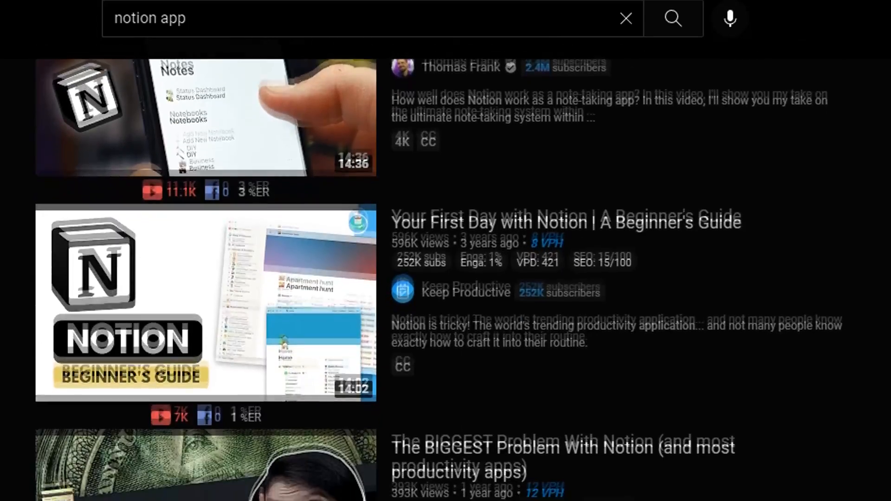
{"action": "scroll", "scroll_direction": "down", "scroll_amount": 3}
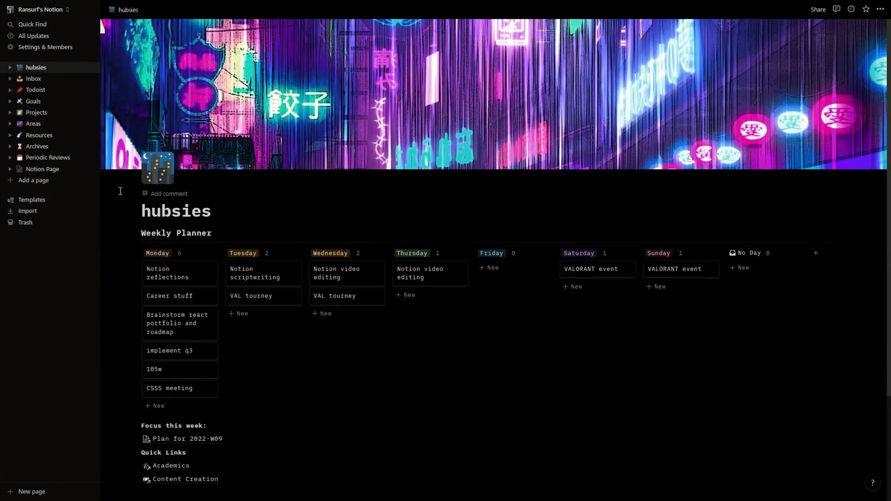
{"action": "left_click", "coordinate": [34, 78]}
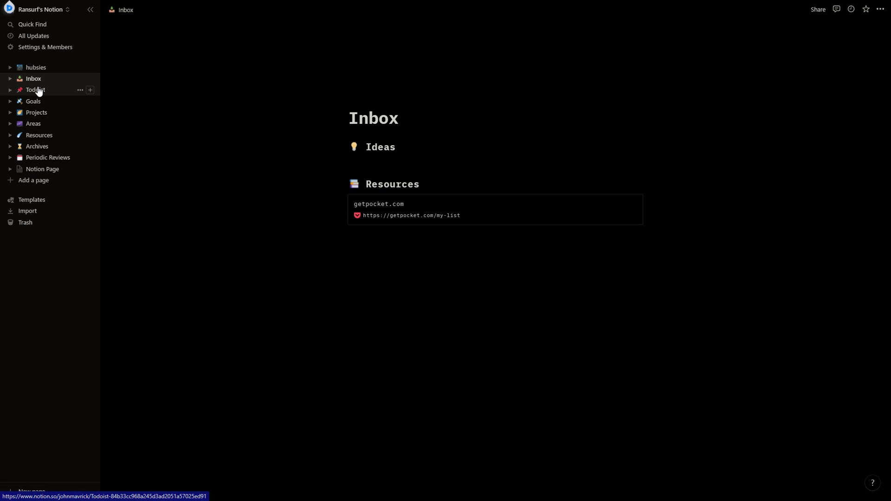
{"action": "left_click", "coordinate": [36, 90]}
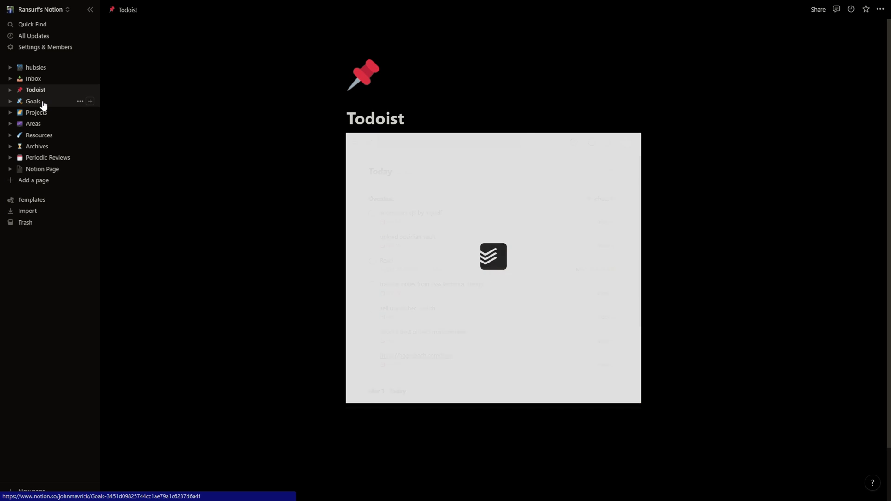
{"action": "left_click", "coordinate": [33, 102]}
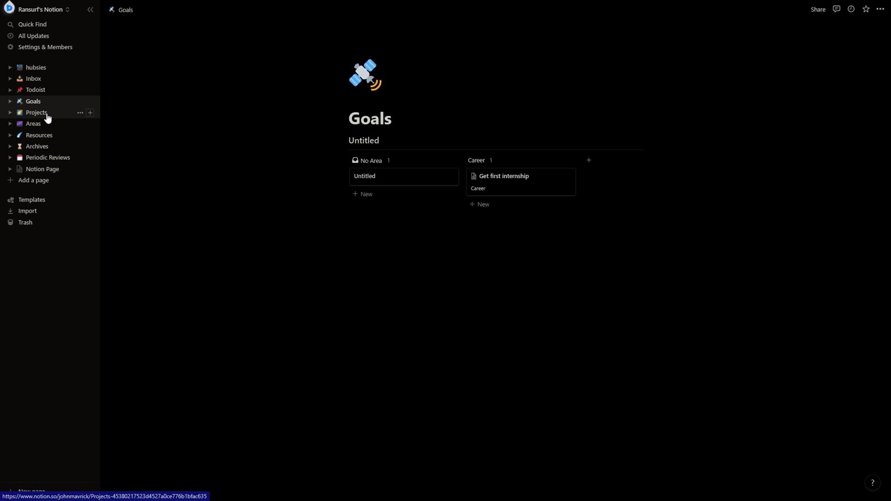
{"action": "left_click", "coordinate": [36, 113]}
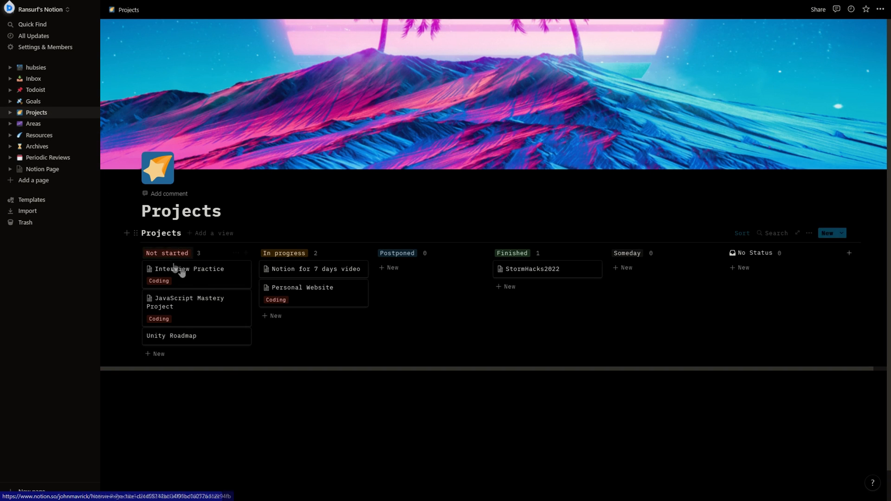
{"action": "left_click", "coordinate": [189, 270]}
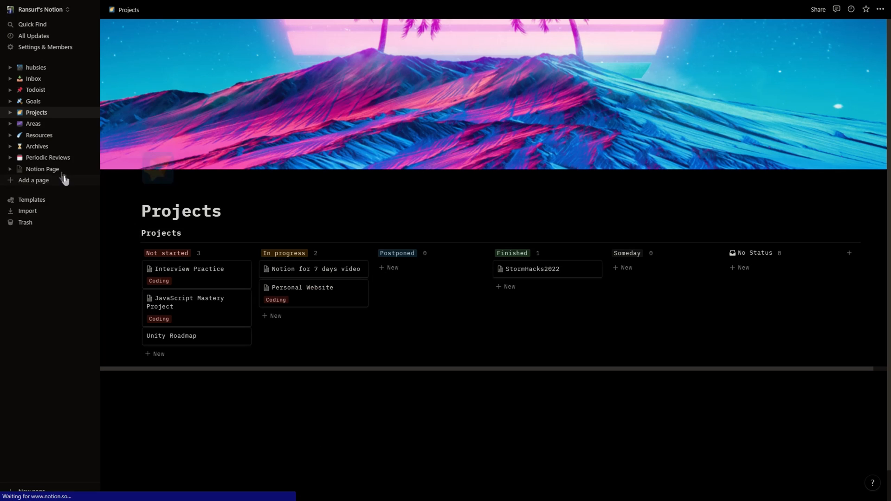
Step: Continue through Areas, Resources and Periodic Reviews, landing on the Weekly Reviews page
{"action": "left_click", "coordinate": [33, 124]}
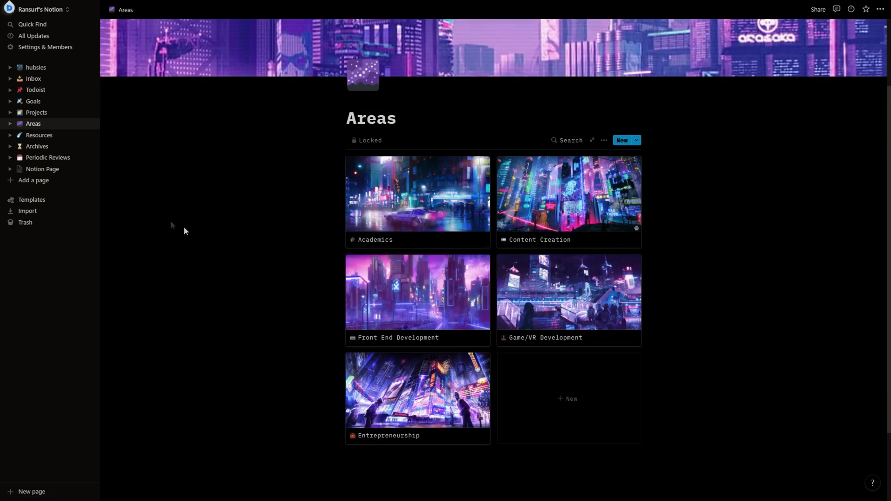
{"action": "left_click", "coordinate": [39, 136]}
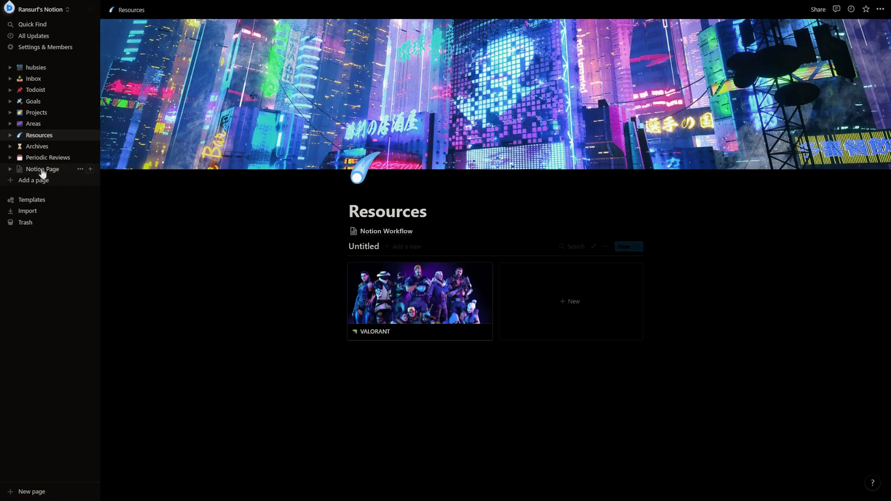
{"action": "left_click", "coordinate": [48, 157]}
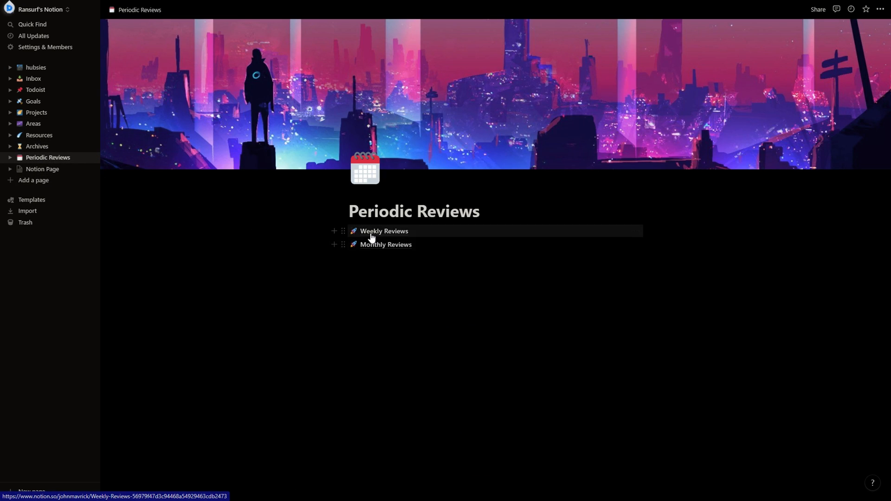
{"action": "left_click", "coordinate": [384, 231]}
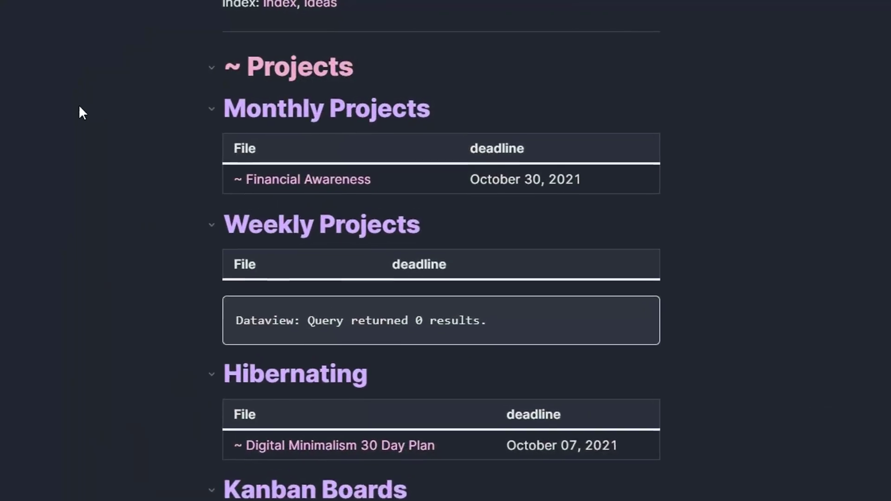
{"action": "scroll", "scroll_direction": "down", "scroll_amount": 3}
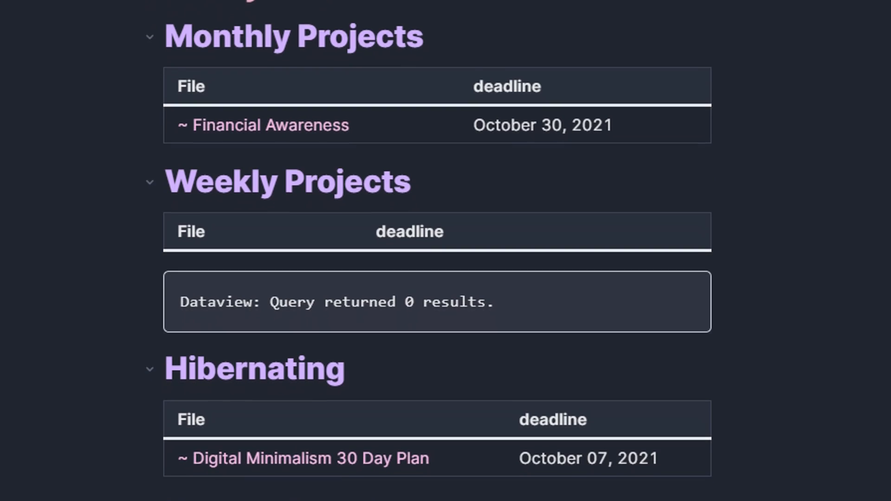
{"action": "scroll", "scroll_direction": "down", "scroll_amount": 3}
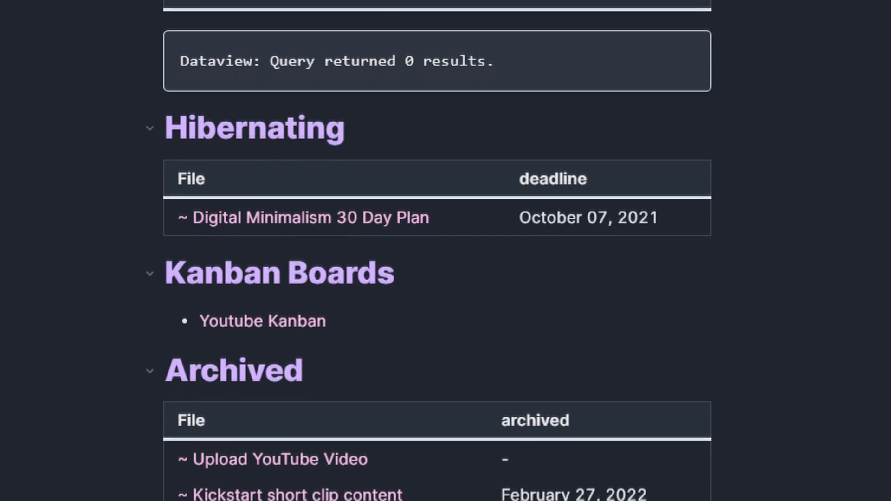
{"action": "scroll", "scroll_direction": "down", "scroll_amount": 3}
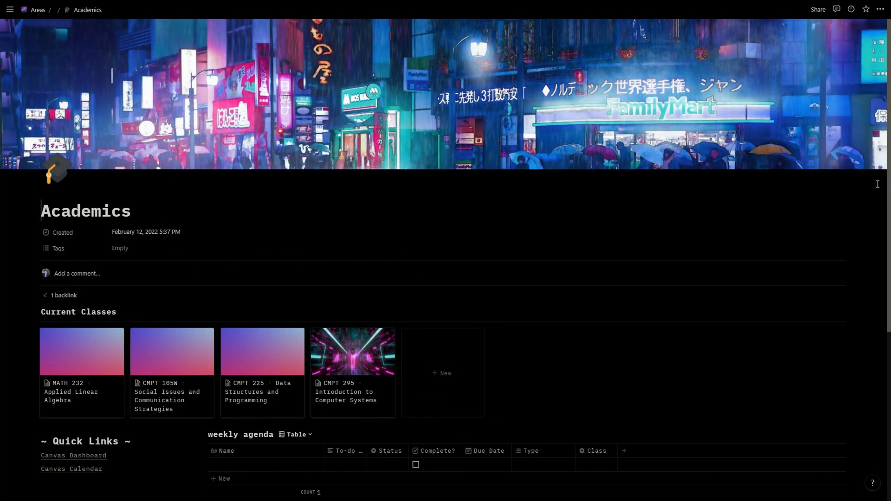
Step: Scroll the Content Creation page past its content calendar to the video project table and back
{"action": "scroll", "scroll_direction": "down", "scroll_amount": 3}
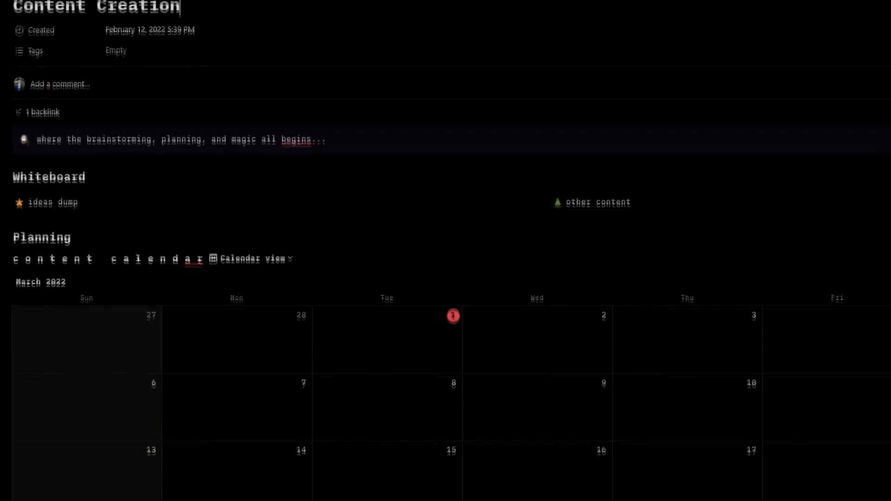
{"action": "scroll", "scroll_direction": "down", "scroll_amount": 3}
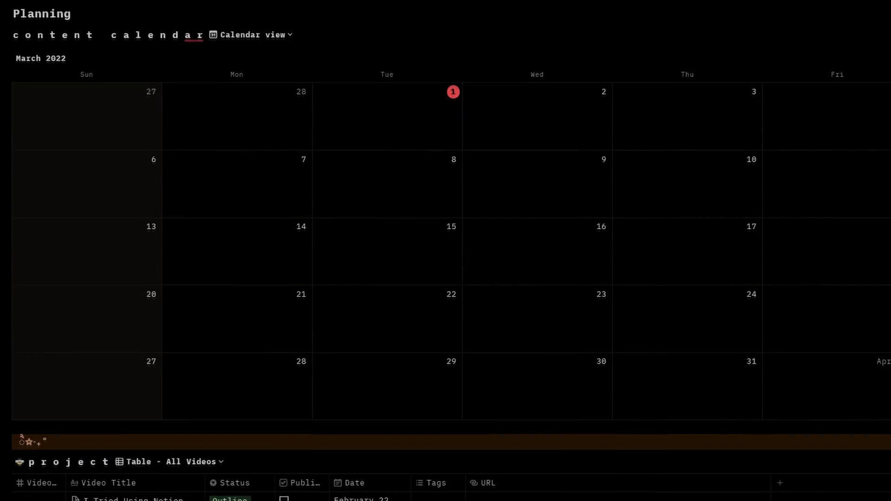
{"action": "scroll", "scroll_direction": "down", "scroll_amount": 3}
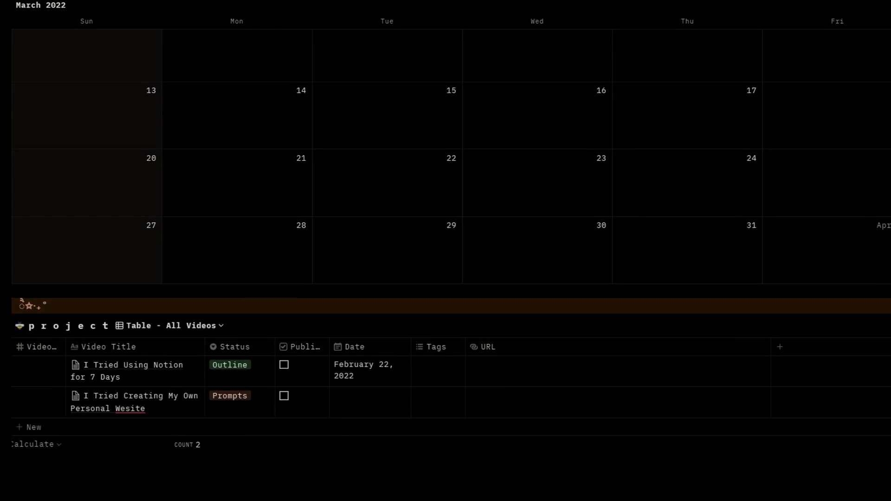
{"action": "scroll", "scroll_direction": "up", "scroll_amount": 3}
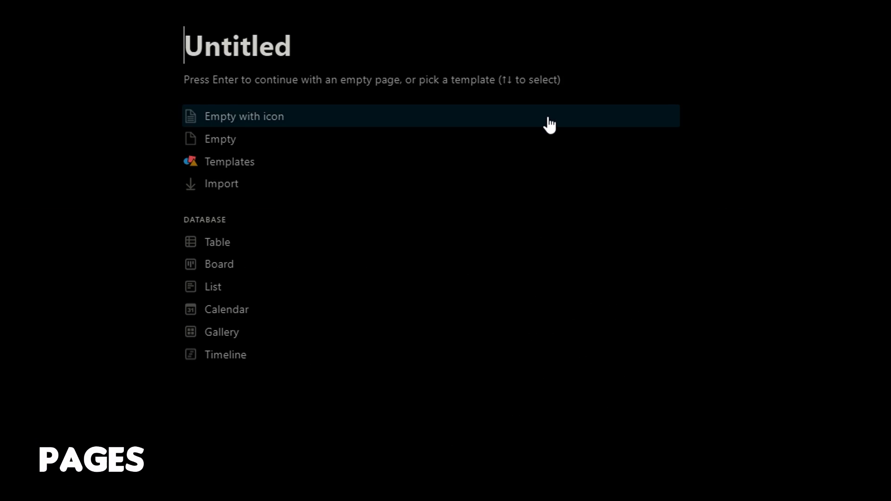
Step: Title the new page 'How to setup pages i'
{"action": "type", "text": "How to setup pages i"}
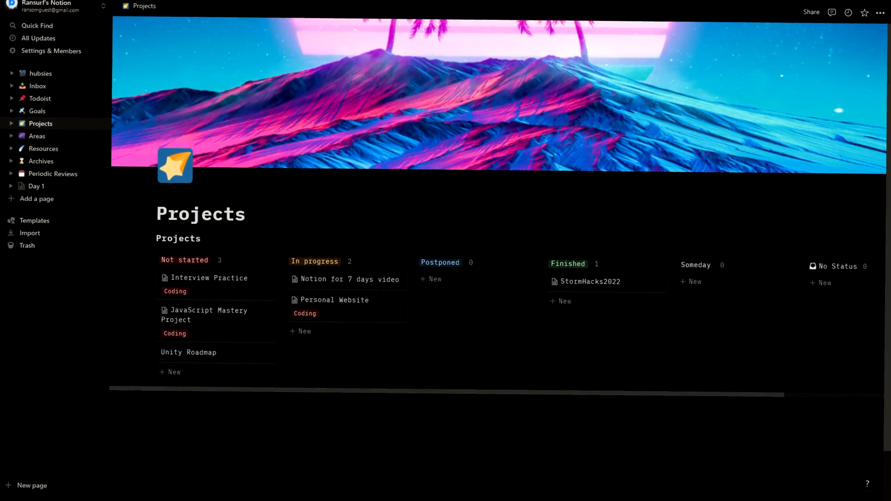
Step: Open the Areas page, then the Resources page and look over its contents
{"action": "left_click", "coordinate": [36, 135]}
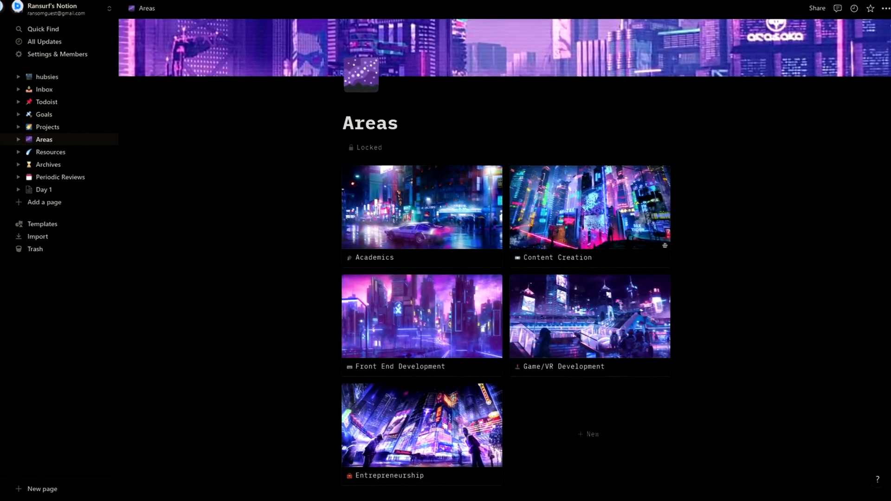
{"action": "left_click", "coordinate": [44, 156]}
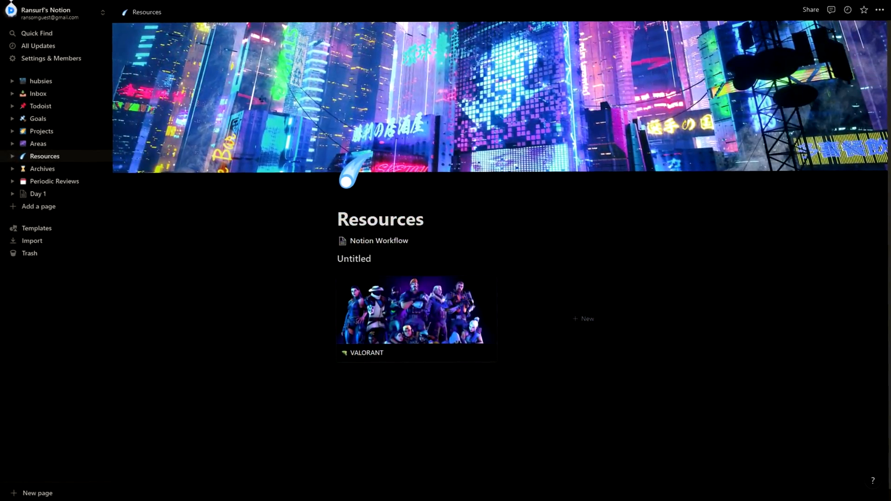
{"action": "scroll", "scroll_direction": "up", "scroll_amount": 3}
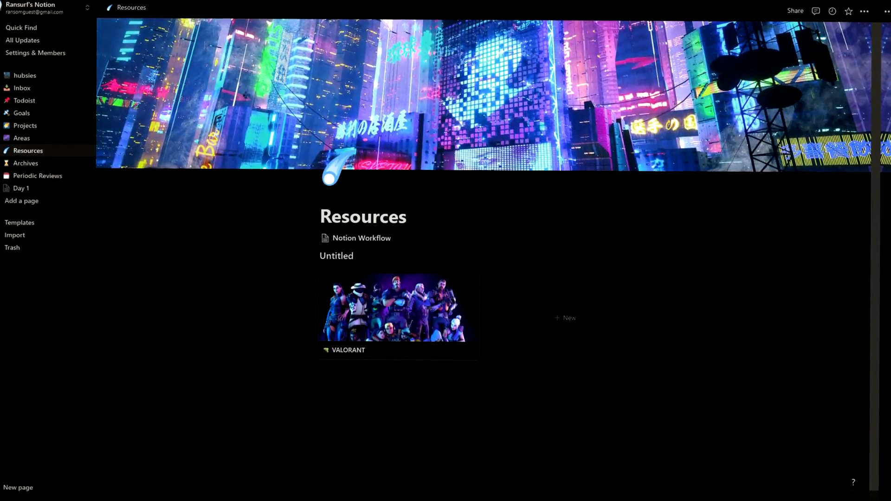
{"action": "left_click", "coordinate": [26, 163]}
{"action": "type", "text": "game development bac"}
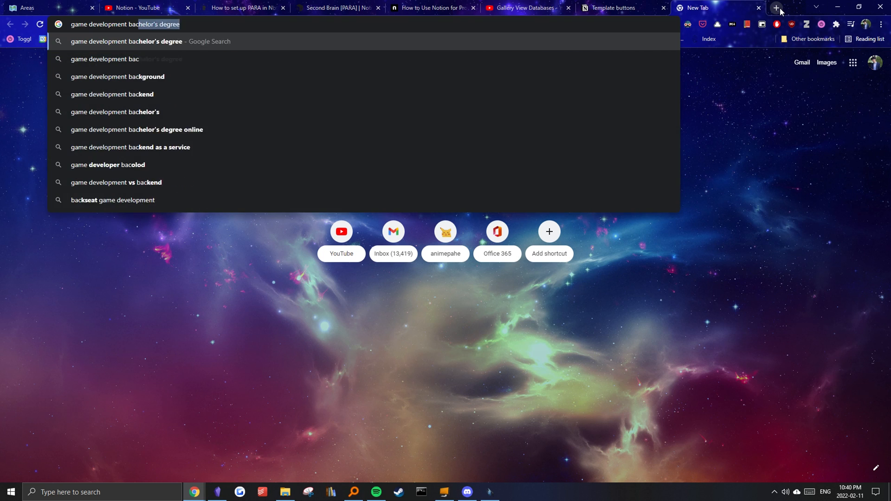
Step: Search Google Images for 'game development background' in a new tab
{"action": "left_click", "coordinate": [117, 77]}
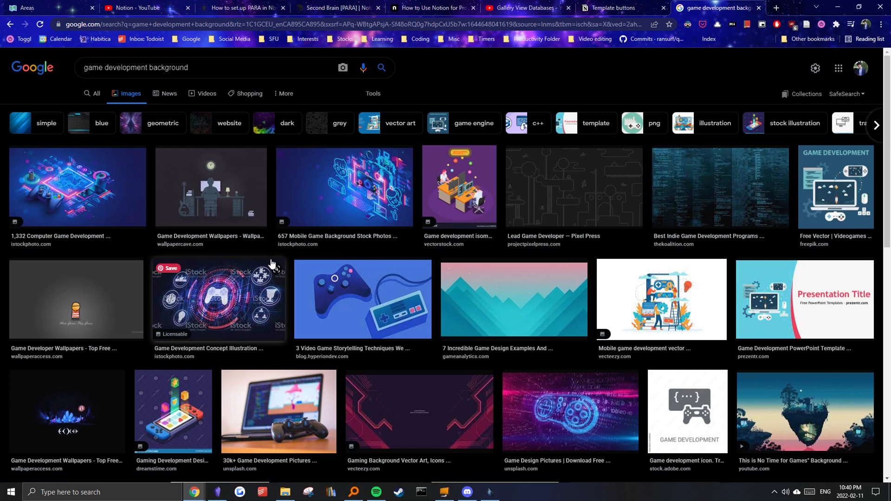
{"action": "left_click", "coordinate": [34, 7]}
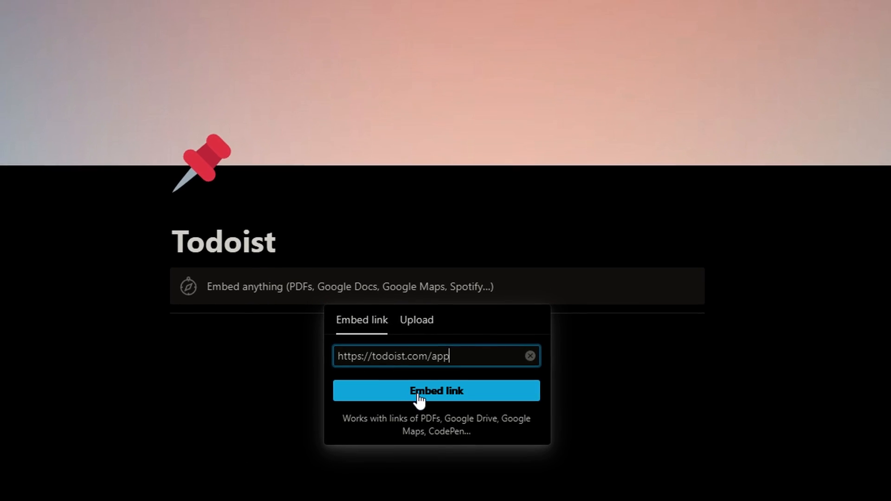
{"action": "left_click", "coordinate": [436, 391]}
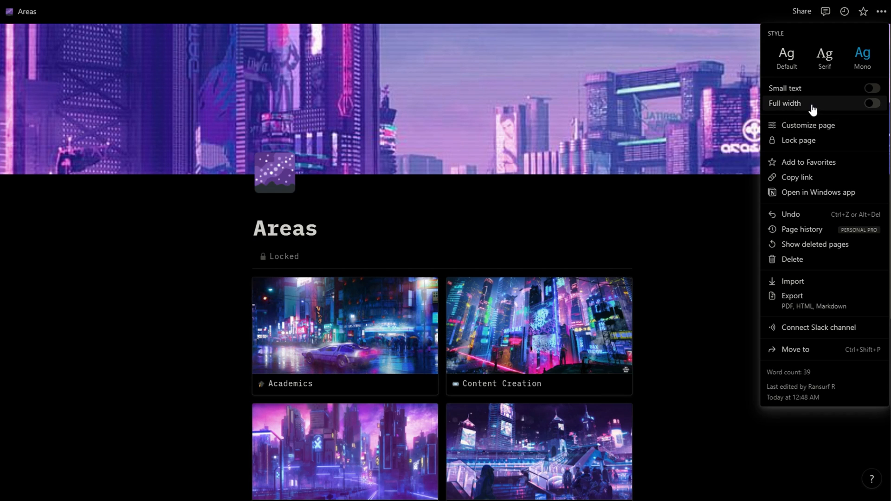
{"action": "left_click", "coordinate": [871, 103]}
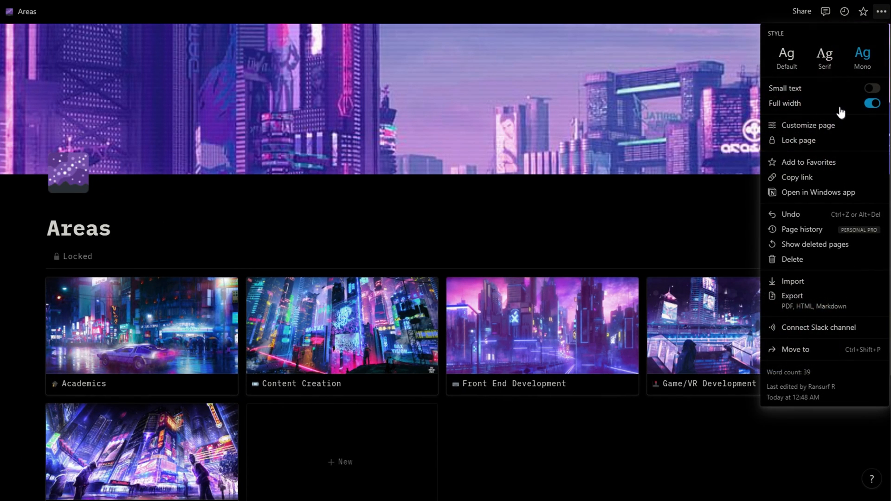
{"action": "left_click", "coordinate": [872, 103]}
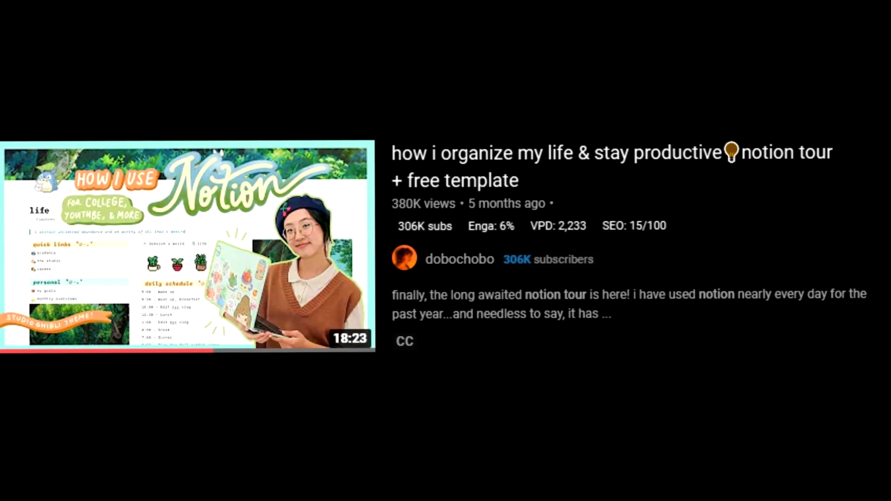
Step: Play the 'how i organize my life' Notion tour video for workspace inspiration
{"action": "left_click", "coordinate": [187, 244]}
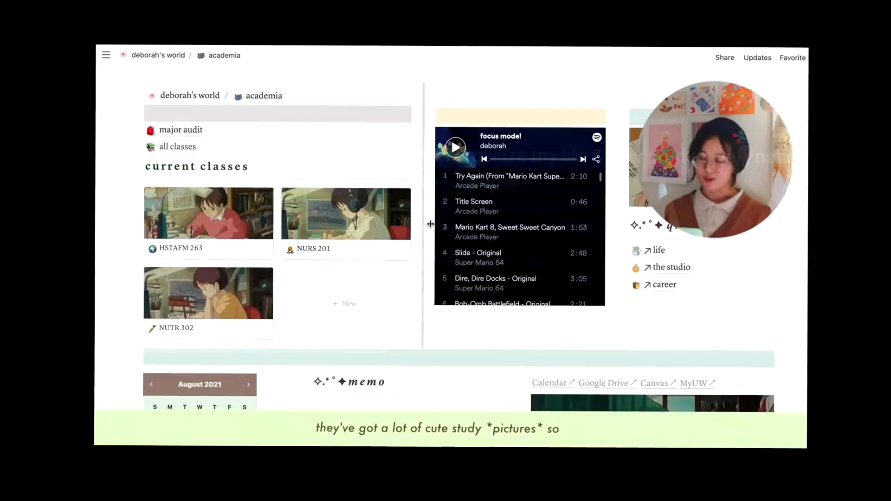
{"action": "left_click", "coordinate": [668, 267]}
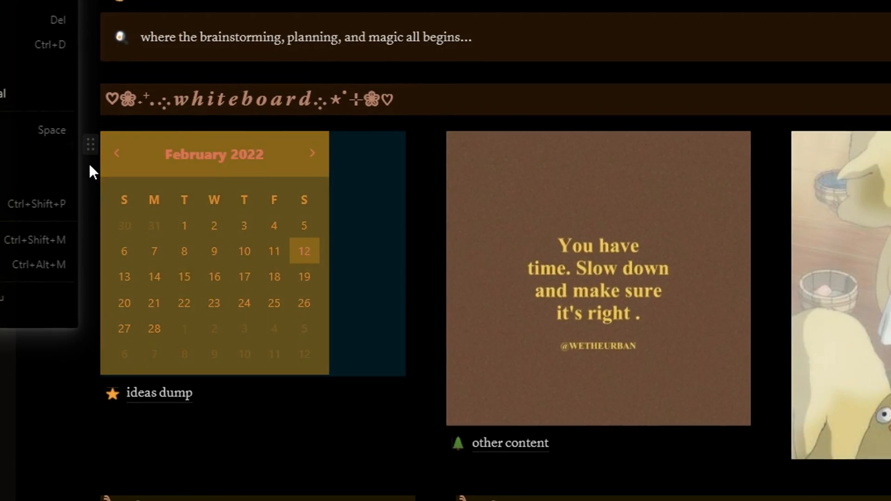
{"action": "left_click", "coordinate": [543, 211]}
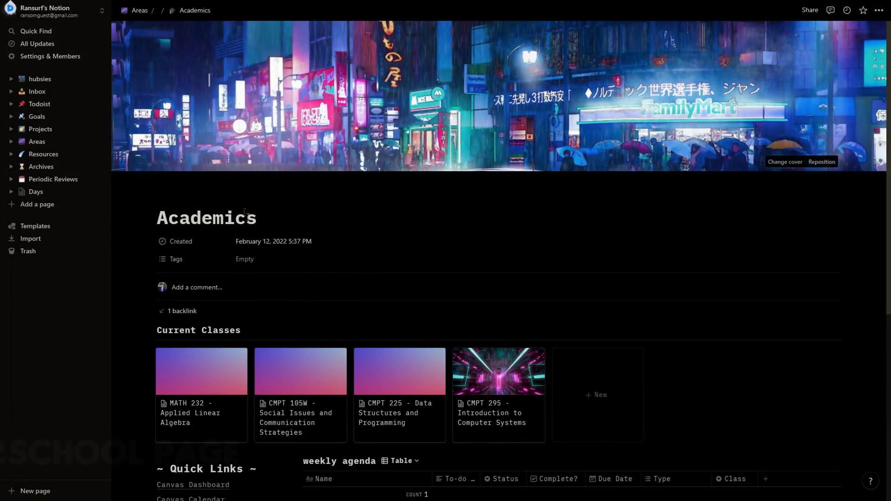
Step: Scroll the Academics page to Current Classes and open its course template options
{"action": "scroll", "scroll_direction": "down", "scroll_amount": 3}
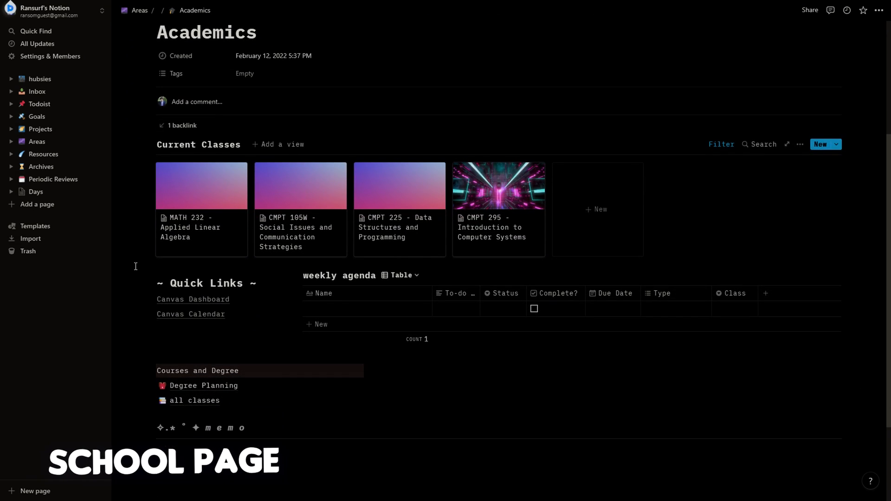
{"action": "left_click", "coordinate": [193, 300]}
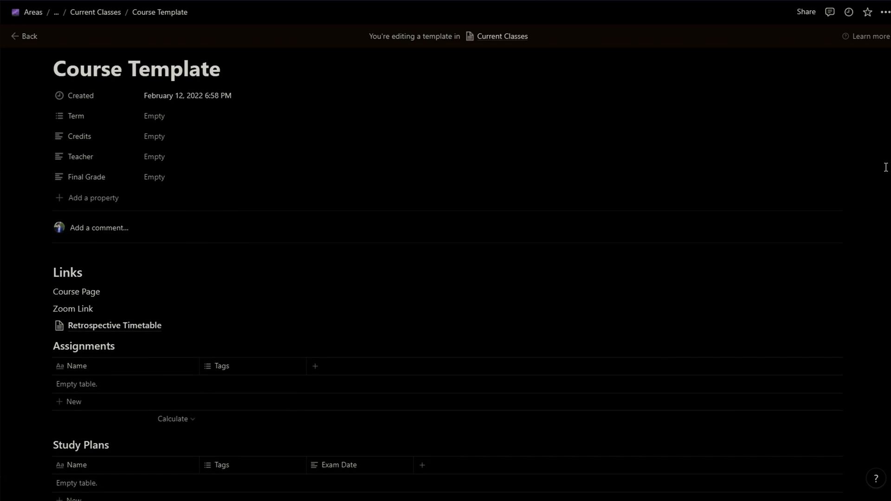
Step: Review the Course Template's links and tables, then open the Retrospective Timetable page
{"action": "scroll", "scroll_direction": "down", "scroll_amount": 3}
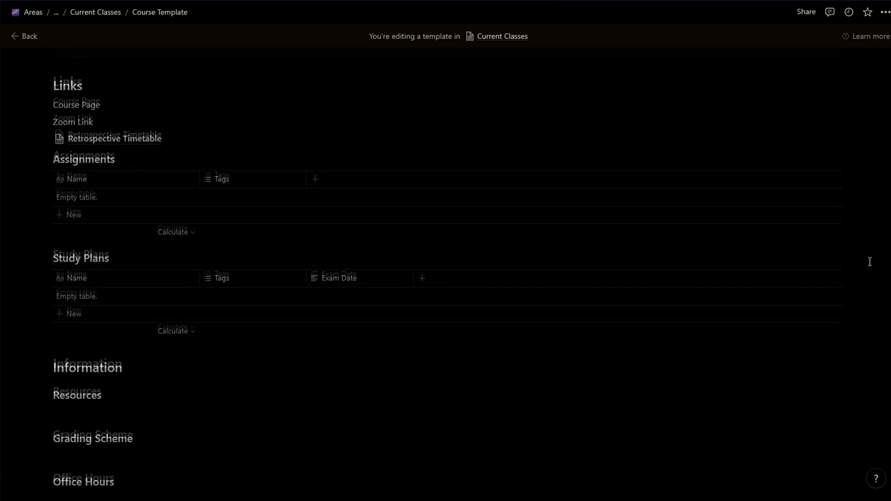
{"action": "scroll", "scroll_direction": "down", "scroll_amount": 3}
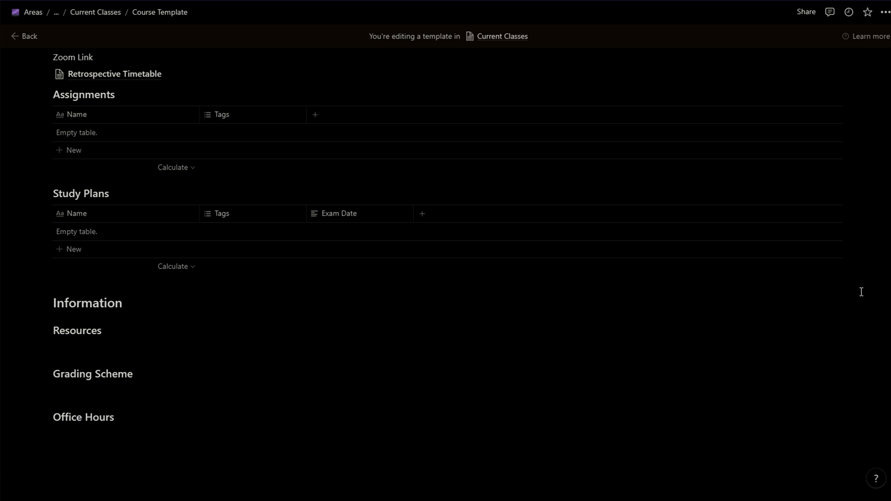
{"action": "scroll", "scroll_direction": "up", "scroll_amount": 3}
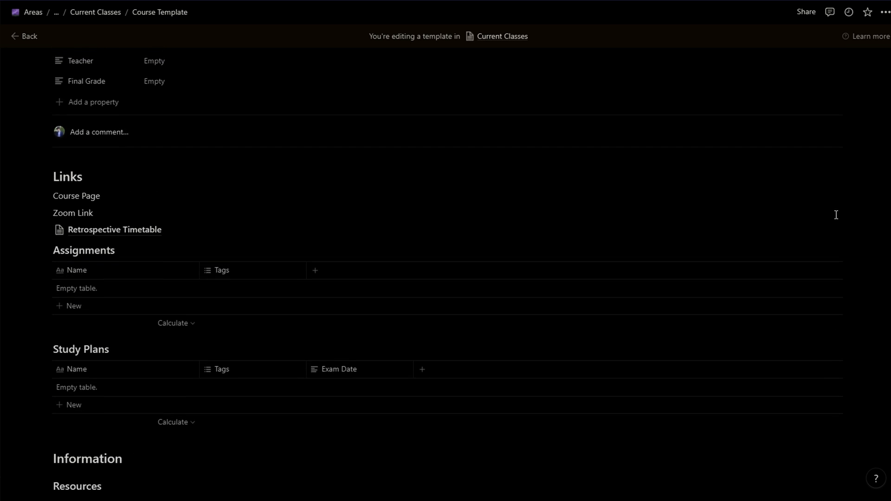
{"action": "left_click", "coordinate": [113, 229]}
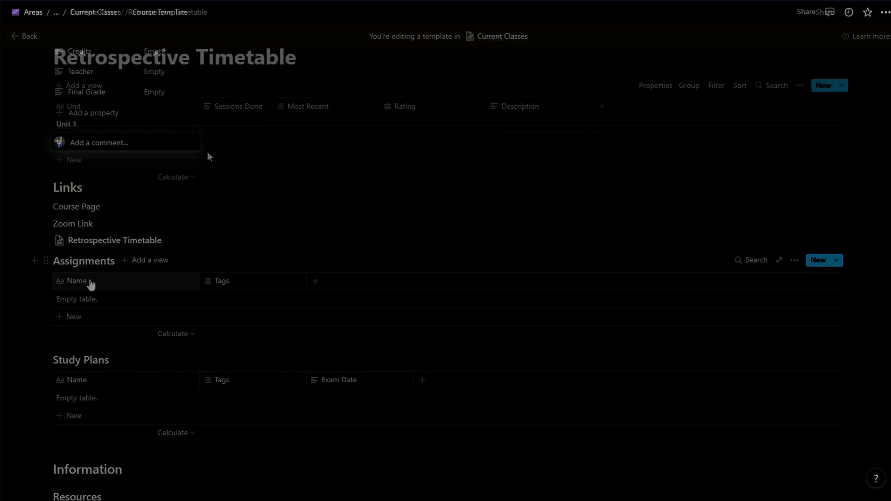
{"action": "left_click", "coordinate": [24, 36]}
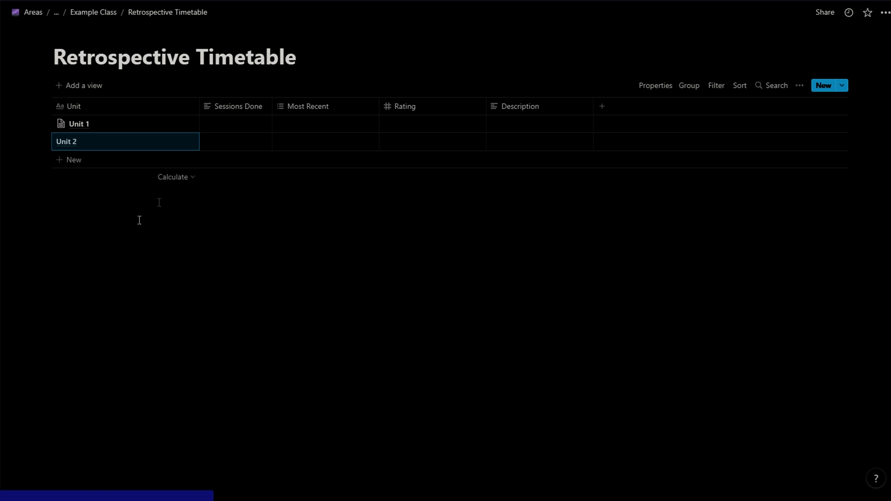
Step: Add Session 1 for a unit with the note 'Didn't do last 2 questions' and its details
{"action": "left_click", "coordinate": [549, 124]}
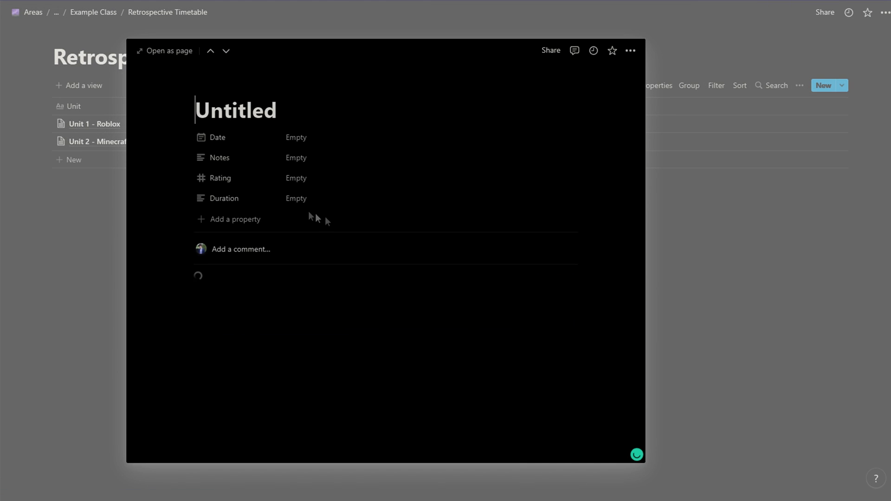
{"action": "left_click", "coordinate": [295, 138]}
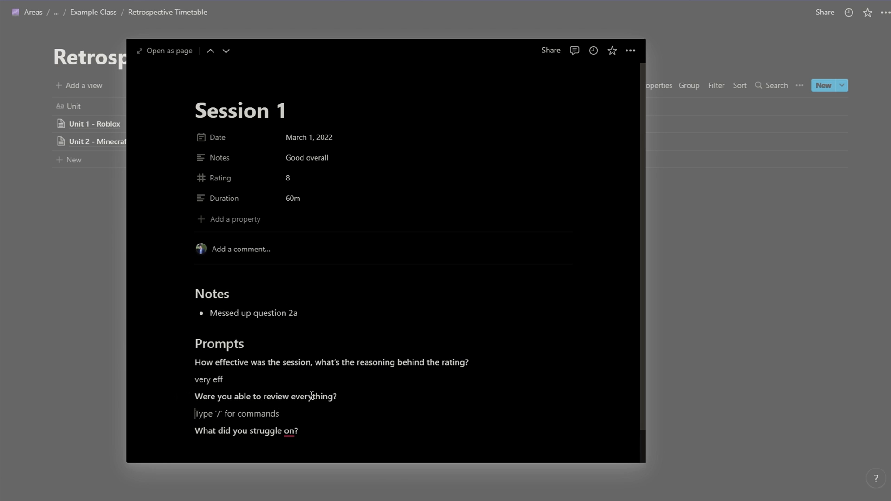
{"action": "type", "text": "Didn't do last 2 questions"}
{"action": "type", "text": "Literally everything but we don't talk about it"}
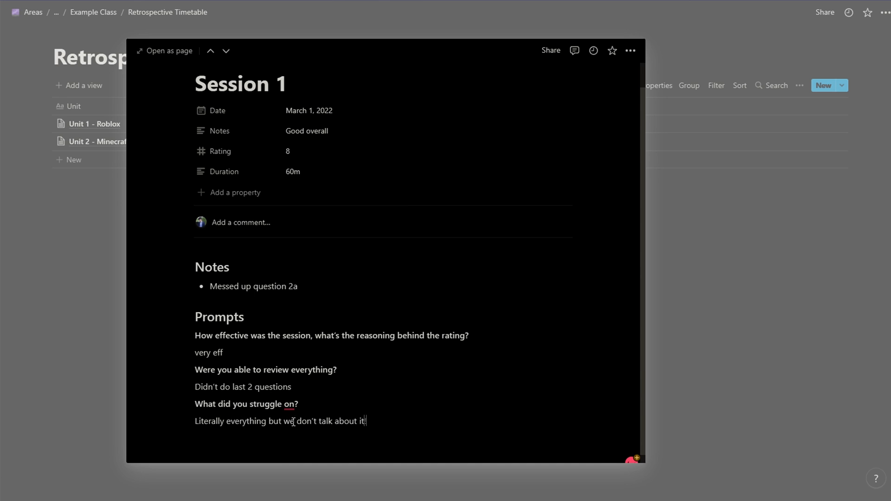
{"action": "left_click", "coordinate": [210, 50]}
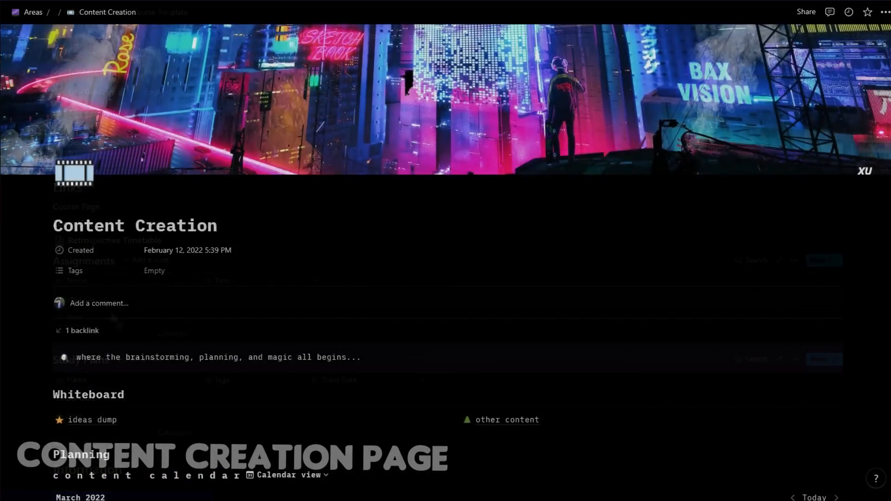
Step: Open the Video Example entry from the project table as a full page
{"action": "scroll", "scroll_direction": "down", "scroll_amount": 3}
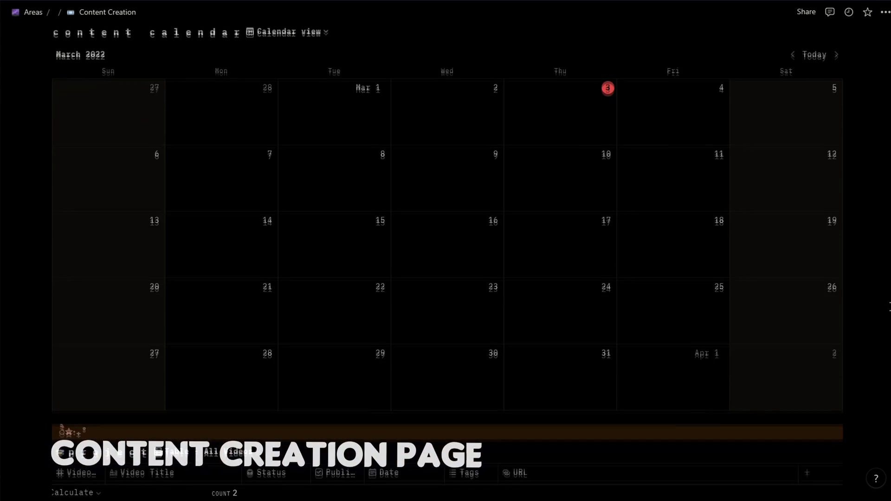
{"action": "scroll", "scroll_direction": "down", "scroll_amount": 3}
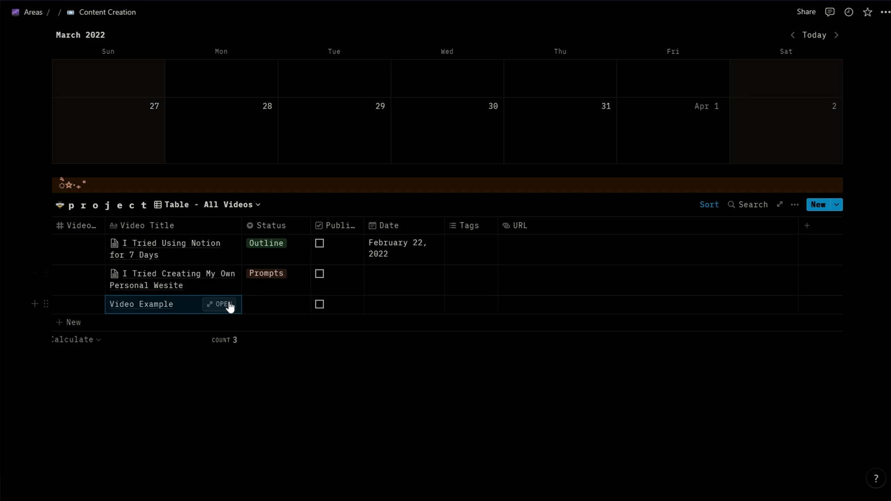
{"action": "left_click", "coordinate": [222, 305]}
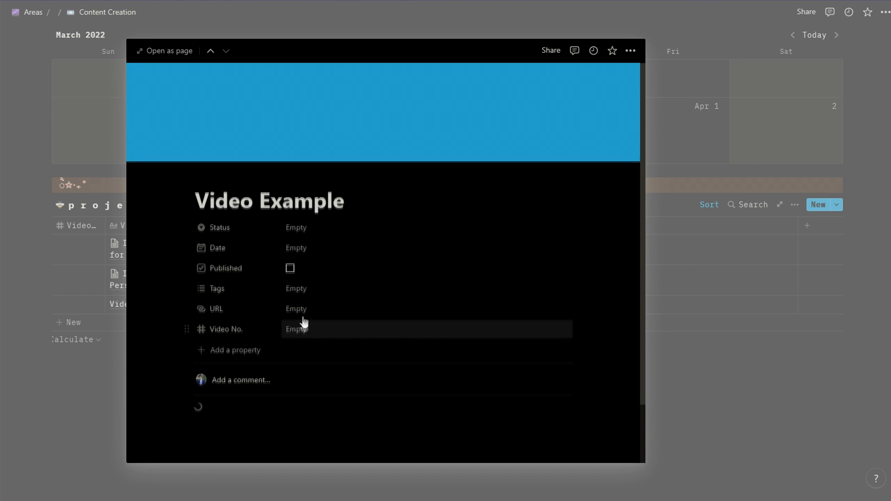
{"action": "left_click", "coordinate": [163, 50]}
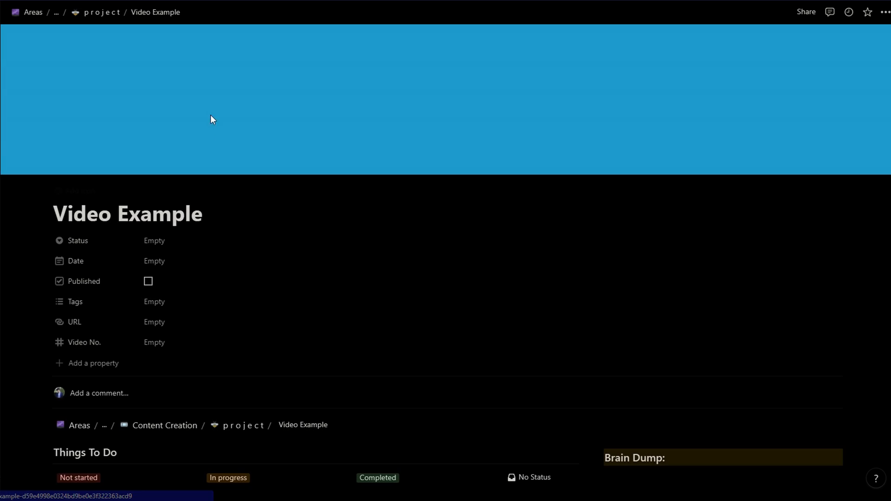
Step: Preview the Prompts/Planning writing and expand its Five W's section
{"action": "scroll", "scroll_direction": "down", "scroll_amount": 3}
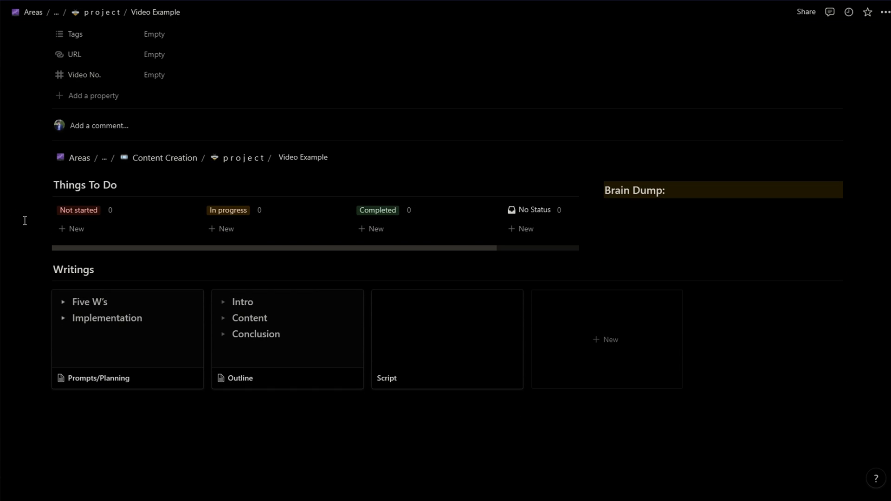
{"action": "left_click", "coordinate": [97, 378]}
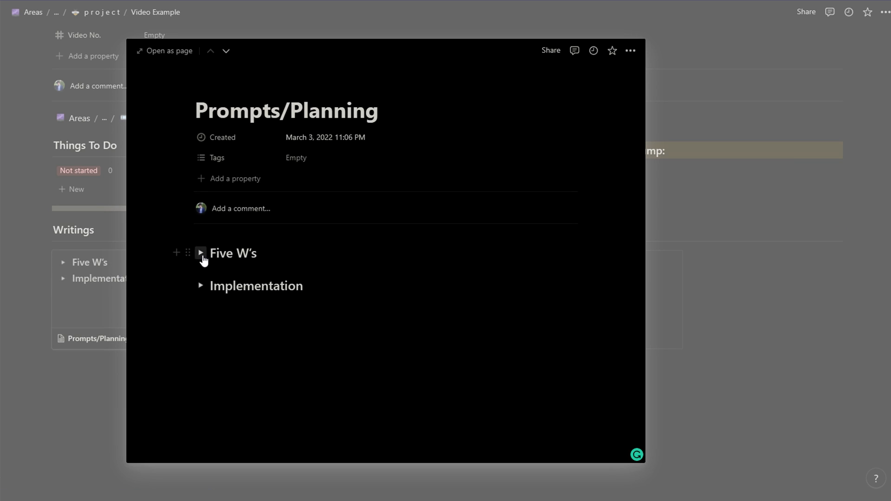
{"action": "left_click", "coordinate": [201, 252]}
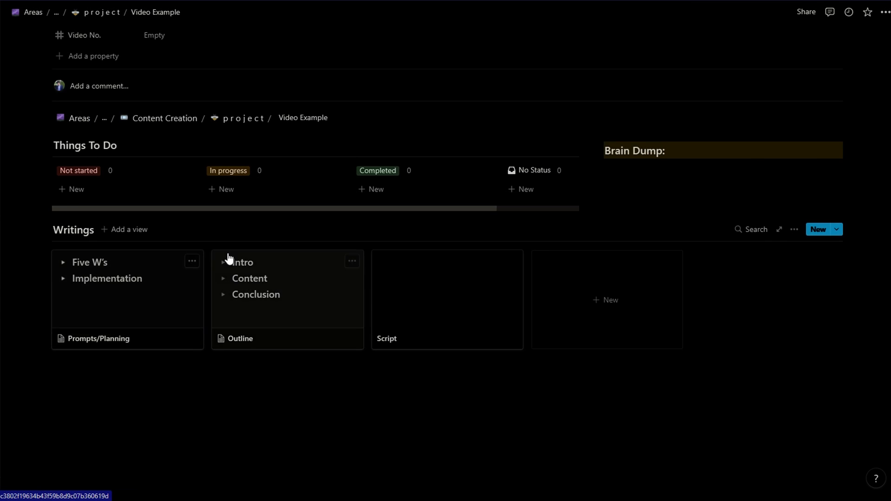
{"action": "scroll", "scroll_direction": "up", "scroll_amount": 3}
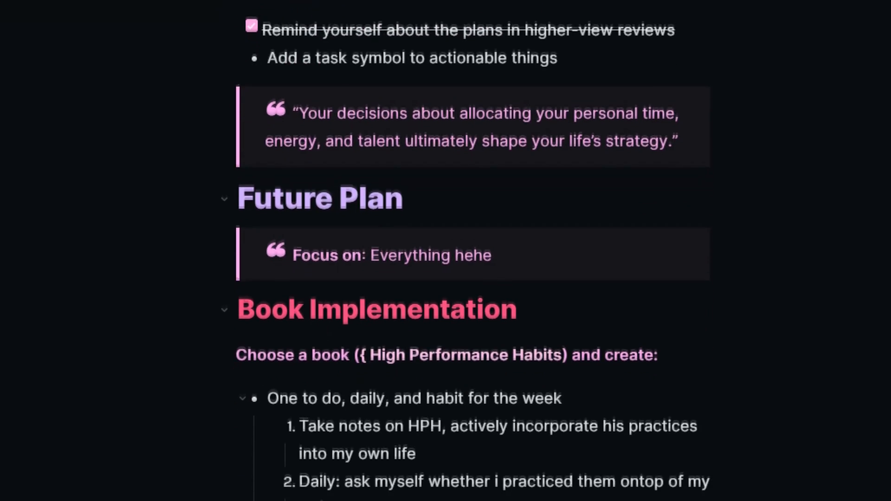
{"action": "scroll", "scroll_direction": "down", "scroll_amount": 3}
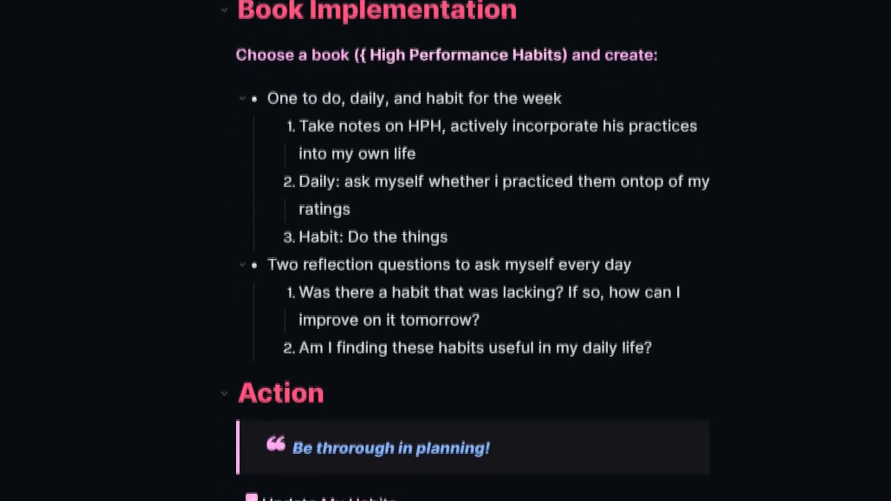
{"action": "scroll", "scroll_direction": "down", "scroll_amount": 3}
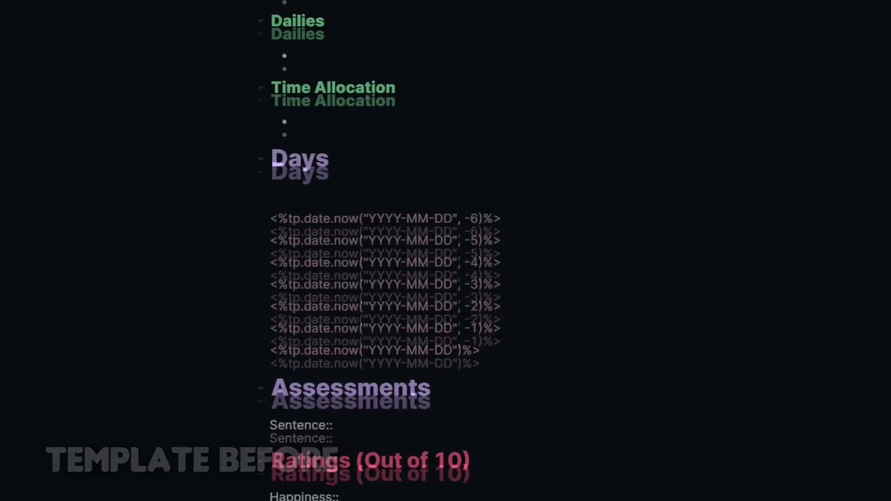
{"action": "scroll", "scroll_direction": "down", "scroll_amount": 3}
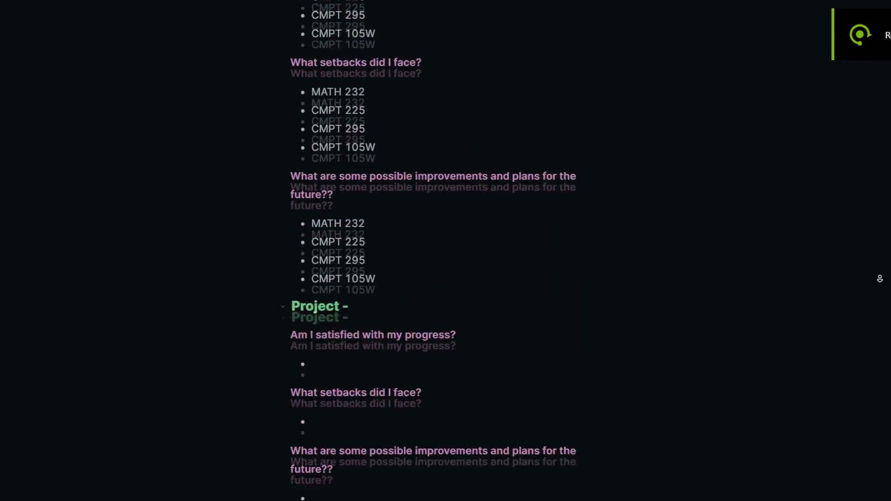
{"action": "scroll", "scroll_direction": "down", "scroll_amount": 3}
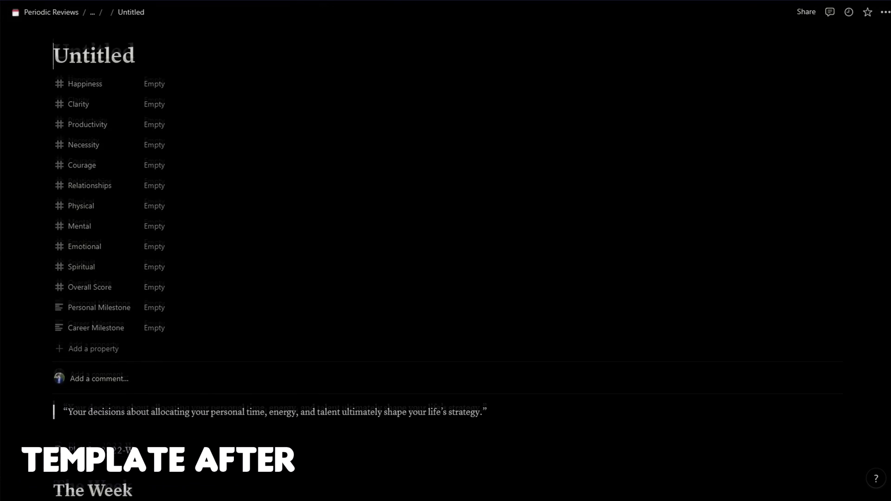
Step: Start a new Weekly Reviews entry from the Weekly Review Template via the New dropdown
{"action": "scroll", "scroll_direction": "down", "scroll_amount": 3}
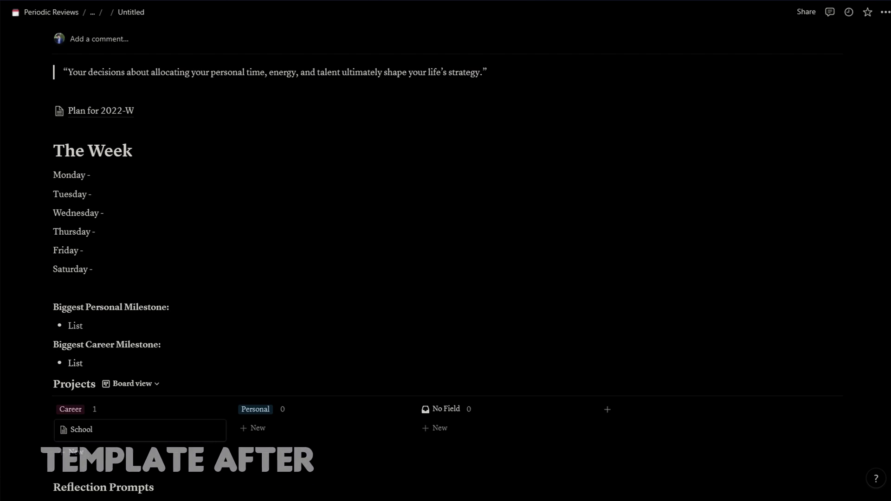
{"action": "scroll", "scroll_direction": "down", "scroll_amount": 3}
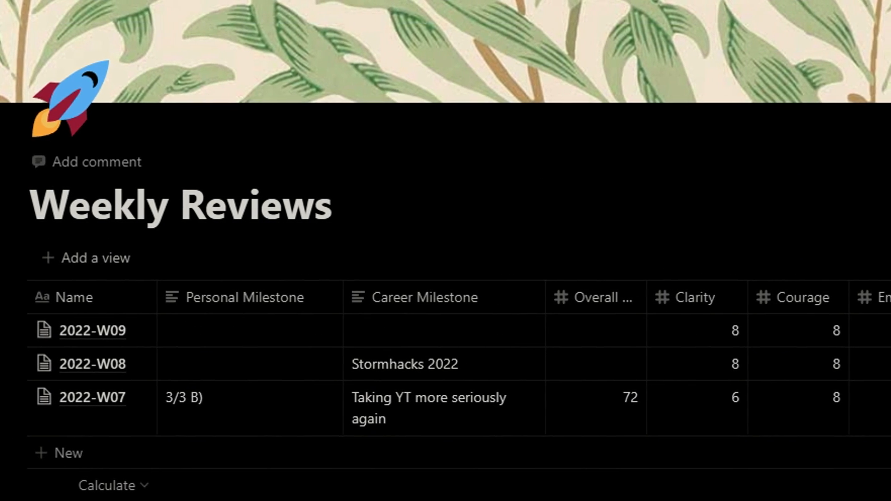
{"action": "scroll", "scroll_direction": "right", "scroll_amount": 3}
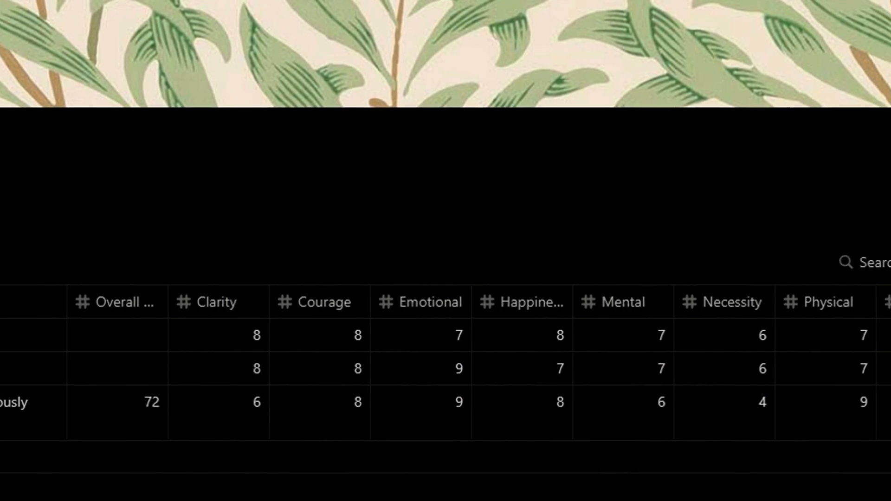
{"action": "left_click", "coordinate": [819, 265]}
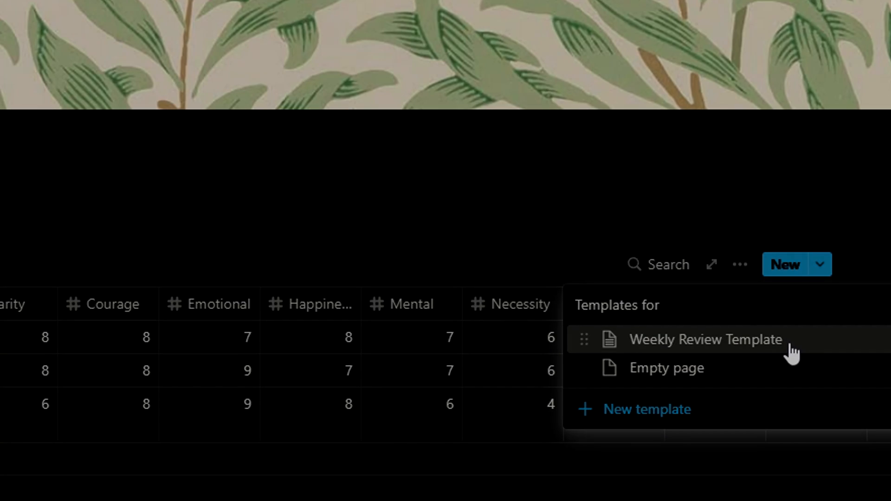
{"action": "left_click", "coordinate": [705, 339]}
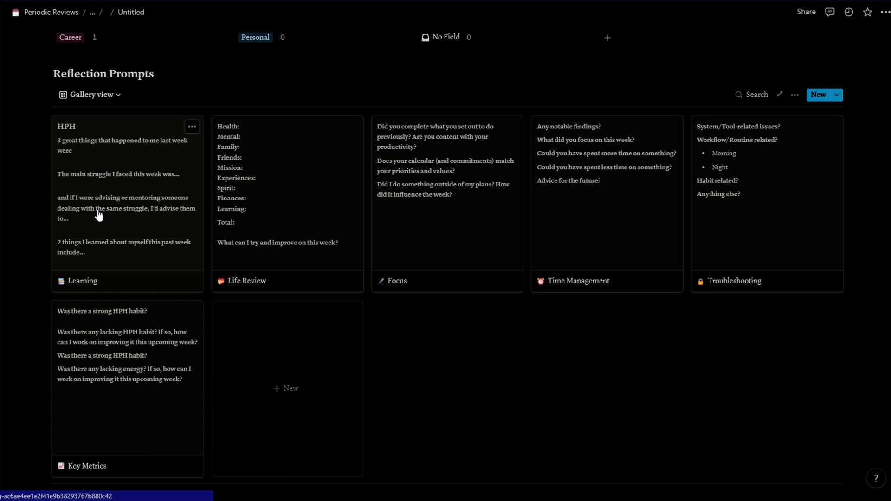
Step: Open the Learning reflection prompts and step on to Life Review
{"action": "left_click", "coordinate": [83, 281]}
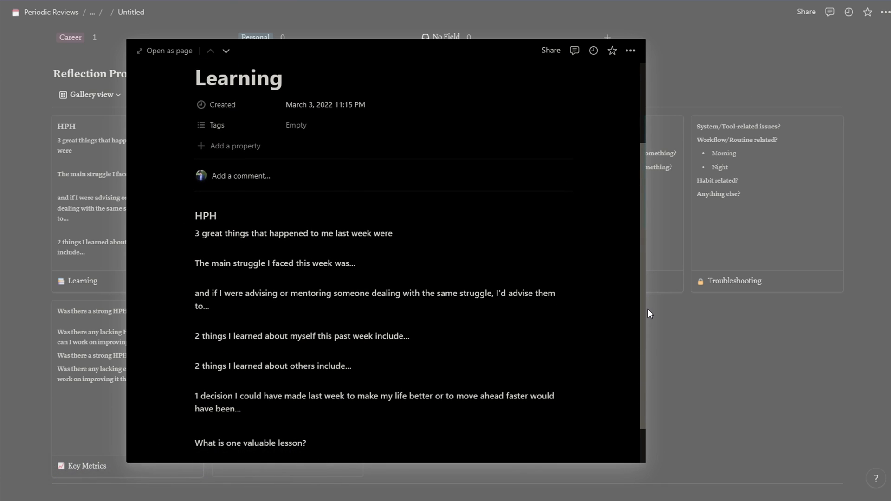
{"action": "mouse_move", "coordinate": [685, 324]}
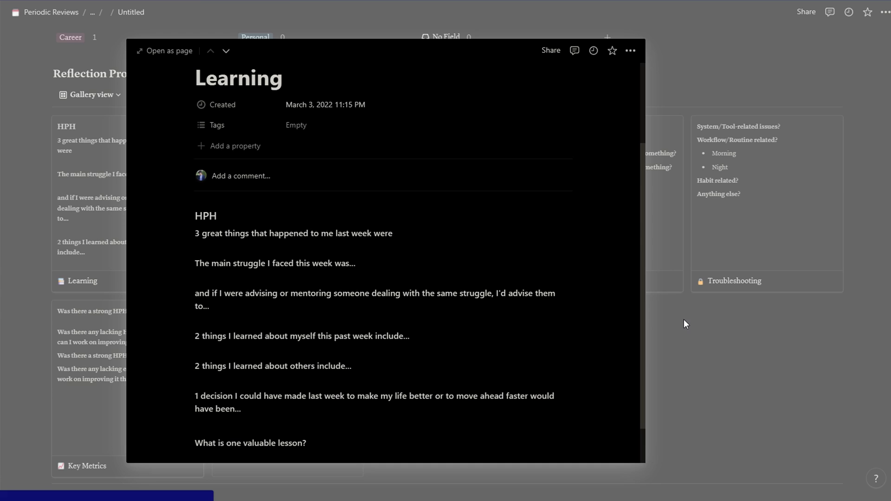
{"action": "left_click", "coordinate": [227, 50]}
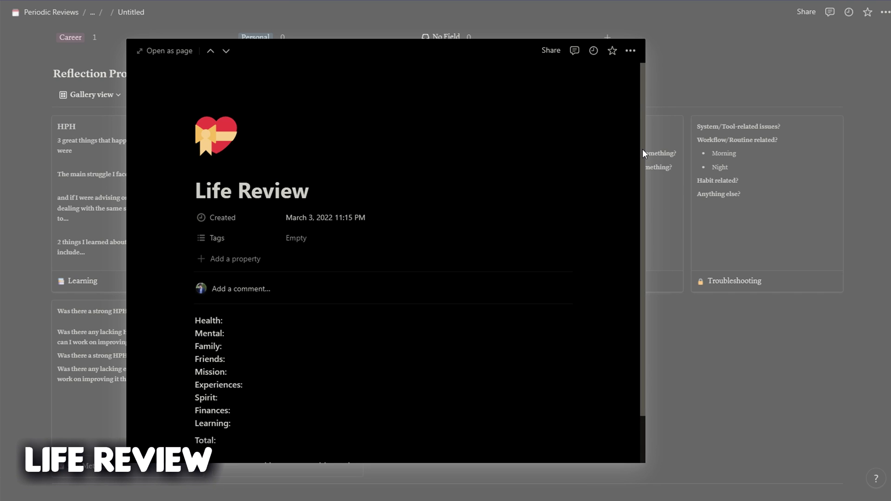
{"action": "scroll", "scroll_direction": "down", "scroll_amount": 3}
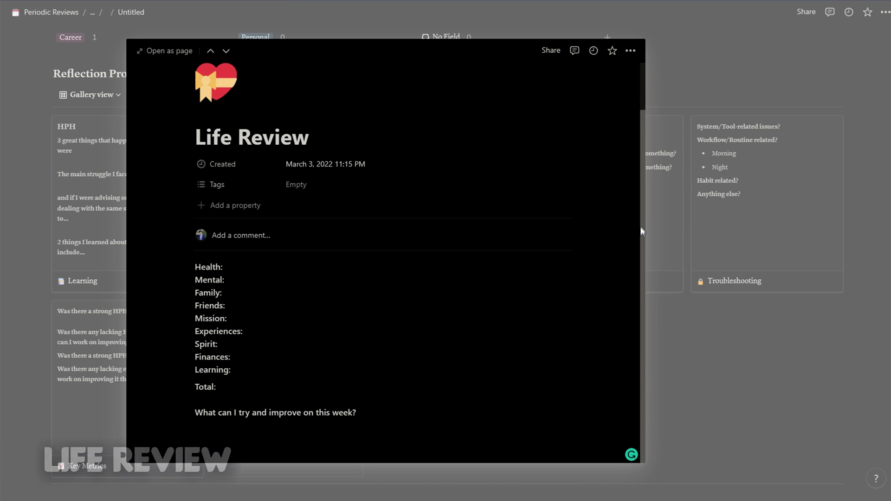
{"action": "mouse_move", "coordinate": [708, 335]}
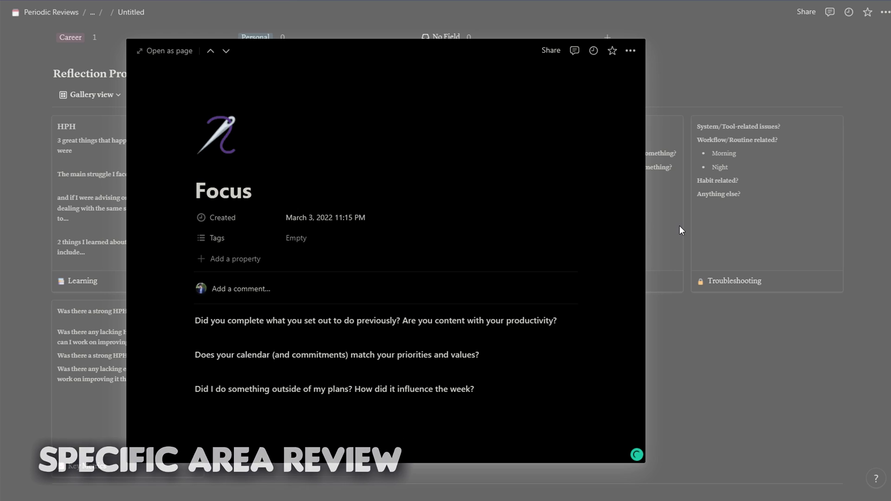
Step: Continue through the Focus, Time Management and Troubleshooting prompt pages
{"action": "left_click", "coordinate": [226, 50]}
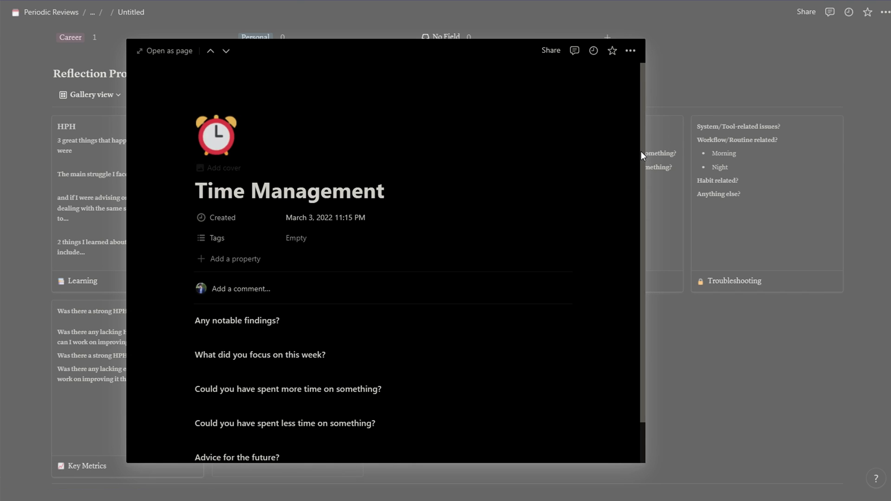
{"action": "key", "text": "Escape"}
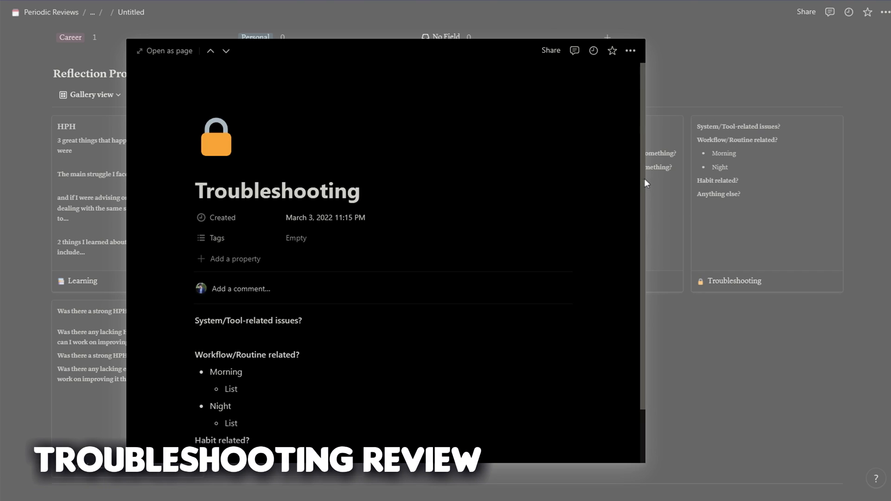
{"action": "scroll", "scroll_direction": "up", "scroll_amount": 3}
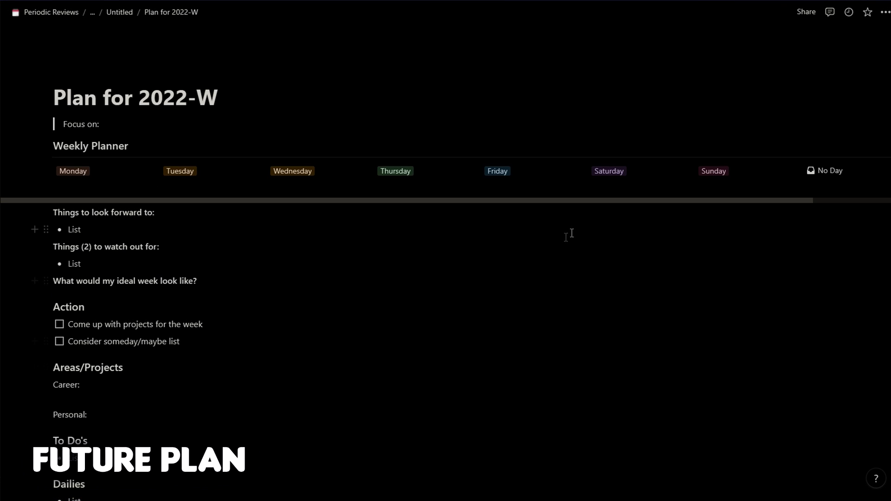
Step: Open the Plan for 2022-W link and scroll across the Weekly Planner board
{"action": "scroll", "scroll_direction": "up", "scroll_amount": 3}
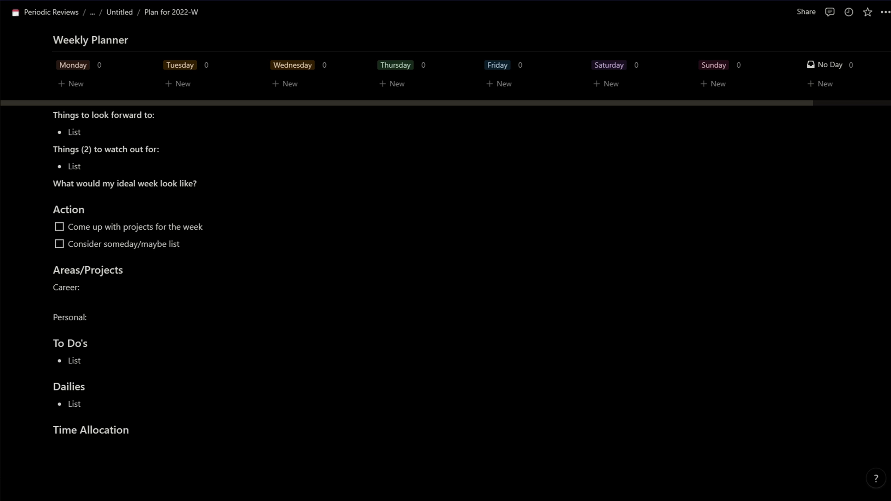
{"action": "left_click", "coordinate": [71, 83]}
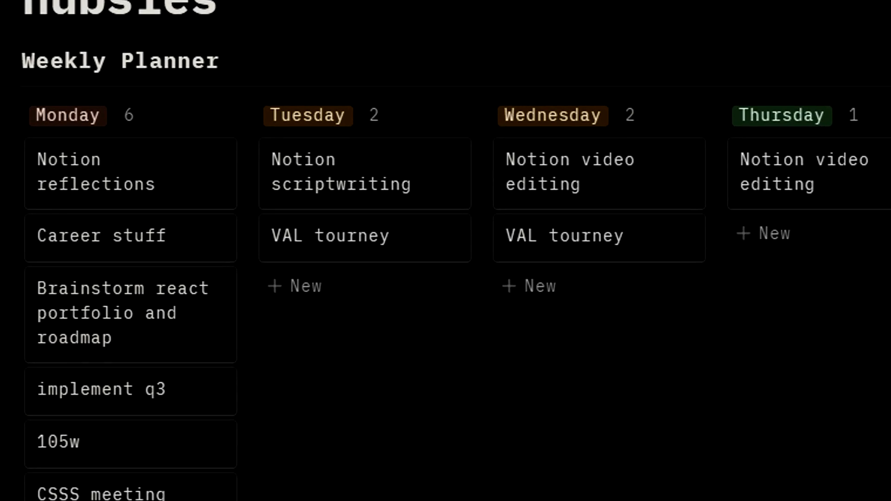
{"action": "scroll", "scroll_direction": "right", "scroll_amount": 3}
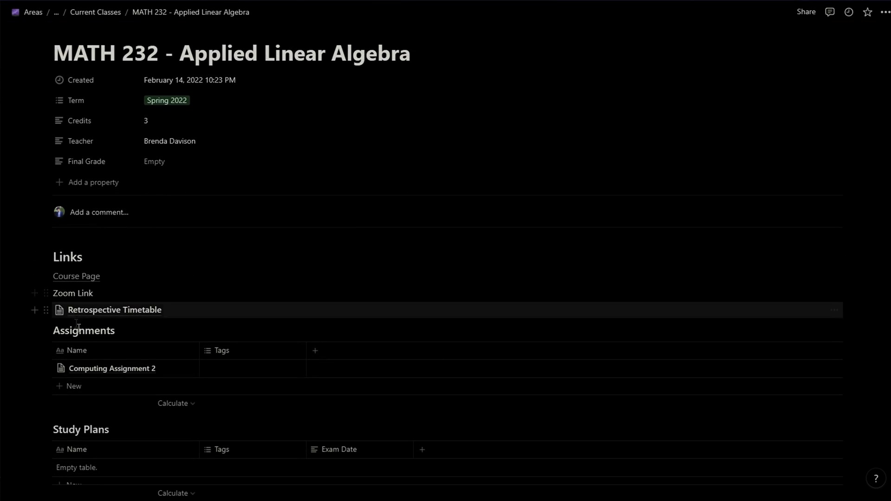
Step: Open Computing Assignment 2 from the Assignments table as a full page
{"action": "left_click", "coordinate": [111, 369]}
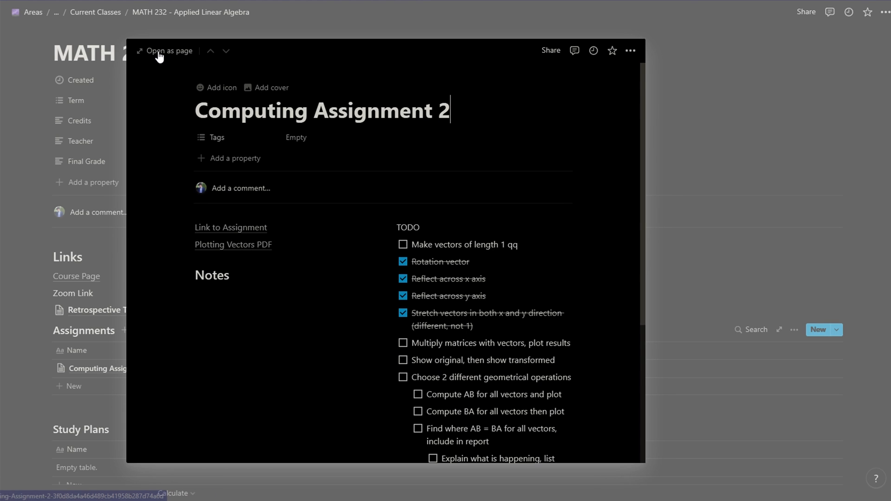
{"action": "left_click", "coordinate": [168, 51]}
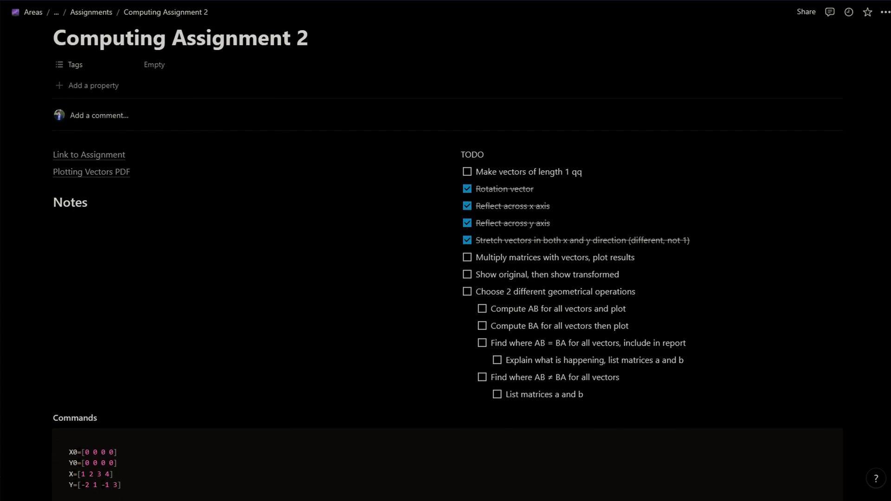
Step: Read down through the assignment's MATLAB Commands code blocks
{"action": "scroll", "scroll_direction": "down", "scroll_amount": 3}
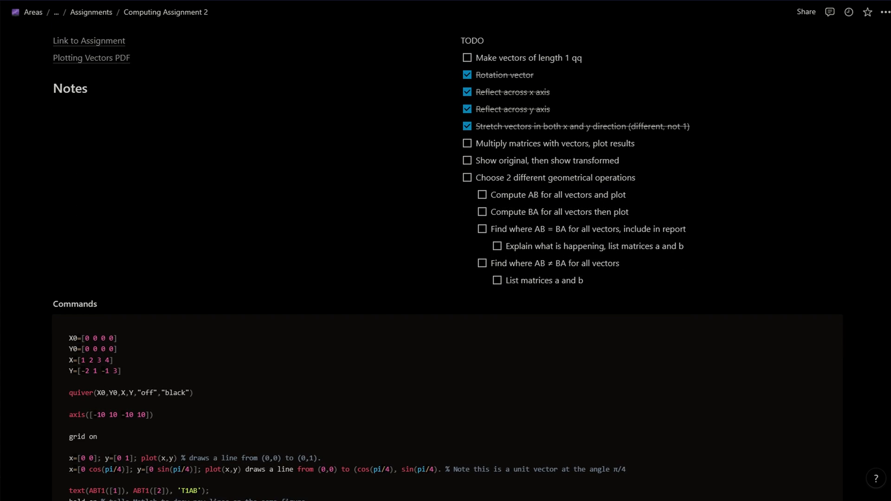
{"action": "scroll", "scroll_direction": "down", "scroll_amount": 3}
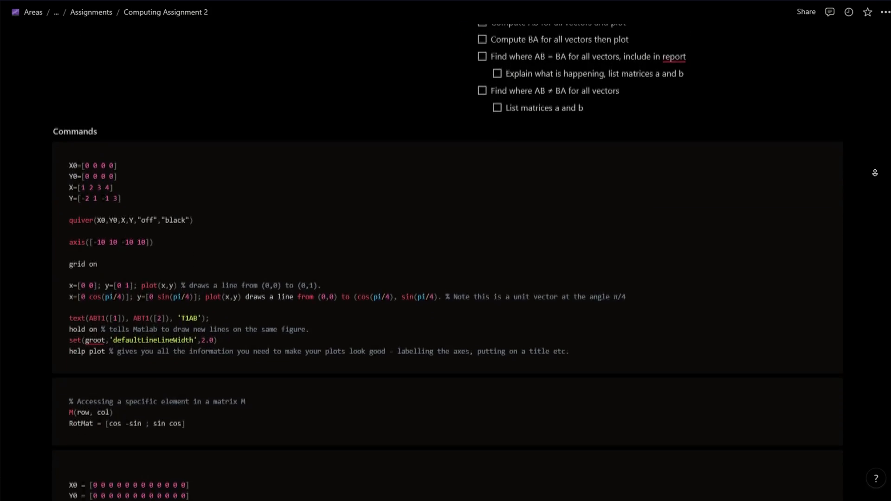
{"action": "scroll", "scroll_direction": "down", "scroll_amount": 3}
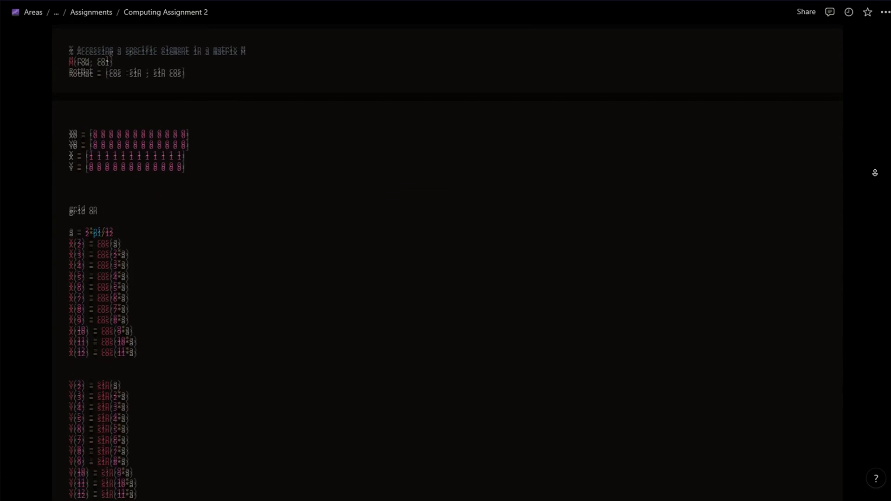
{"action": "scroll", "scroll_direction": "down", "scroll_amount": 3}
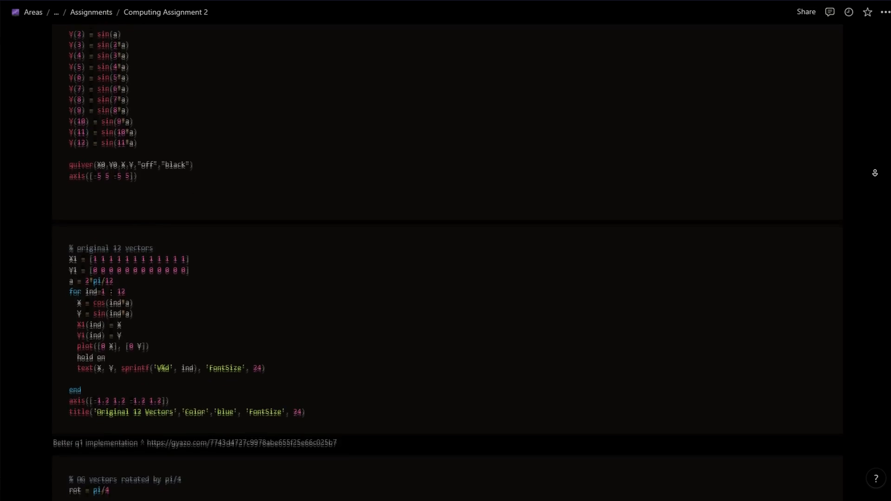
{"action": "scroll", "scroll_direction": "down", "scroll_amount": 3}
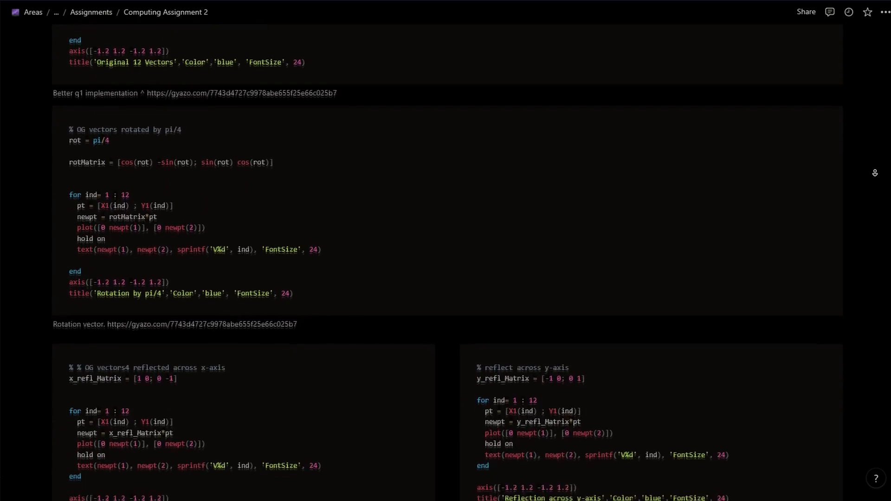
{"action": "scroll", "scroll_direction": "down", "scroll_amount": 3}
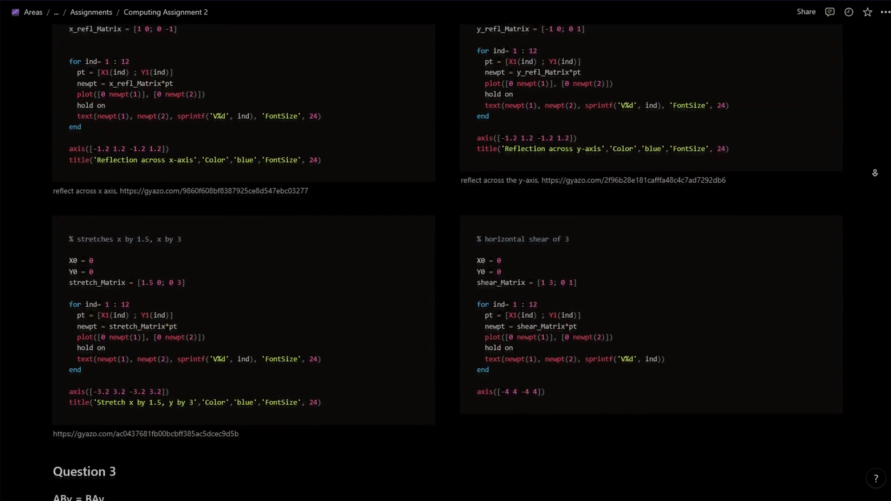
{"action": "scroll", "scroll_direction": "down", "scroll_amount": 3}
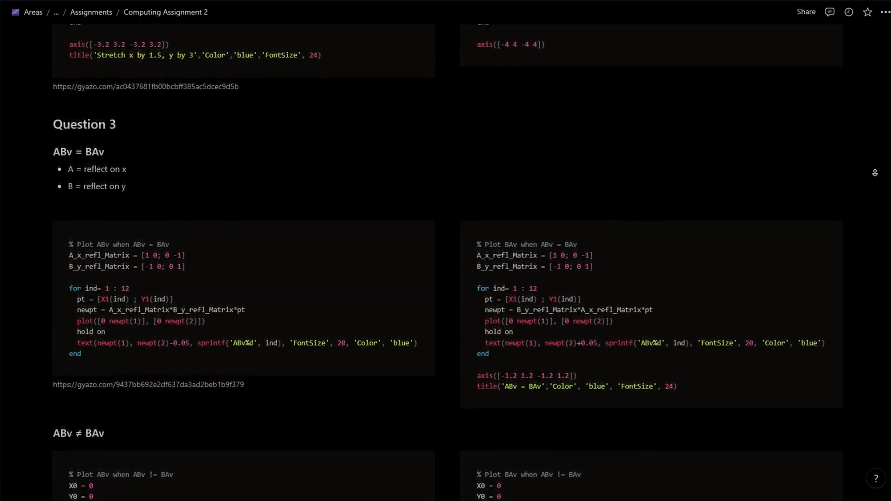
{"action": "scroll", "scroll_direction": "down", "scroll_amount": 3}
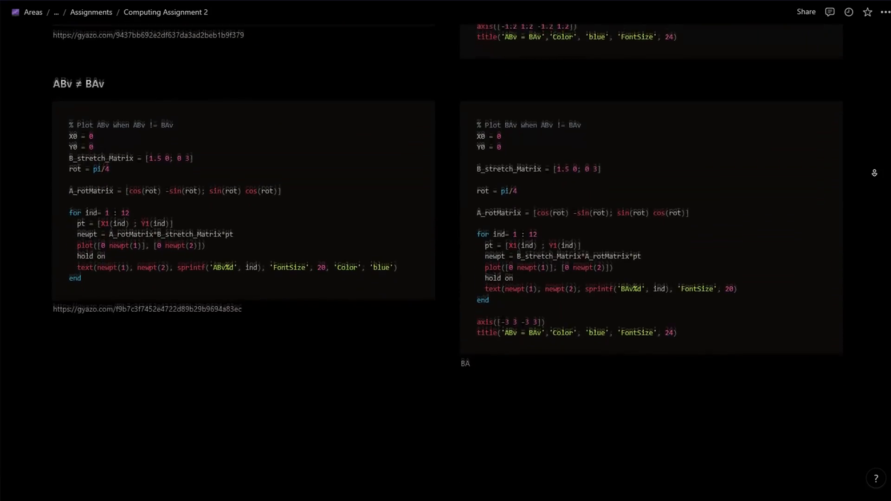
{"action": "scroll", "scroll_direction": "up", "scroll_amount": 3}
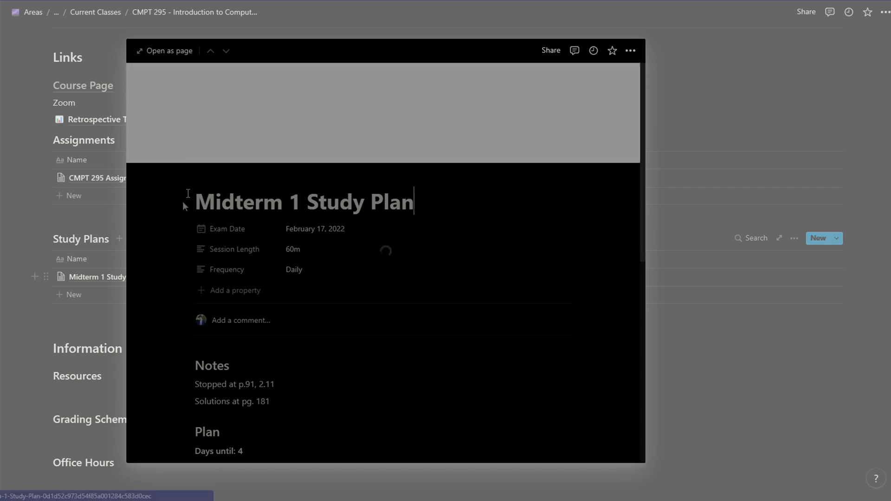
{"action": "left_click", "coordinate": [164, 50]}
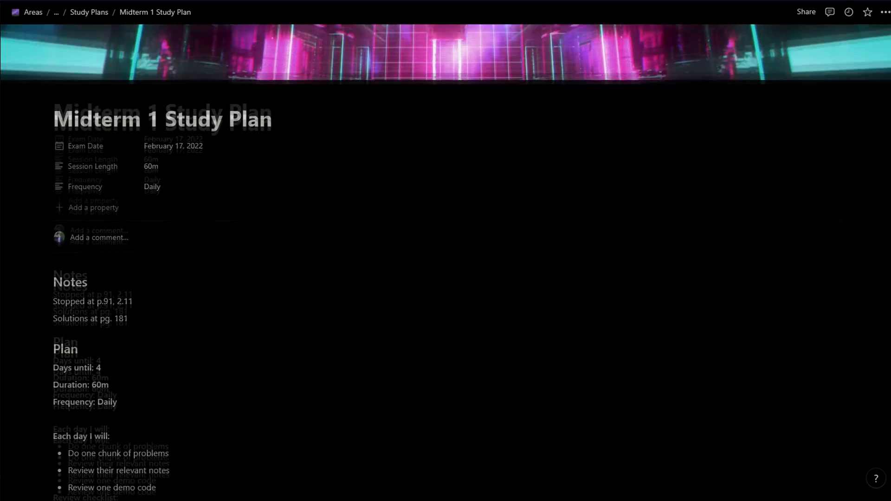
{"action": "scroll", "scroll_direction": "down", "scroll_amount": 3}
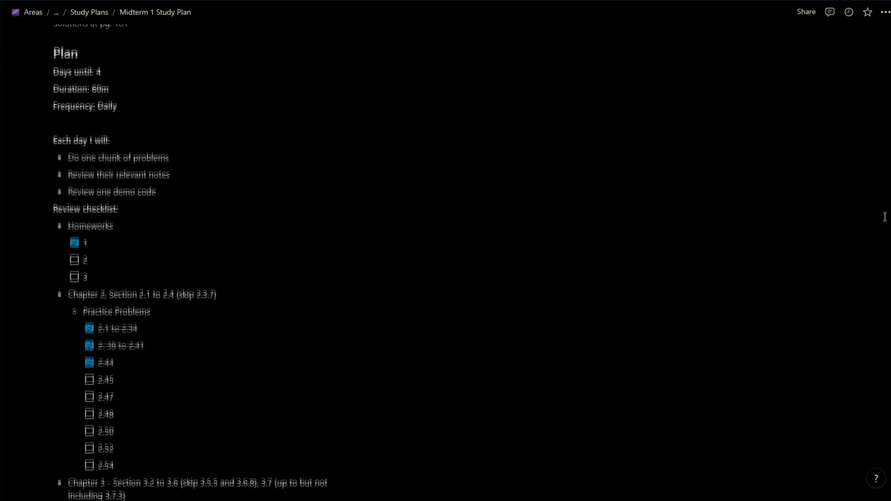
{"action": "scroll", "scroll_direction": "down", "scroll_amount": 3}
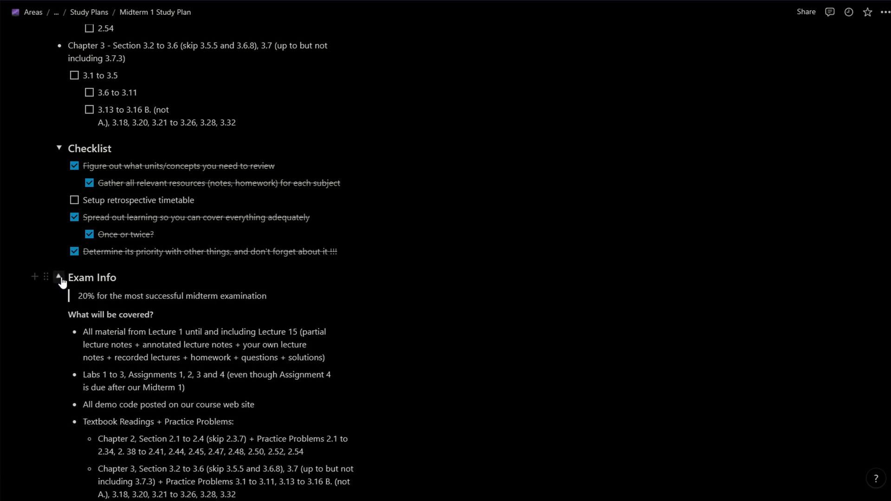
{"action": "scroll", "scroll_direction": "down", "scroll_amount": 3}
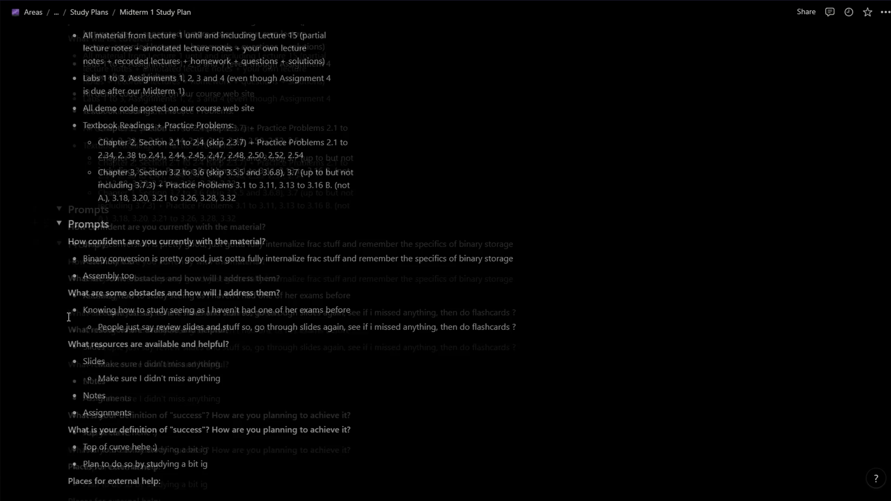
{"action": "scroll", "scroll_direction": "down", "scroll_amount": 3}
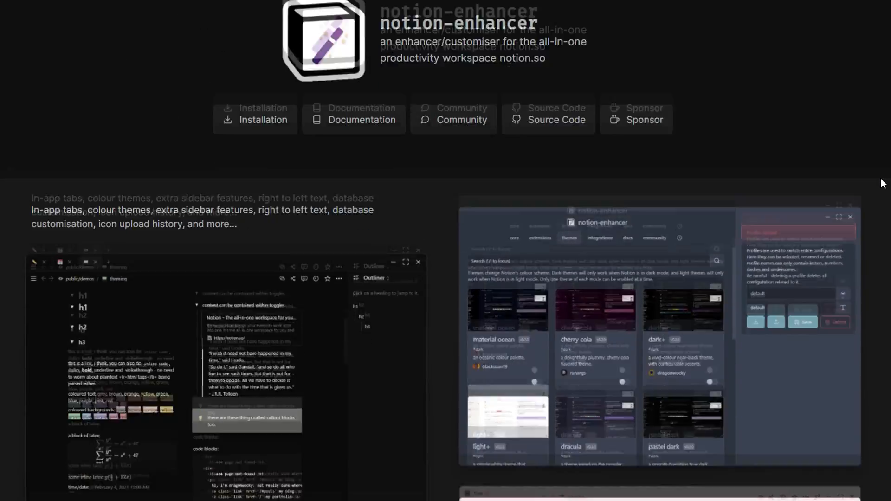
Step: Open the notion-enhancer Documentation and its Basic Usage guide
{"action": "scroll", "scroll_direction": "up", "scroll_amount": 3}
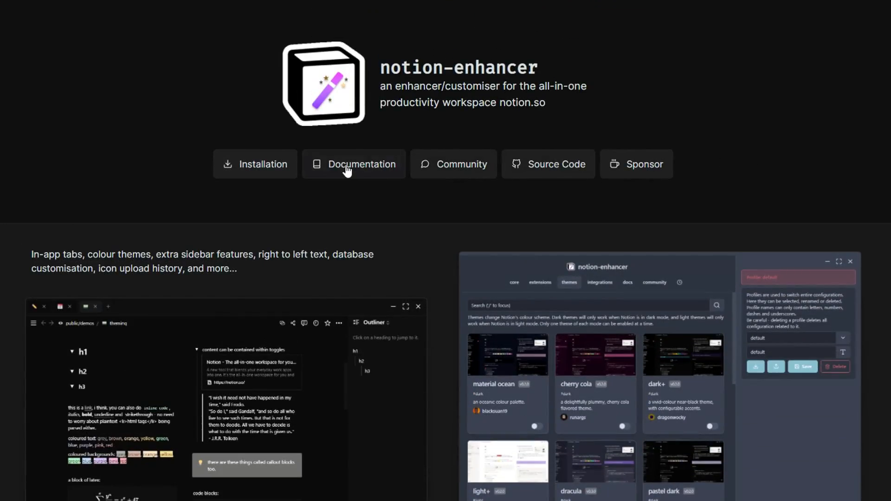
{"action": "left_click", "coordinate": [353, 164]}
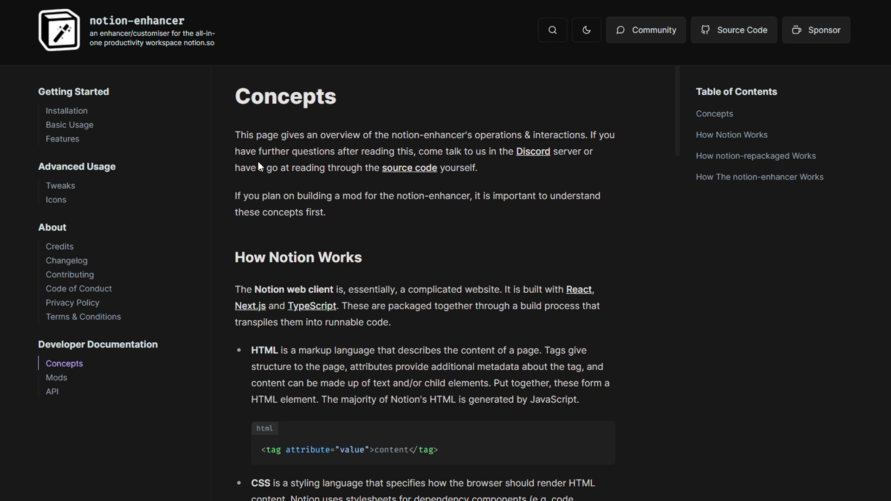
{"action": "scroll", "scroll_direction": "down", "scroll_amount": 3}
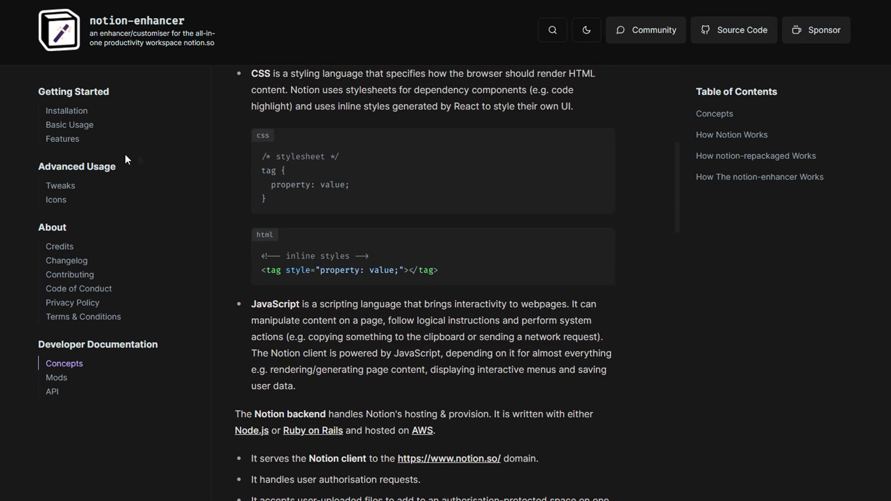
{"action": "left_click", "coordinate": [68, 124]}
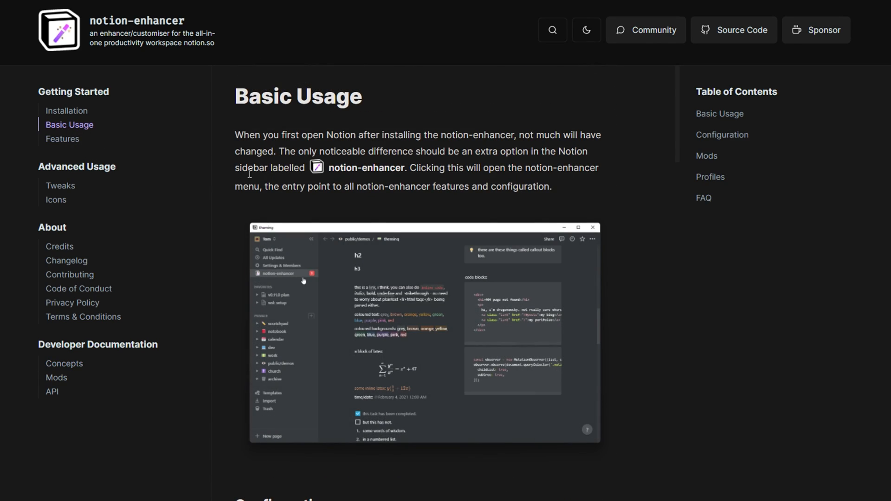
{"action": "scroll", "scroll_direction": "down", "scroll_amount": 3}
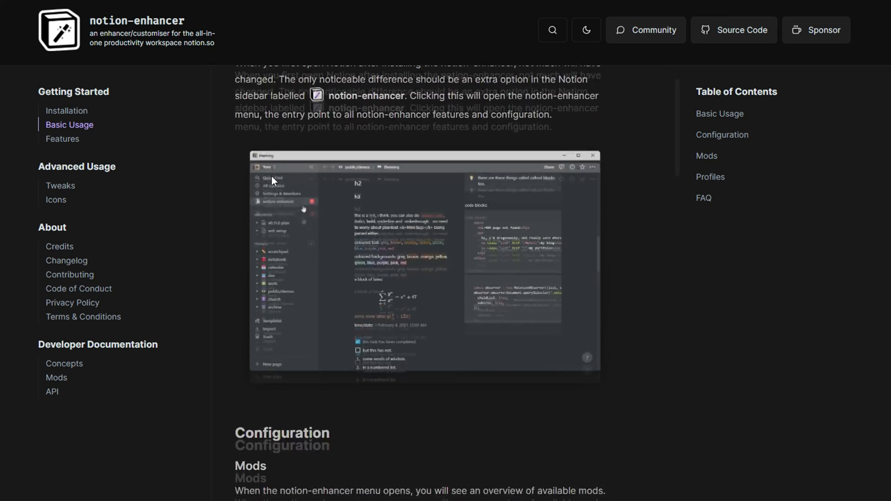
{"action": "scroll", "scroll_direction": "down", "scroll_amount": 3}
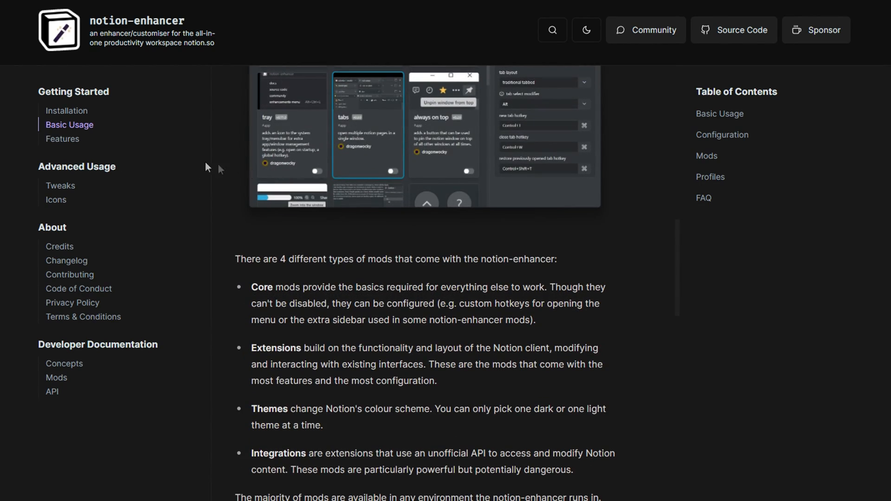
Step: Open the Features page and read through core, extension and theme mods
{"action": "left_click", "coordinate": [62, 138]}
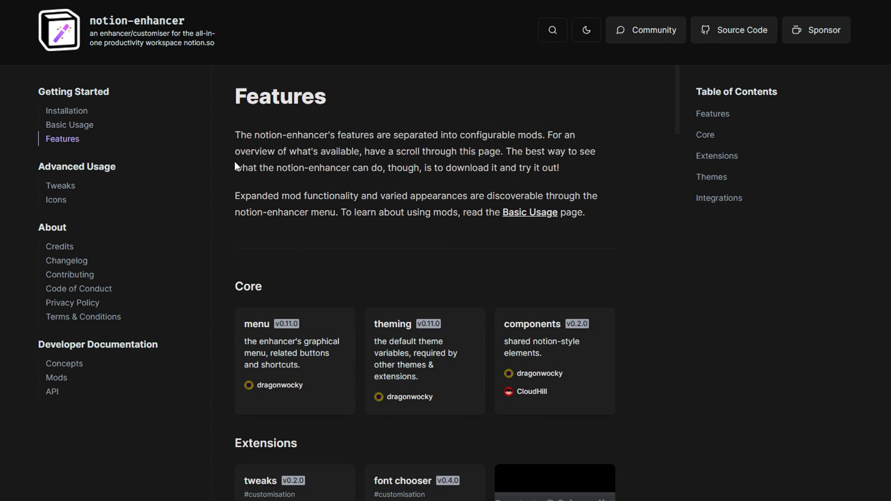
{"action": "scroll", "scroll_direction": "down", "scroll_amount": 3}
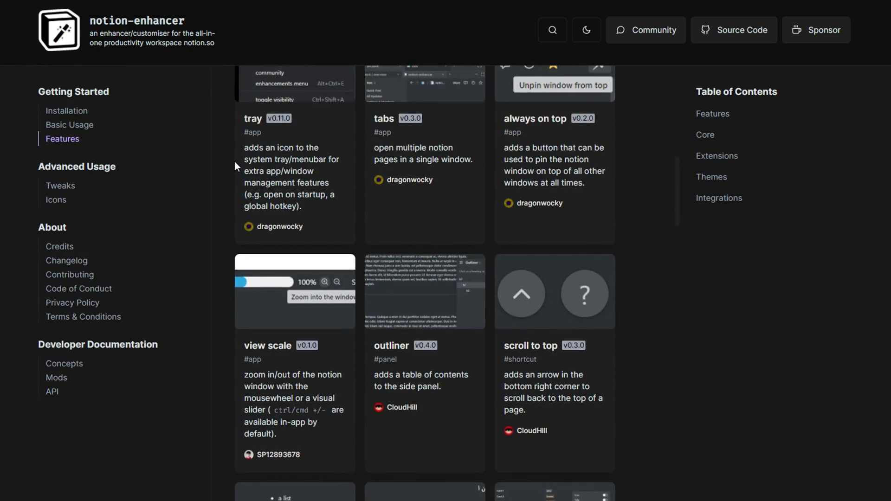
{"action": "scroll", "scroll_direction": "down", "scroll_amount": 3}
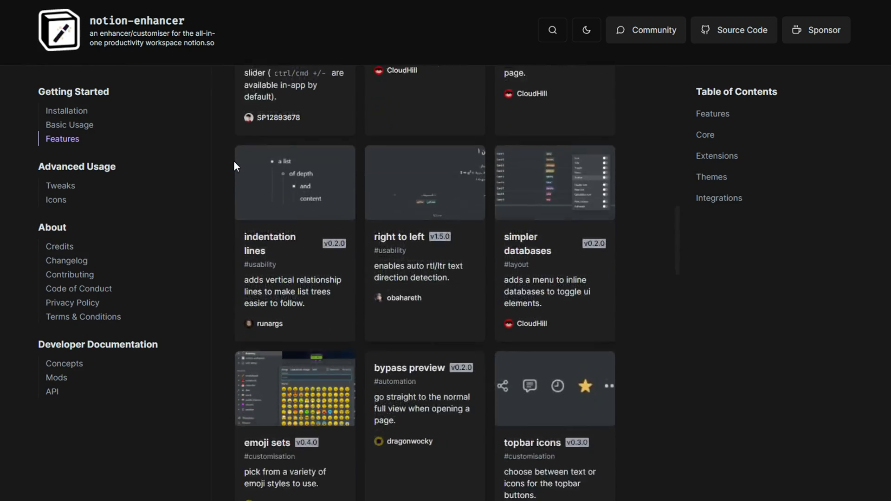
{"action": "scroll", "scroll_direction": "down", "scroll_amount": 3}
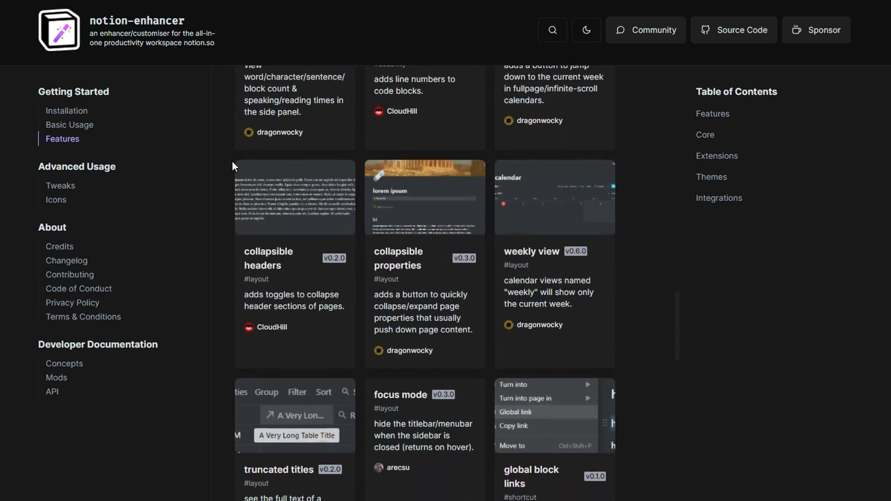
{"action": "scroll", "scroll_direction": "down", "scroll_amount": 3}
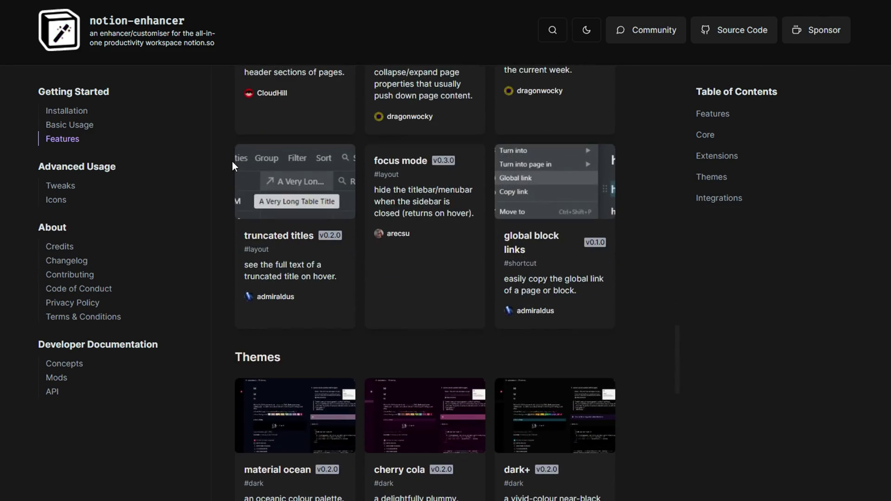
{"action": "scroll", "scroll_direction": "down", "scroll_amount": 3}
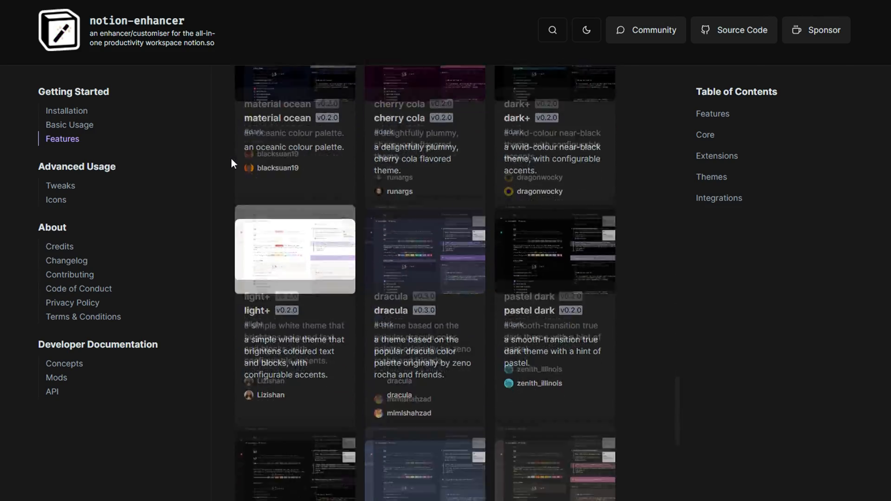
{"action": "scroll", "scroll_direction": "down", "scroll_amount": 3}
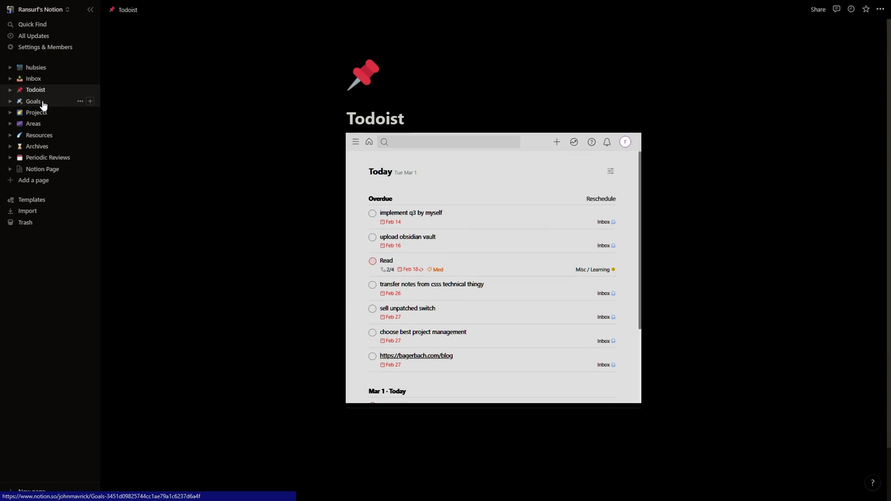
Step: Open the Projects board from the sidebar and select a project card
{"action": "left_click", "coordinate": [36, 112]}
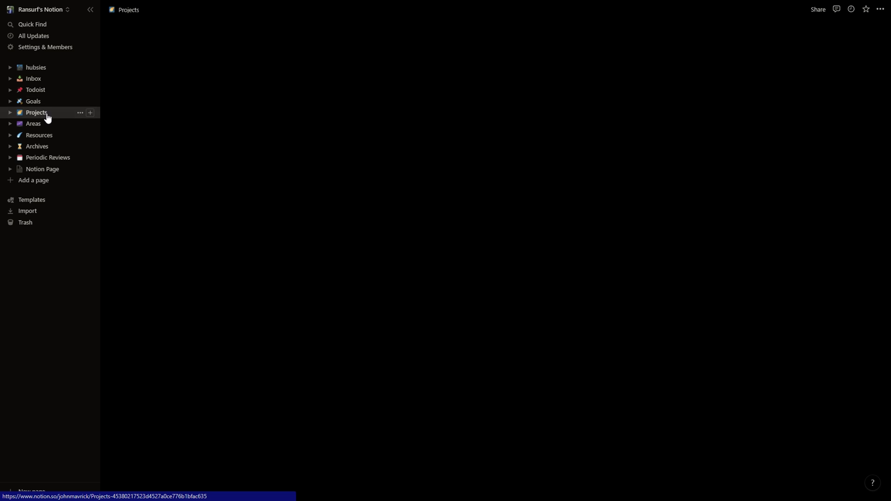
{"action": "left_click", "coordinate": [36, 113]}
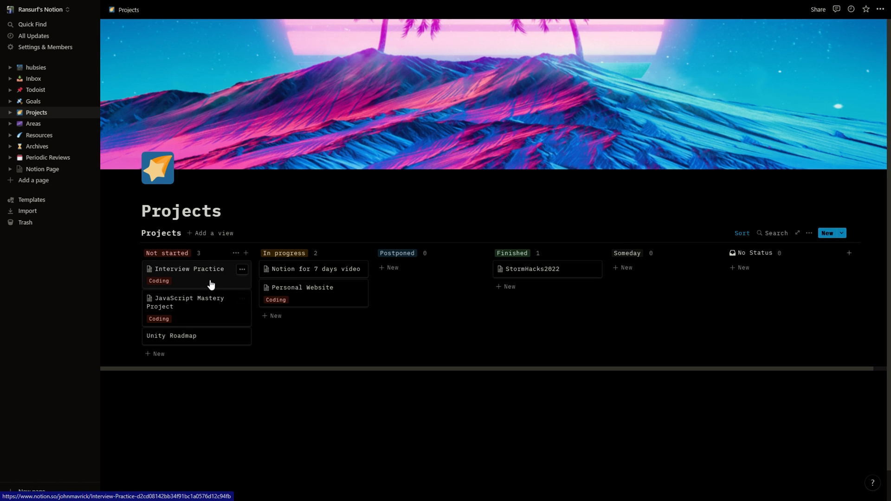
{"action": "left_click", "coordinate": [188, 269]}
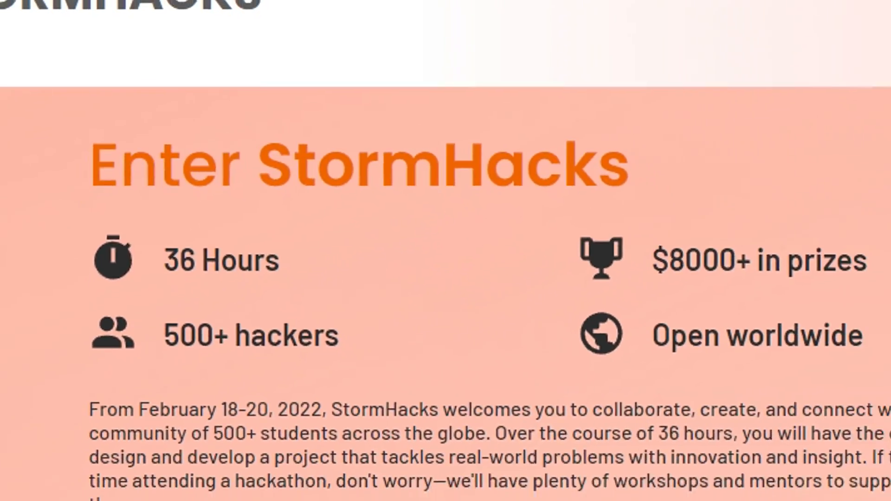
{"action": "scroll", "scroll_direction": "up", "scroll_amount": 3}
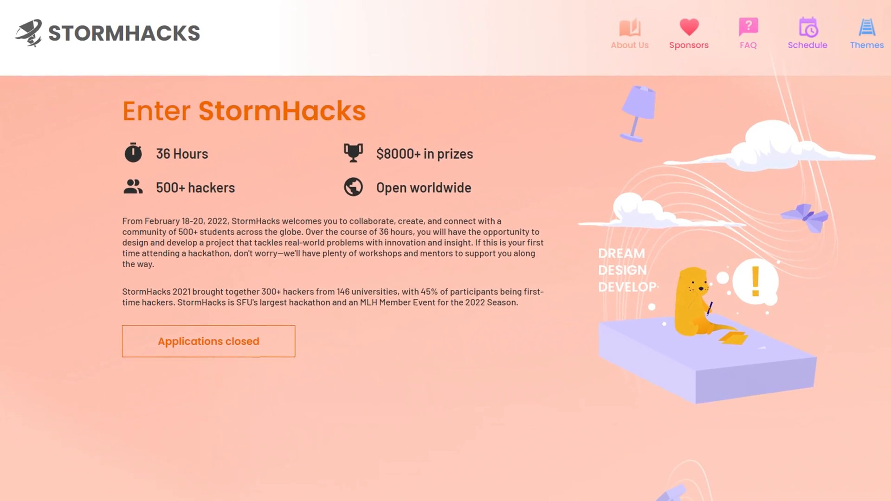
{"action": "scroll", "scroll_direction": "down", "scroll_amount": 3}
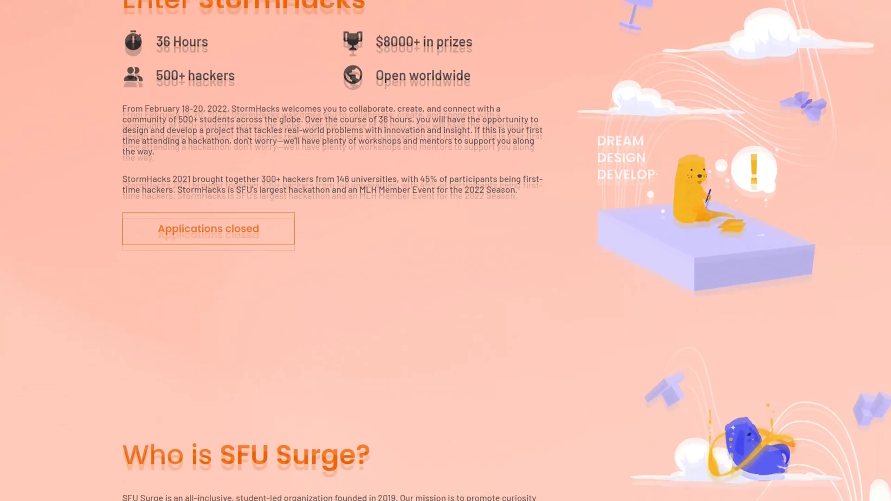
{"action": "scroll", "scroll_direction": "down", "scroll_amount": 3}
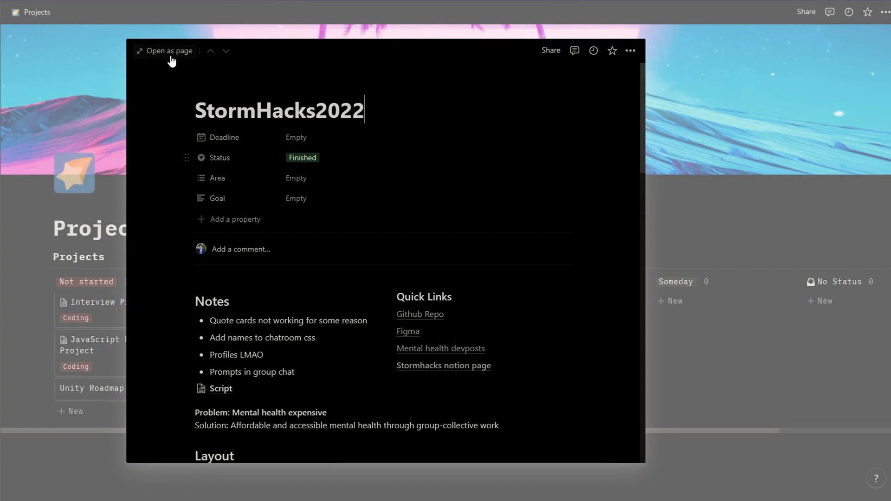
Step: Open StormHacks2022 as a full page and scroll past Advice Cards and Reminders
{"action": "left_click", "coordinate": [169, 50]}
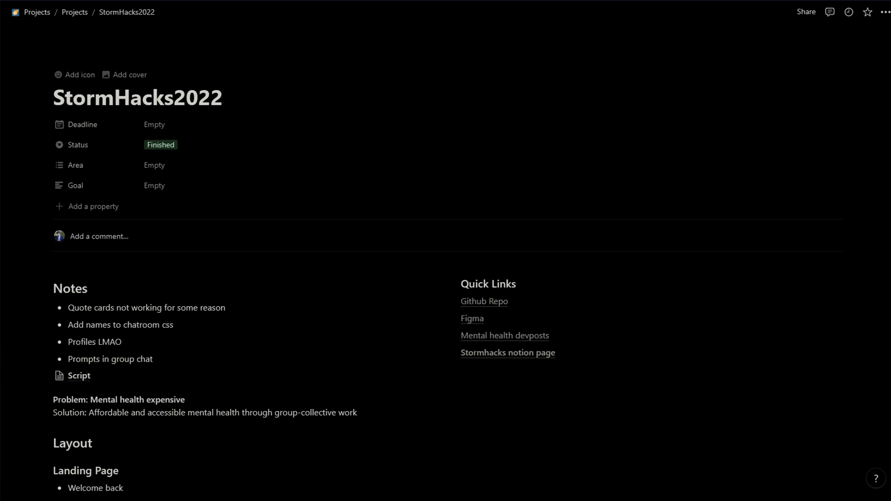
{"action": "scroll", "scroll_direction": "down", "scroll_amount": 3}
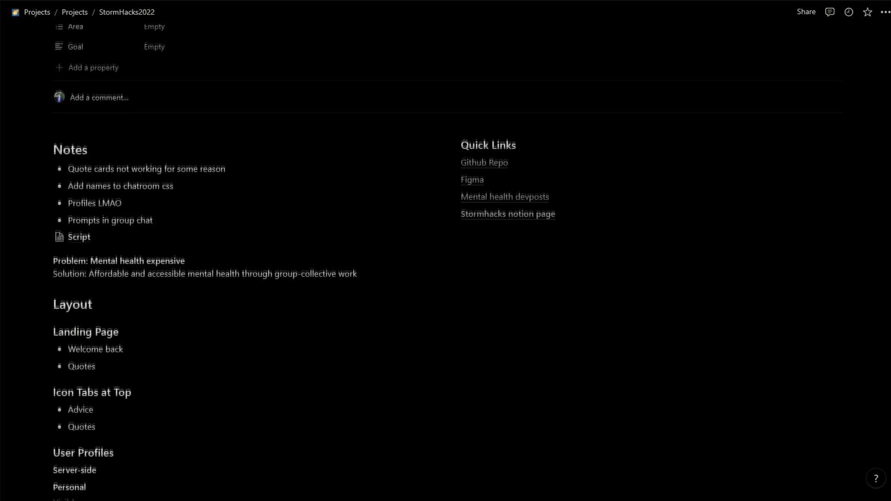
{"action": "scroll", "scroll_direction": "down", "scroll_amount": 3}
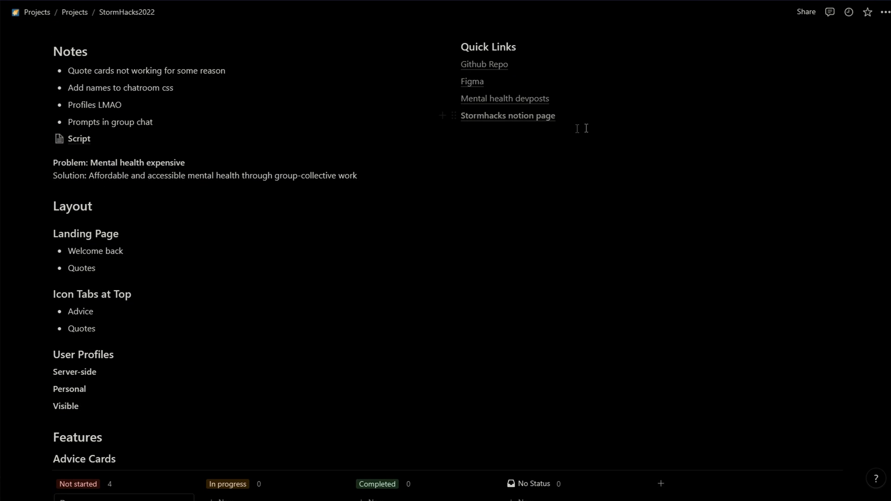
{"action": "scroll", "scroll_direction": "down", "scroll_amount": 3}
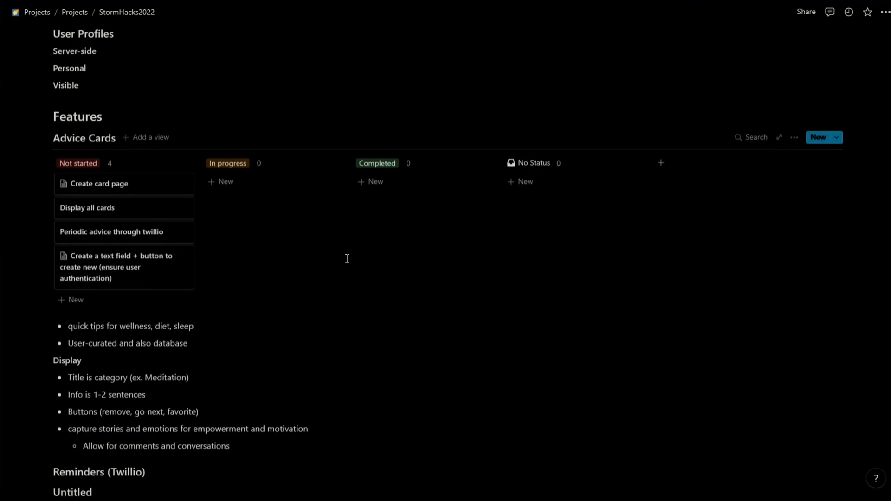
{"action": "mouse_move", "coordinate": [124, 184]}
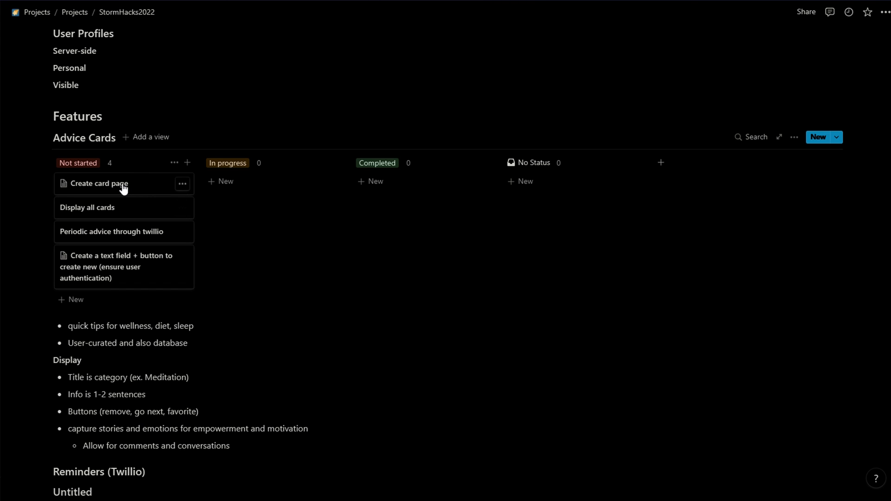
Step: Move Advice Cards tasks across columns and open the Group Meeting notes page
{"action": "left_click_drag", "start_coordinate": [98, 183], "coordinate": [273, 183]}
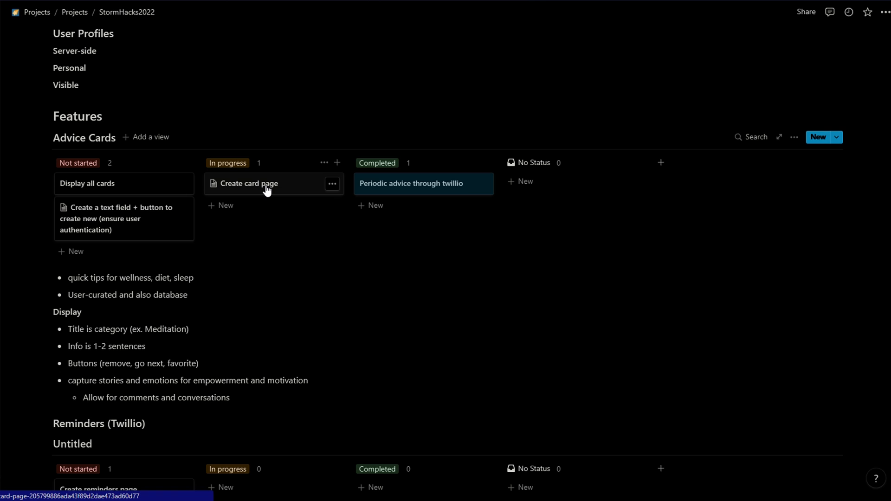
{"action": "left_click", "coordinate": [249, 183]}
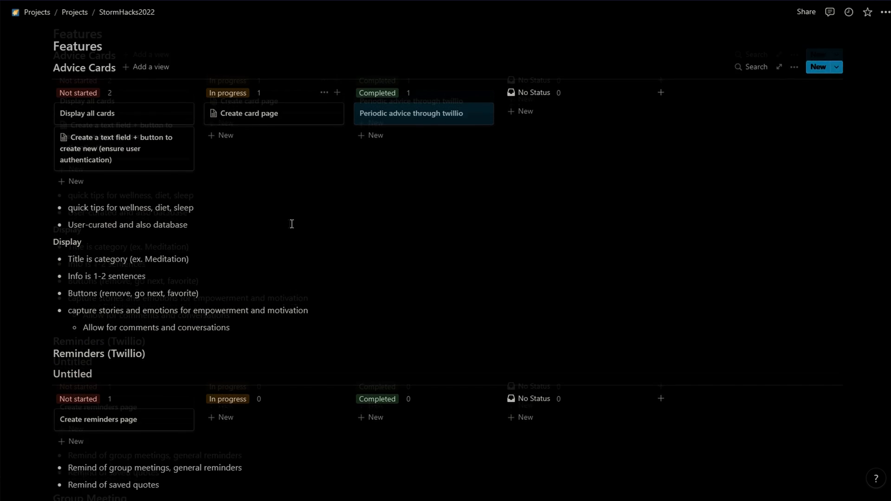
{"action": "scroll", "scroll_direction": "down", "scroll_amount": 3}
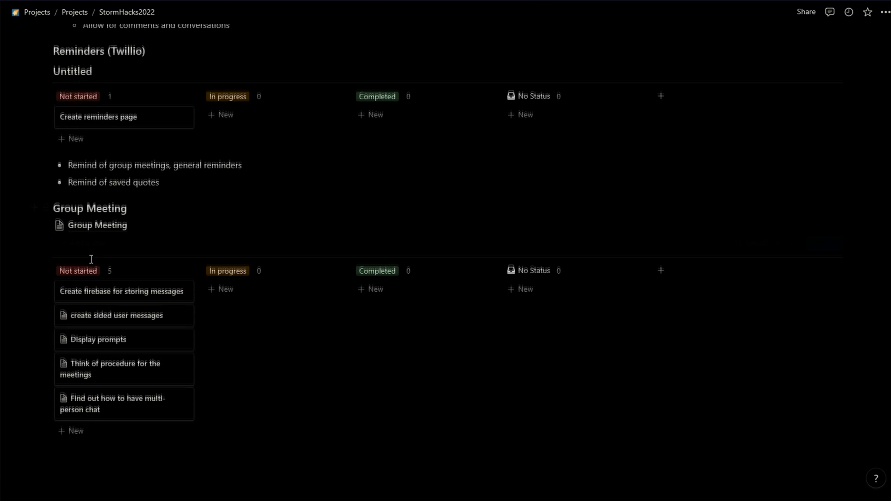
{"action": "left_click", "coordinate": [97, 225]}
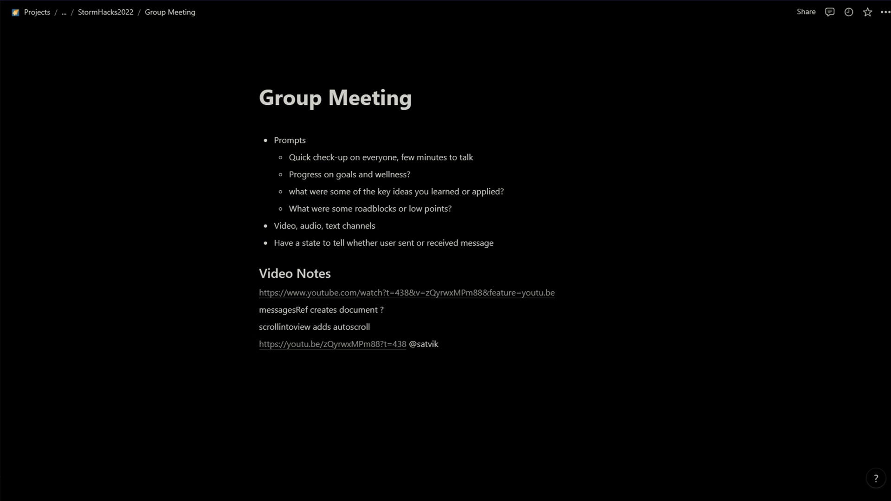
Step: Return to StormHacks2022 via the breadcrumb and view a Group Meeting board card
{"action": "left_click", "coordinate": [105, 12]}
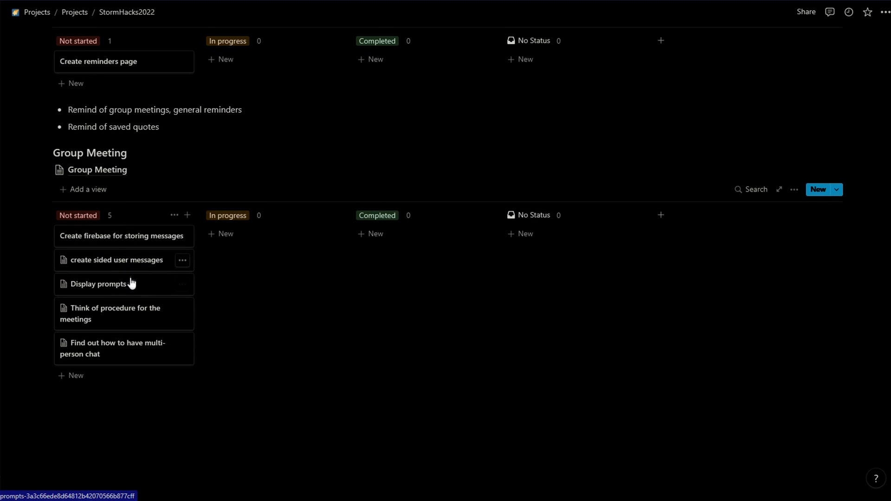
{"action": "mouse_move", "coordinate": [224, 321]}
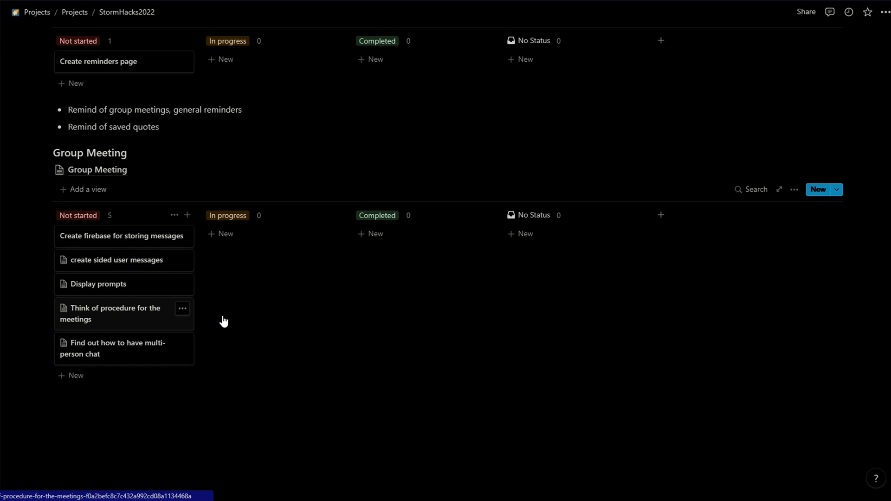
{"action": "left_click", "coordinate": [112, 313]}
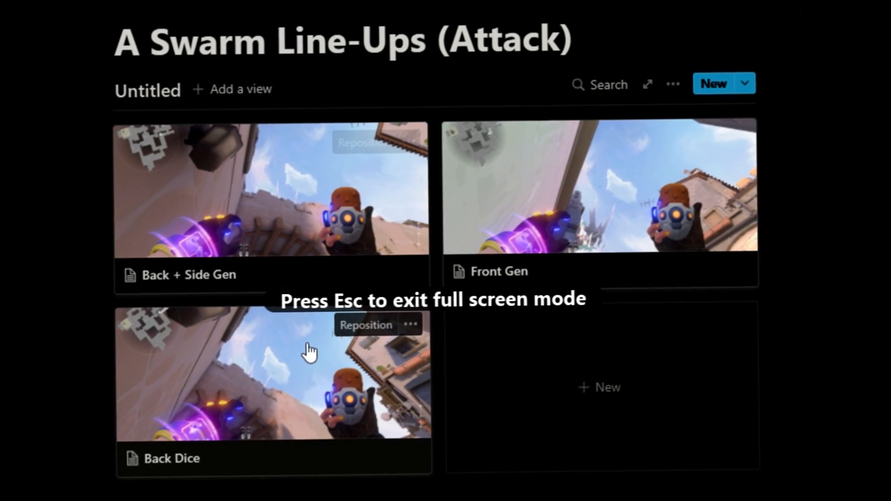
Step: Open the Ascent map page, then Killjoy's agent notes as a full page
{"action": "key", "text": "Escape"}
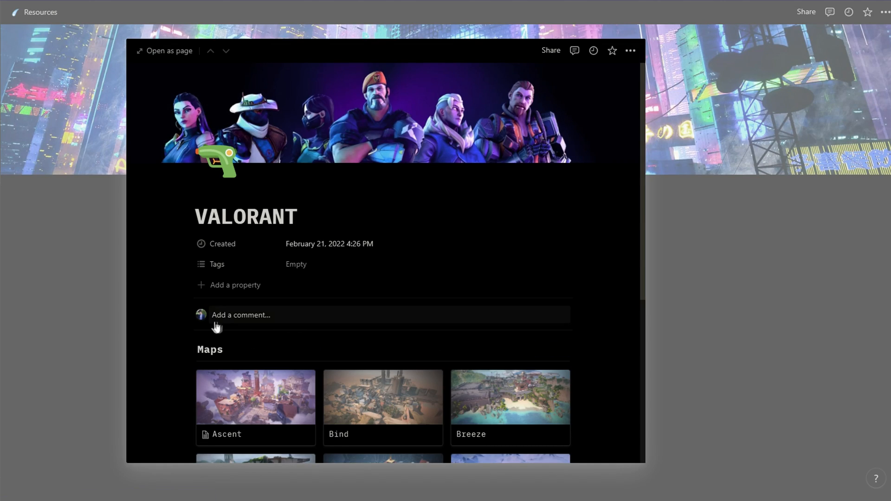
{"action": "left_click", "coordinate": [164, 50]}
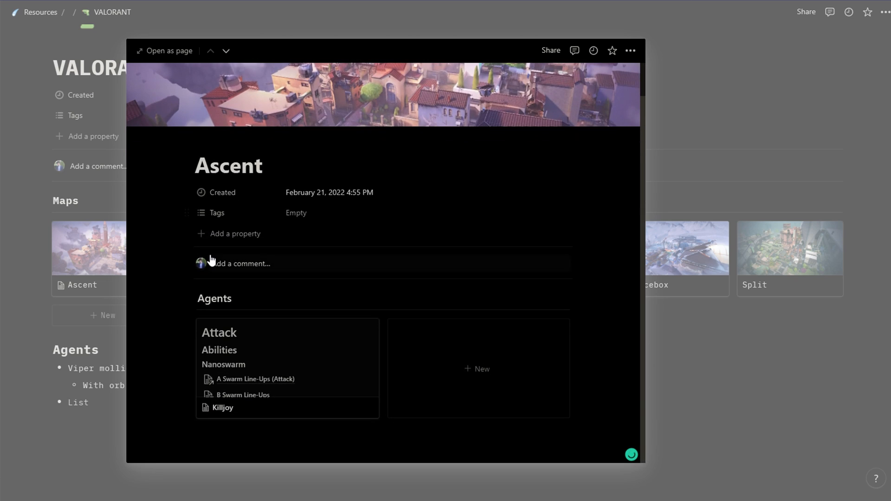
{"action": "left_click", "coordinate": [222, 407]}
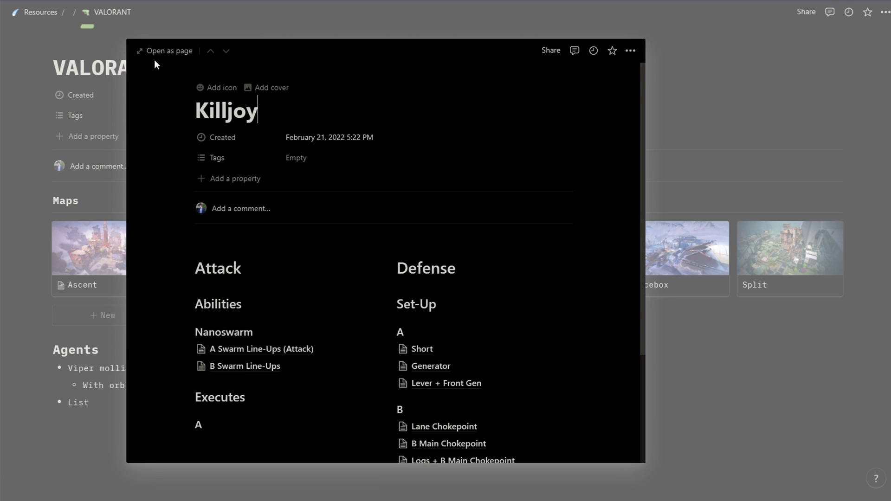
{"action": "left_click", "coordinate": [168, 50]}
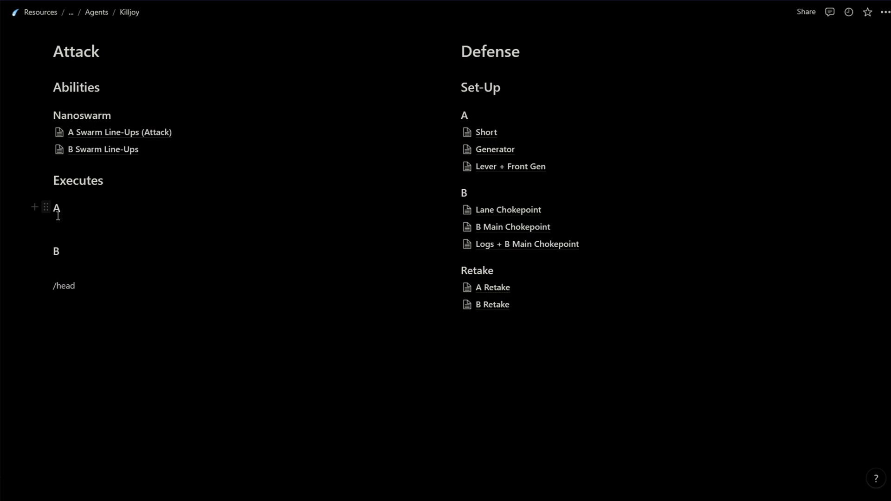
Step: Browse the A Swarm Line-Ups (Attack) gallery cards and return to Killjoy
{"action": "left_click", "coordinate": [120, 132]}
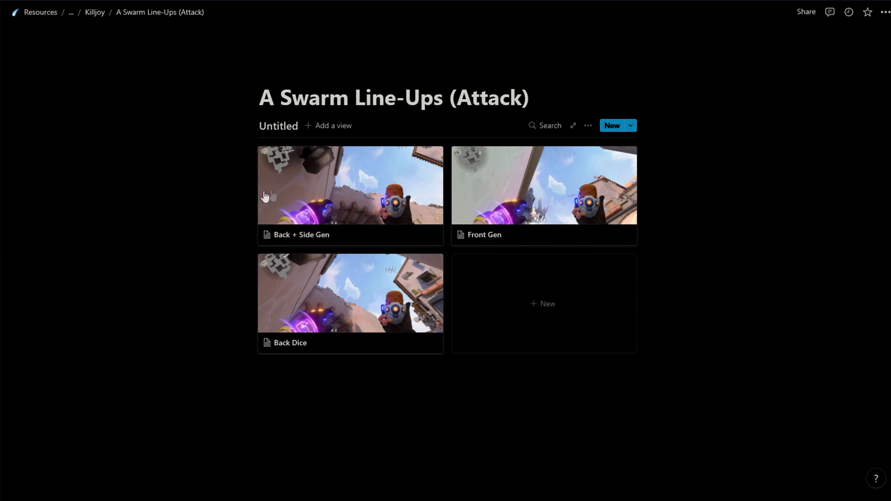
{"action": "left_click", "coordinate": [350, 184]}
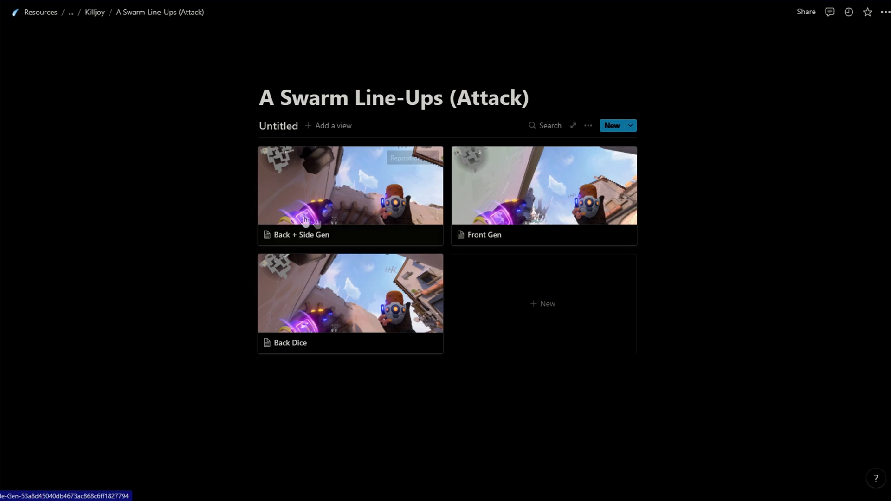
{"action": "left_click", "coordinate": [350, 292]}
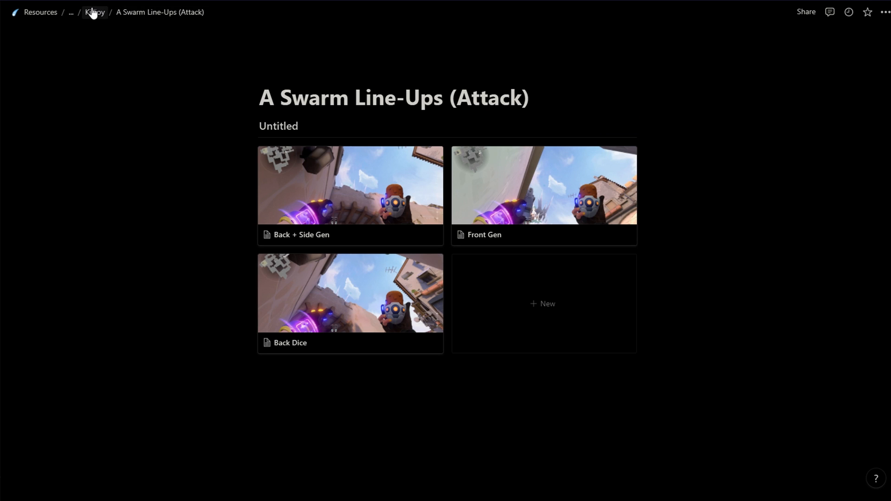
{"action": "left_click", "coordinate": [94, 13]}
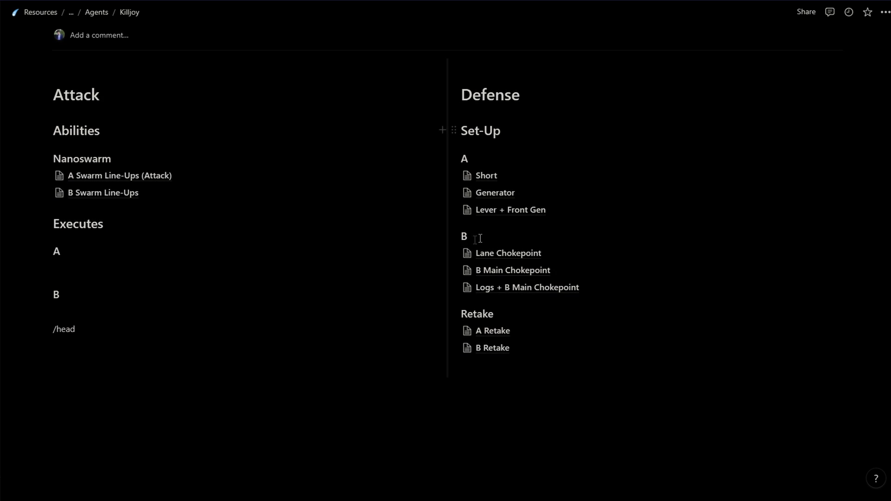
{"action": "mouse_move", "coordinate": [508, 210]}
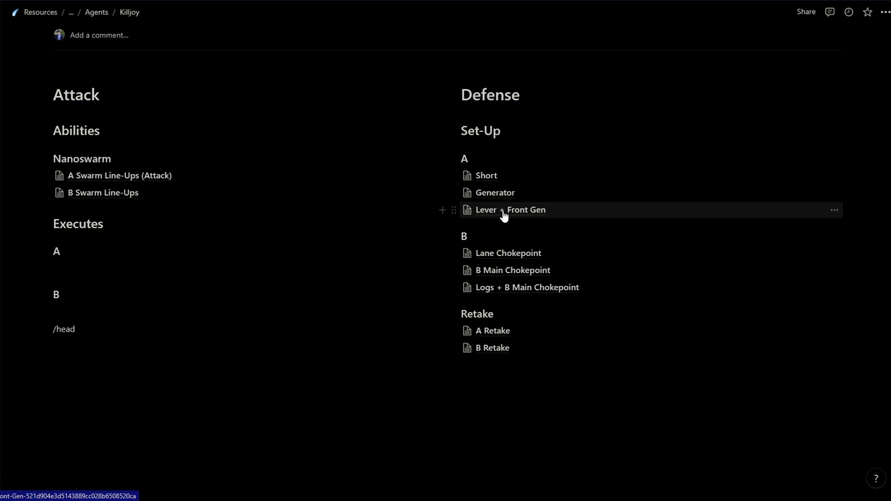
Step: Open the Short defensive set-up page, then bring up the Templates gallery
{"action": "left_click", "coordinate": [484, 175]}
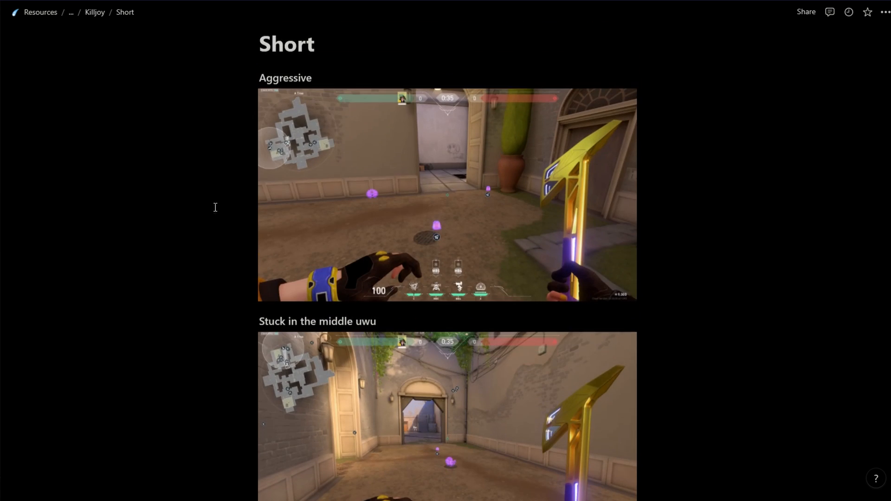
{"action": "left_click", "coordinate": [95, 12]}
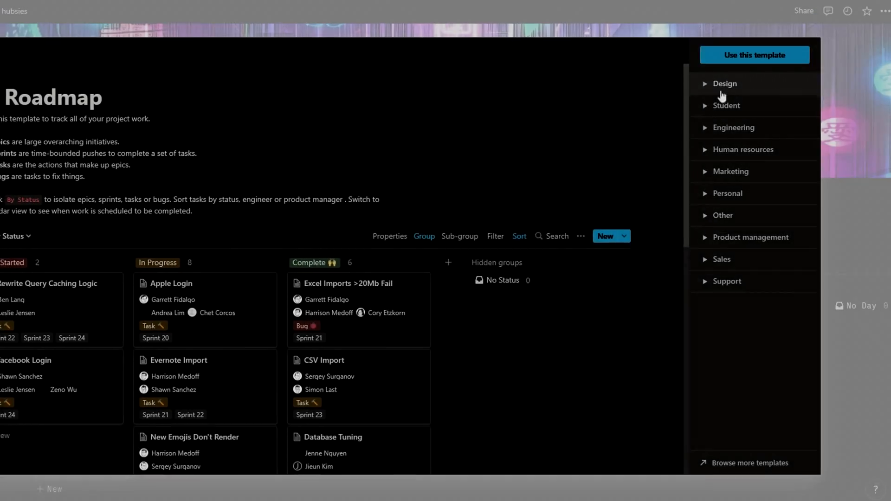
Step: Expand the Design category and scroll through the Student, Engineering, Marketing and Personal templates
{"action": "left_click", "coordinate": [725, 84]}
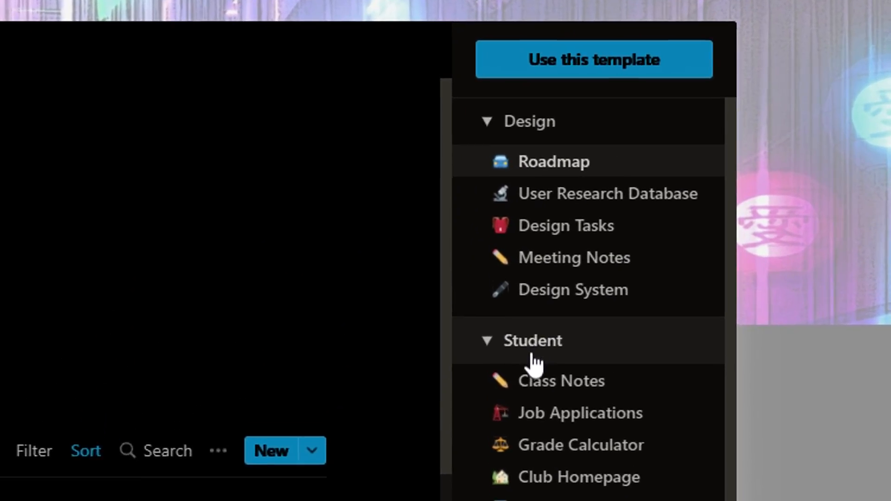
{"action": "scroll", "scroll_direction": "down", "scroll_amount": 3}
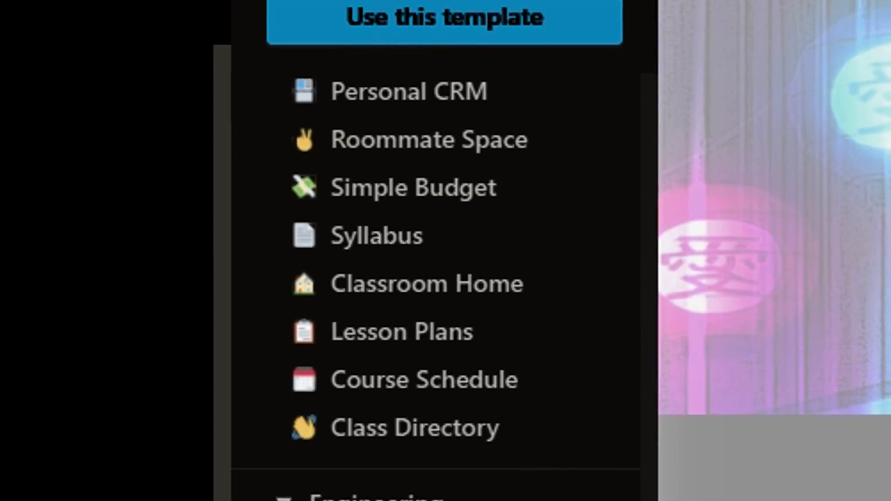
{"action": "scroll", "scroll_direction": "down", "scroll_amount": 3}
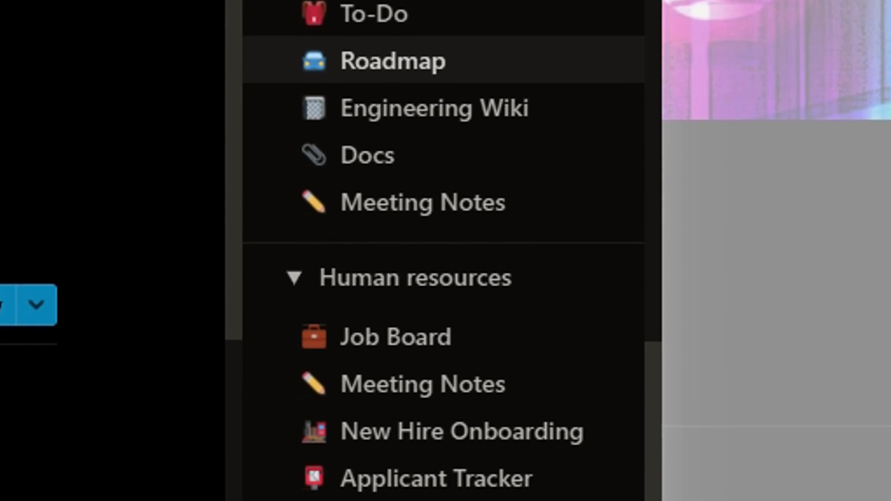
{"action": "scroll", "scroll_direction": "down", "scroll_amount": 3}
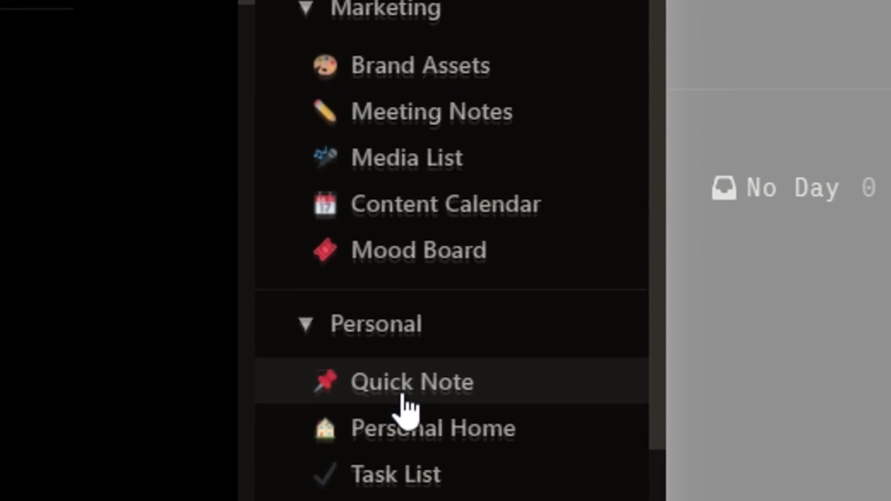
{"action": "scroll", "scroll_direction": "down", "scroll_amount": 3}
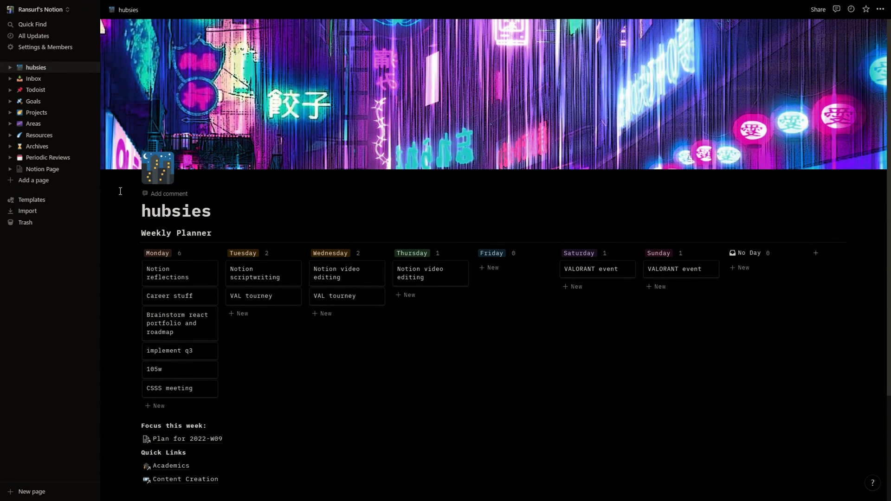
Step: Flip through the Inbox, Todoist and Projects pages from the sidebar, landing on the cottagecore dashboard
{"action": "left_click", "coordinate": [33, 78]}
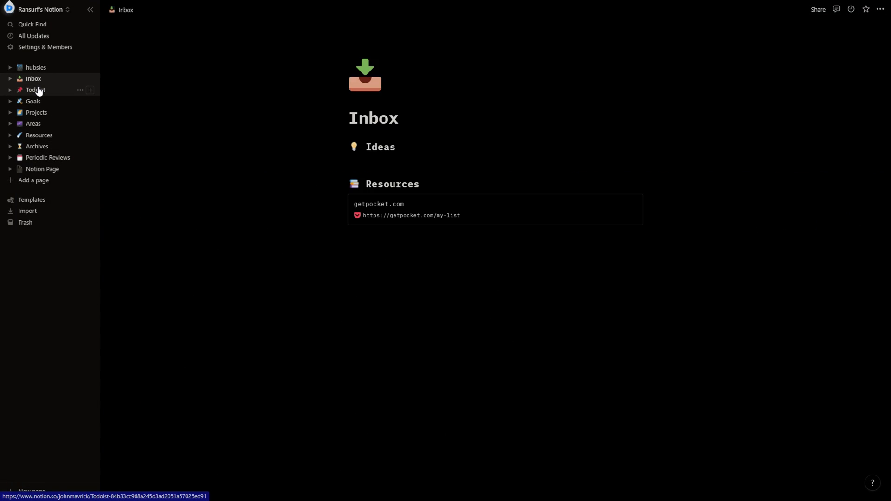
{"action": "left_click", "coordinate": [36, 90]}
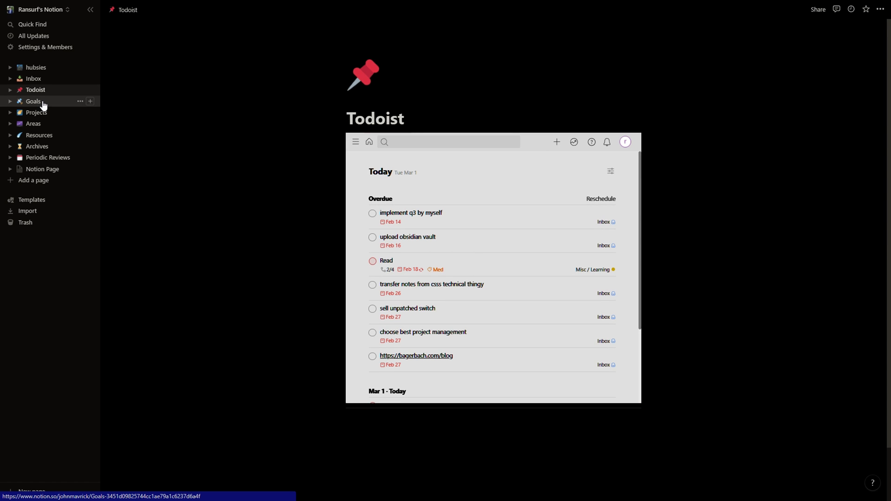
{"action": "left_click", "coordinate": [37, 112]}
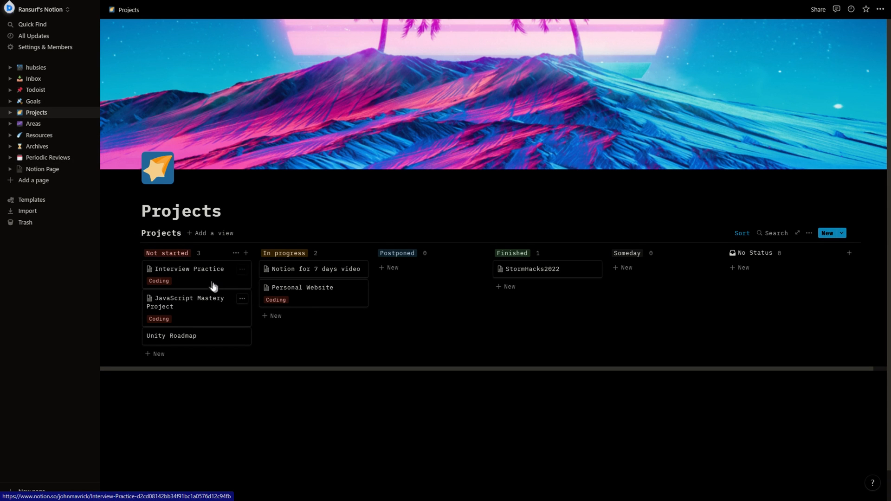
{"action": "left_click", "coordinate": [189, 269]}
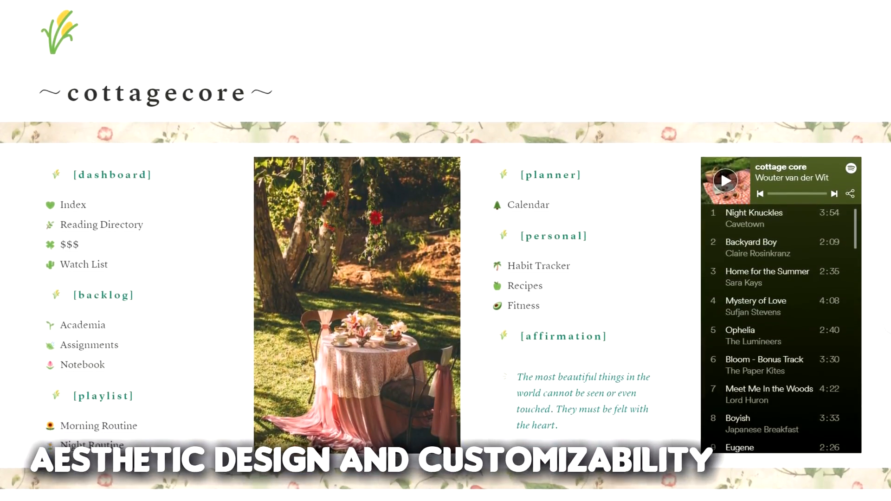
Step: Scroll past the stella's corner and notion-enhancer dashboards to the Task List page's basic block menu
{"action": "scroll", "scroll_direction": "down", "scroll_amount": 3}
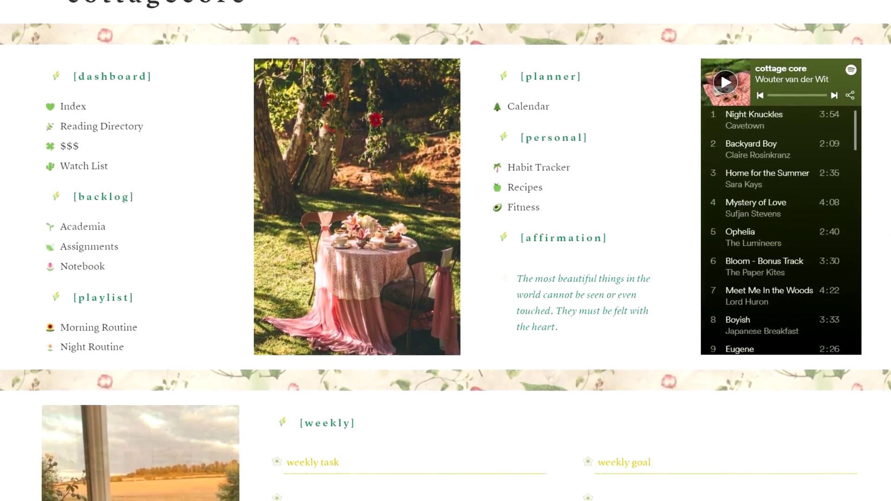
{"action": "scroll", "scroll_direction": "down", "scroll_amount": 3}
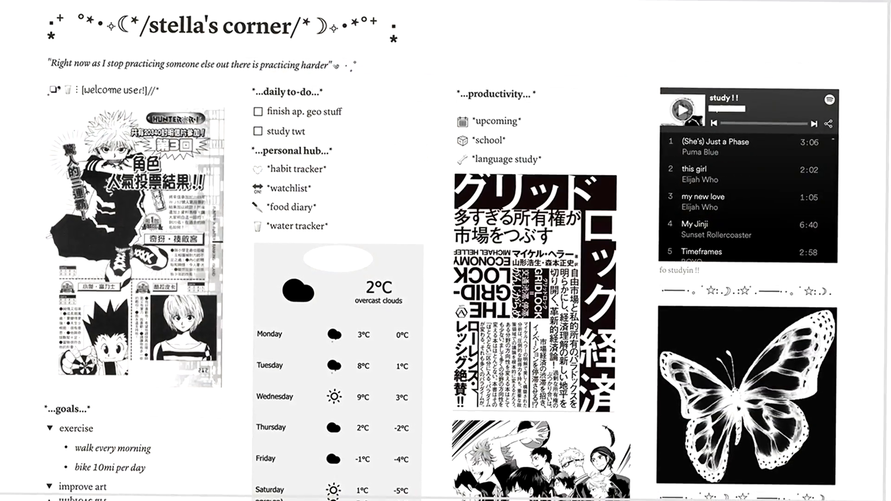
{"action": "scroll", "scroll_direction": "down", "scroll_amount": 3}
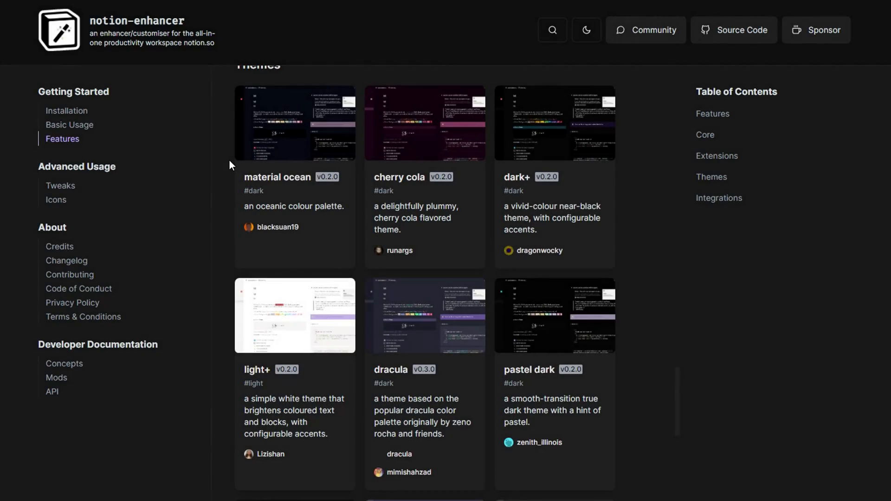
{"action": "scroll", "scroll_direction": "down", "scroll_amount": 3}
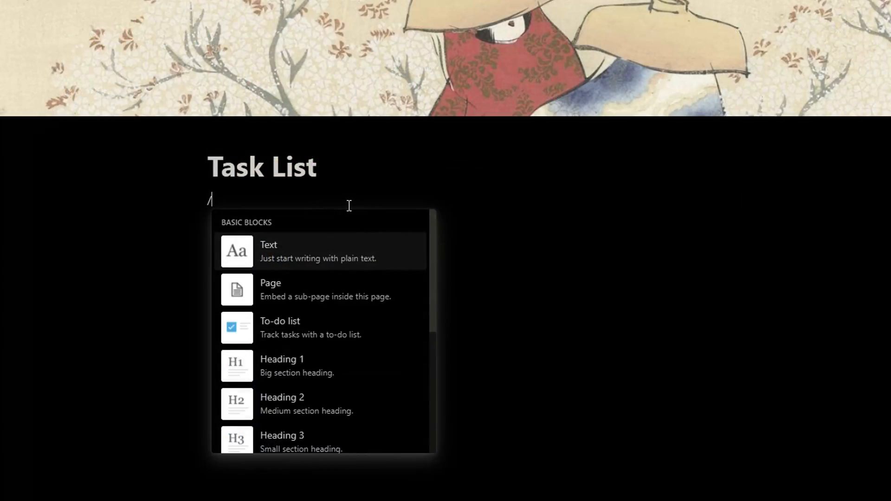
Step: Open Interview Practice from Projects and scroll through its task board, prompts and brainstorming
{"action": "left_click", "coordinate": [279, 327]}
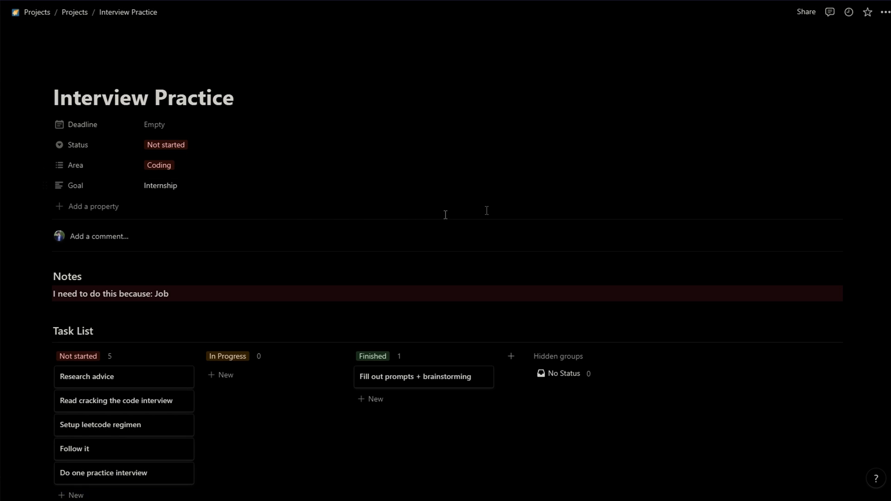
{"action": "scroll", "scroll_direction": "down", "scroll_amount": 3}
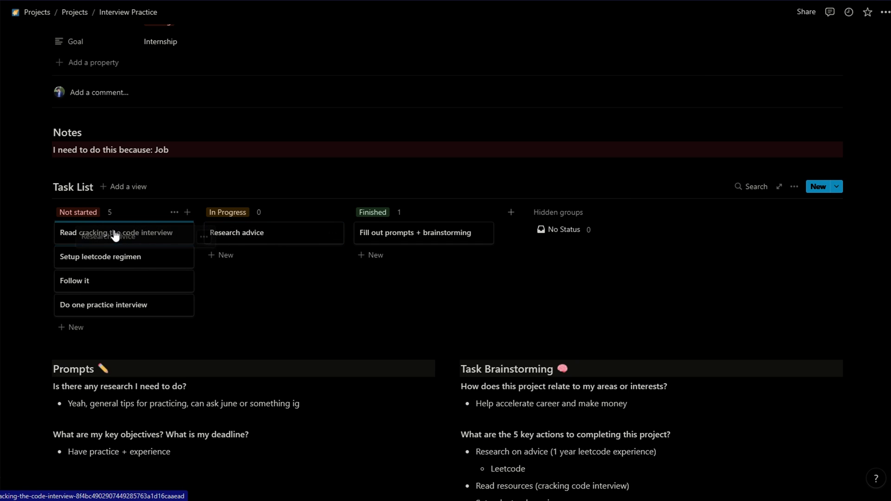
{"action": "scroll", "scroll_direction": "down", "scroll_amount": 3}
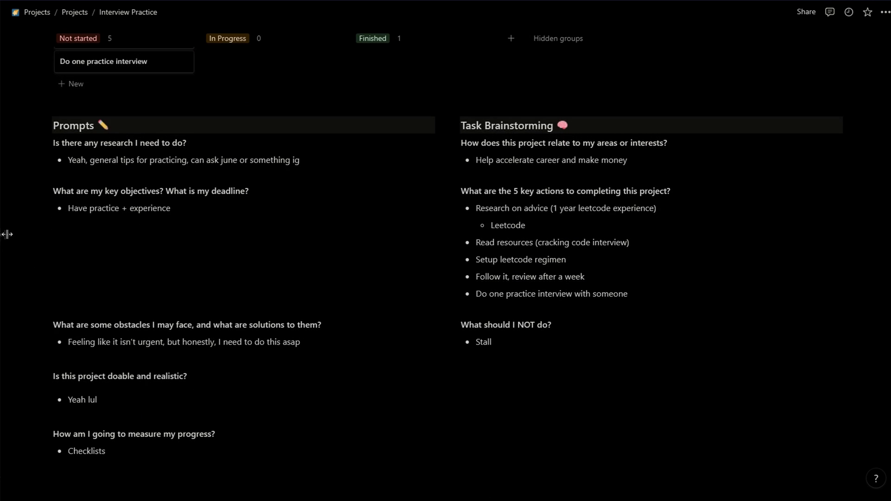
{"action": "scroll", "scroll_direction": "up", "scroll_amount": 3}
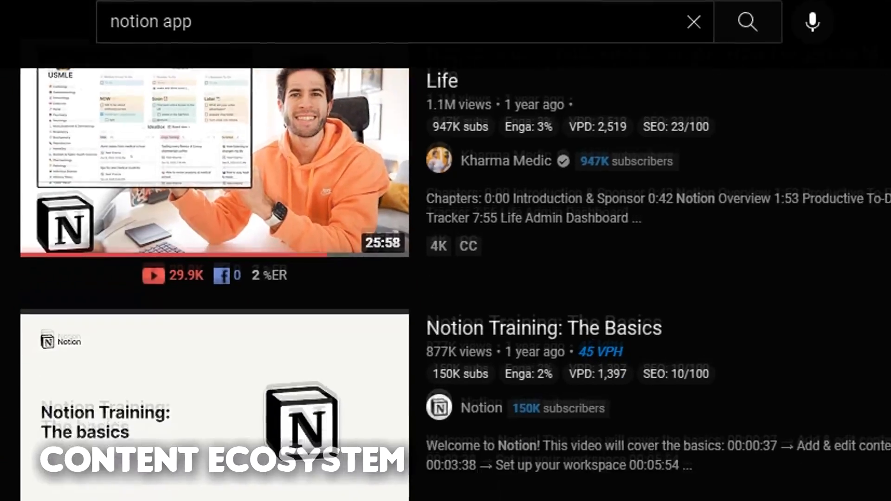
{"action": "scroll", "scroll_direction": "down", "scroll_amount": 3}
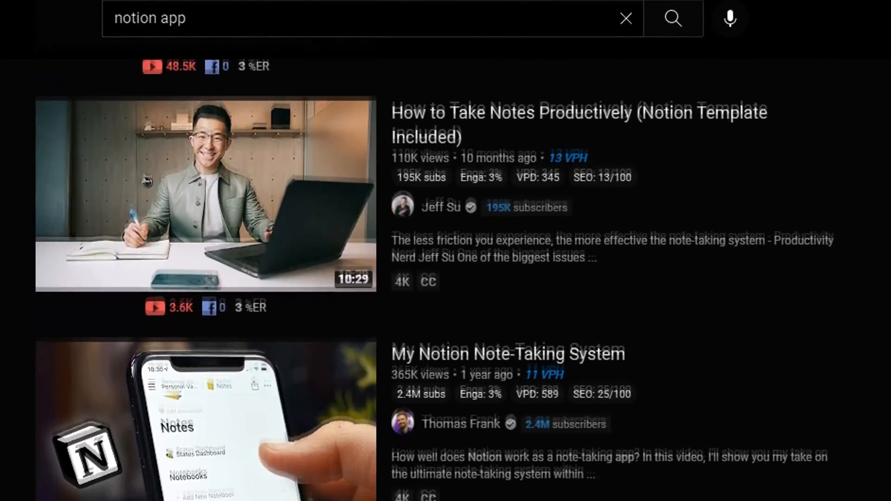
{"action": "scroll", "scroll_direction": "down", "scroll_amount": 3}
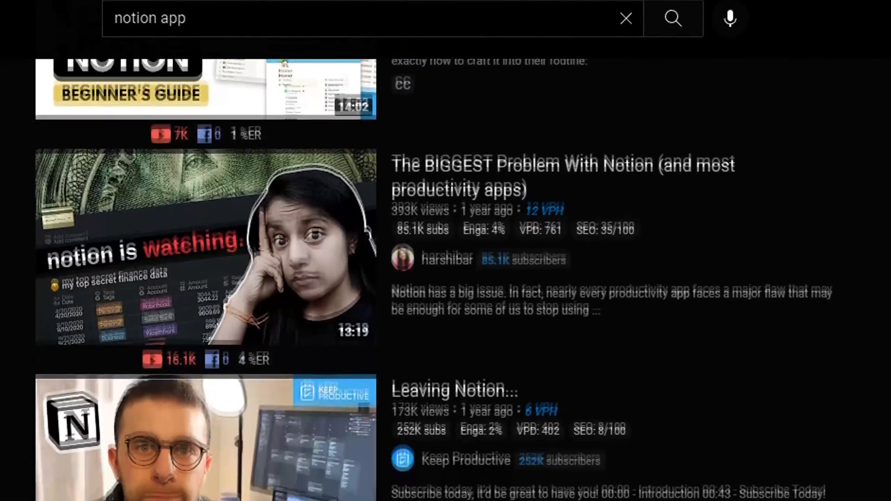
{"action": "scroll", "scroll_direction": "down", "scroll_amount": 3}
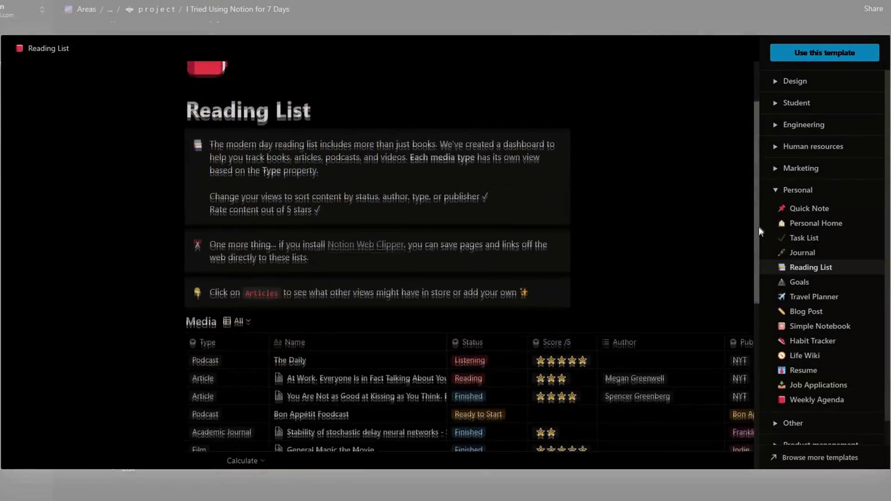
Step: Scroll the Reading List table, then preview the Goals template board under Personal
{"action": "scroll", "scroll_direction": "down", "scroll_amount": 3}
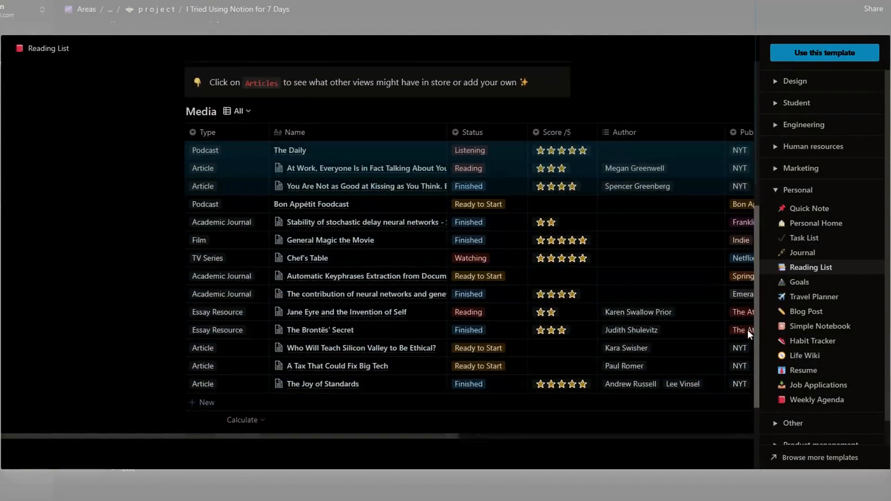
{"action": "left_click", "coordinate": [798, 282]}
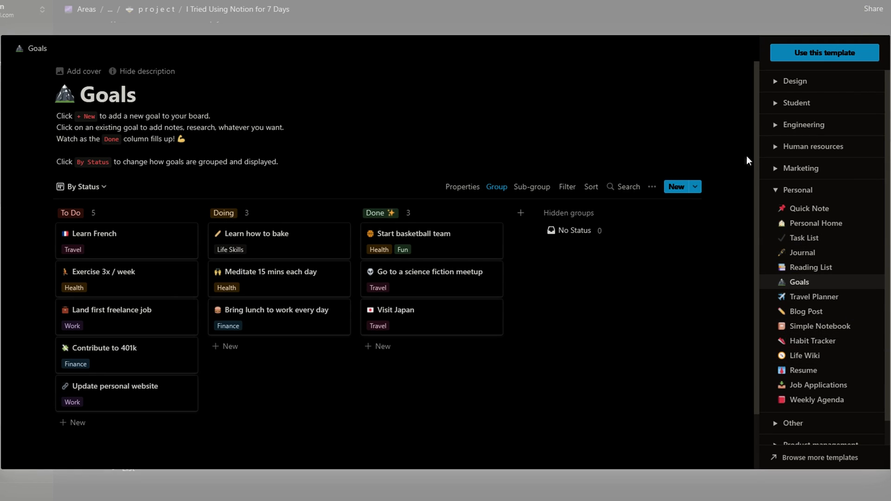
{"action": "scroll", "scroll_direction": "up", "scroll_amount": 3}
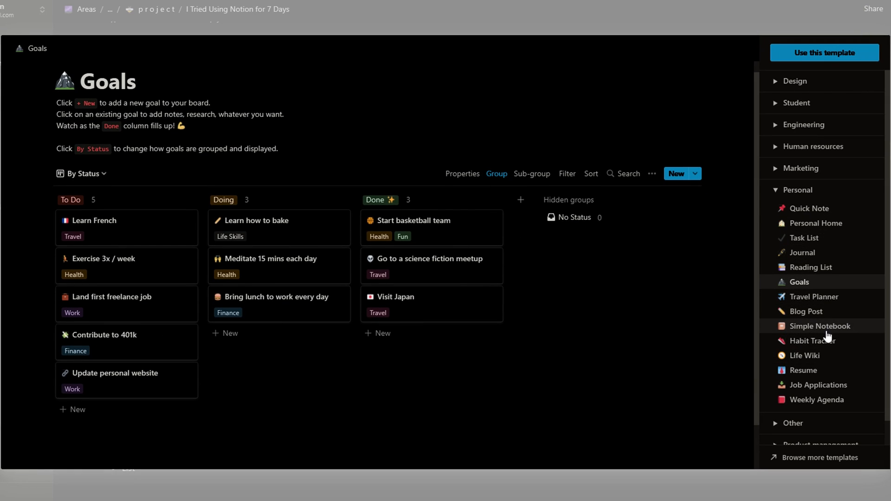
{"action": "left_click", "coordinate": [820, 326]}
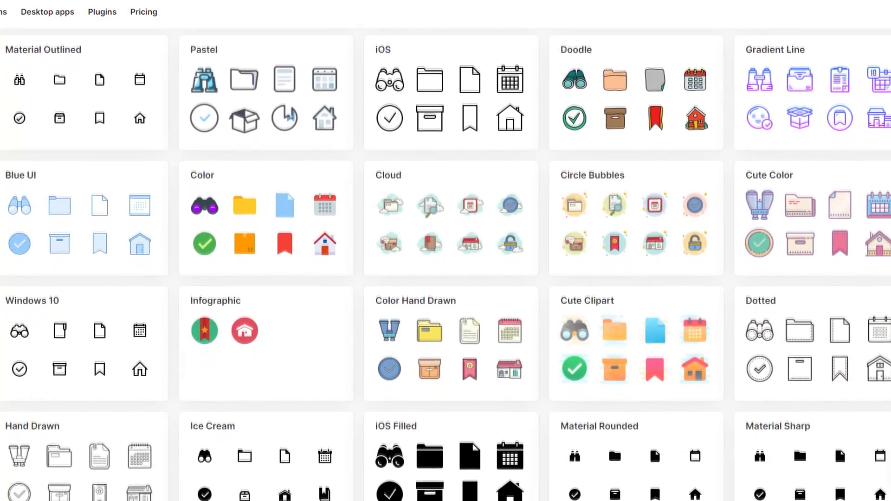
{"action": "scroll", "scroll_direction": "down", "scroll_amount": 3}
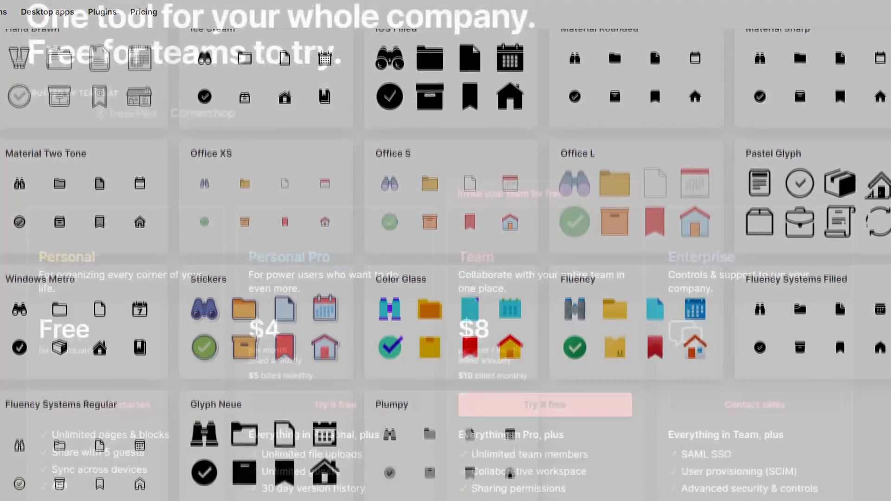
{"action": "scroll", "scroll_direction": "down", "scroll_amount": 3}
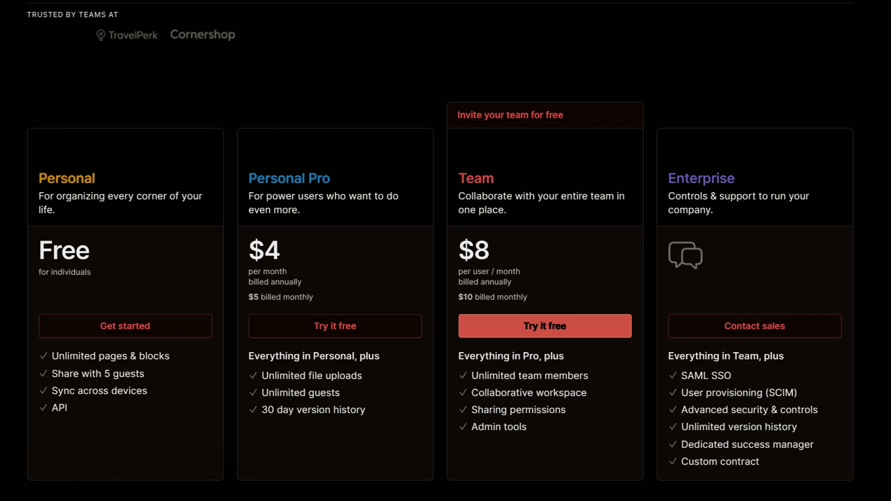
{"action": "scroll", "scroll_direction": "down", "scroll_amount": 3}
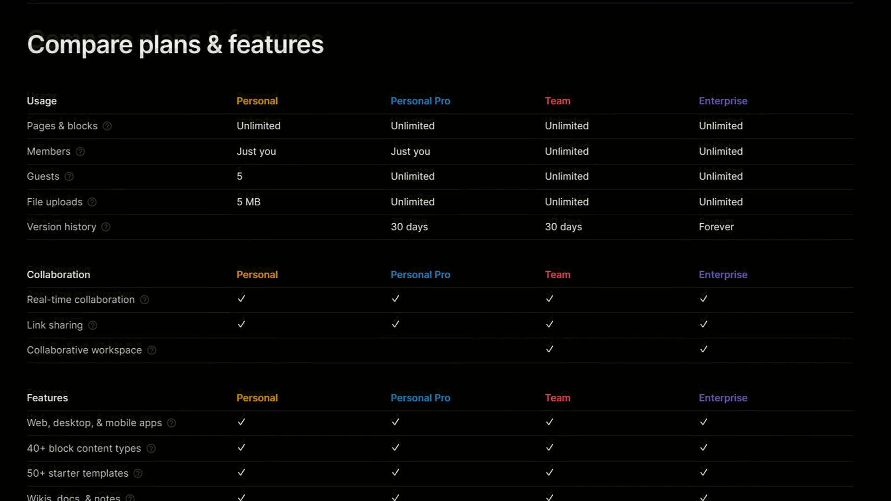
{"action": "scroll", "scroll_direction": "up", "scroll_amount": 3}
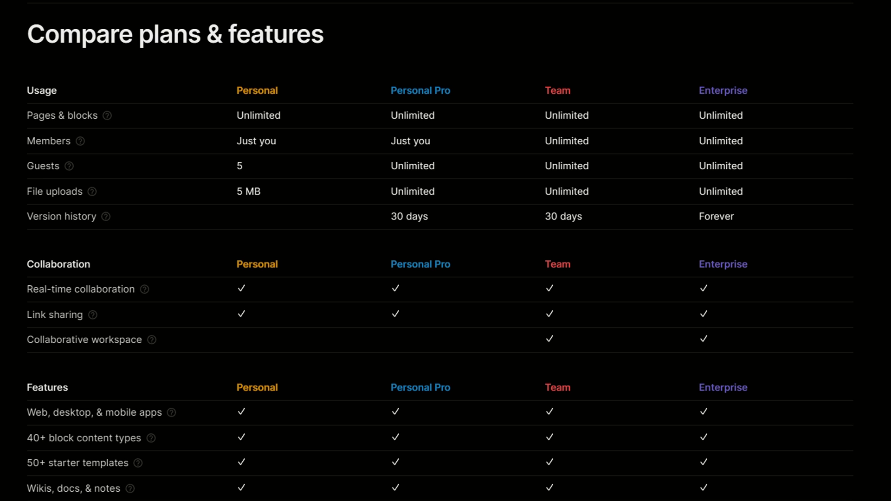
{"action": "scroll", "scroll_direction": "down", "scroll_amount": 3}
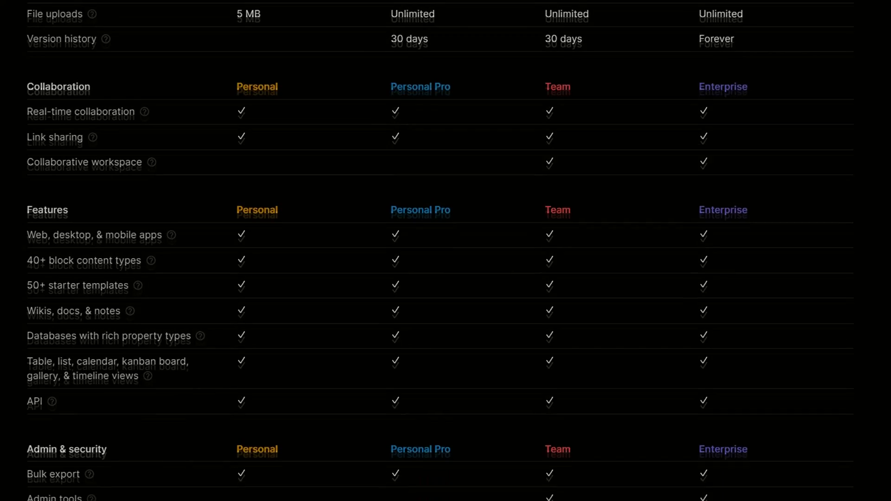
{"action": "scroll", "scroll_direction": "down", "scroll_amount": 3}
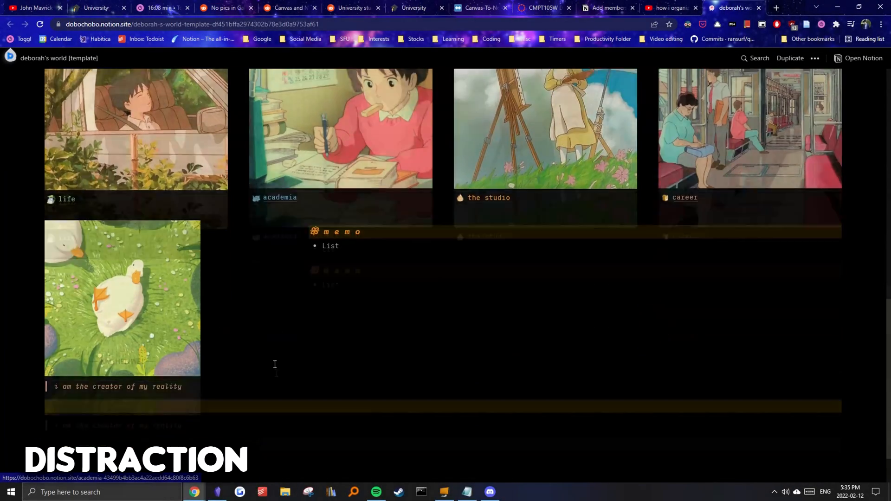
Step: From deborah's world, open academia, then the all classes table to reach NUTR 200 [example]
{"action": "scroll", "scroll_direction": "up", "scroll_amount": 3}
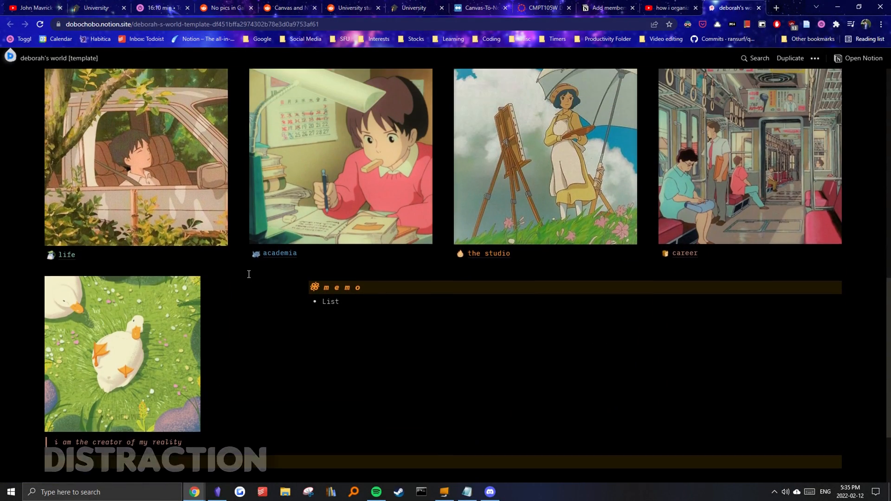
{"action": "left_click", "coordinate": [277, 252]}
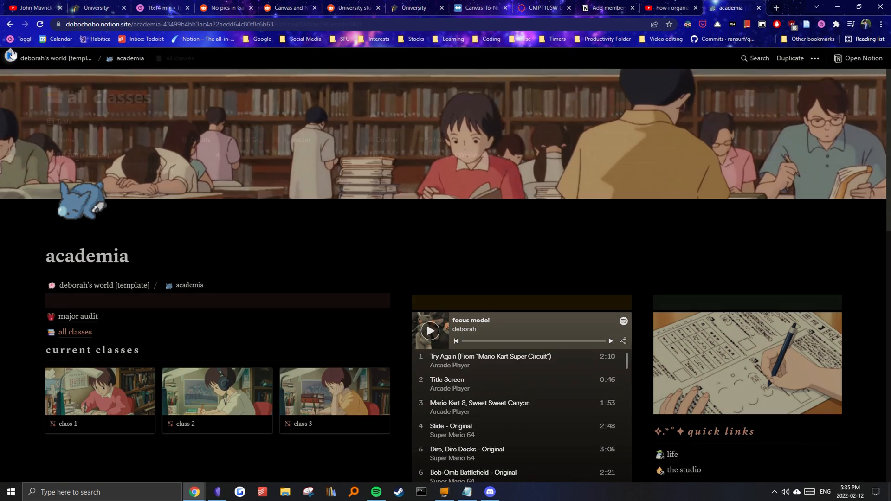
{"action": "left_click", "coordinate": [74, 331]}
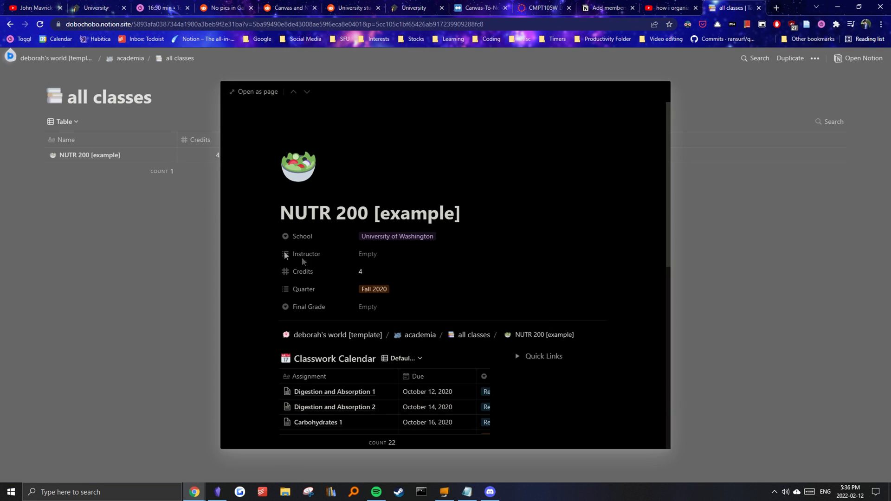
{"action": "scroll", "scroll_direction": "down", "scroll_amount": 3}
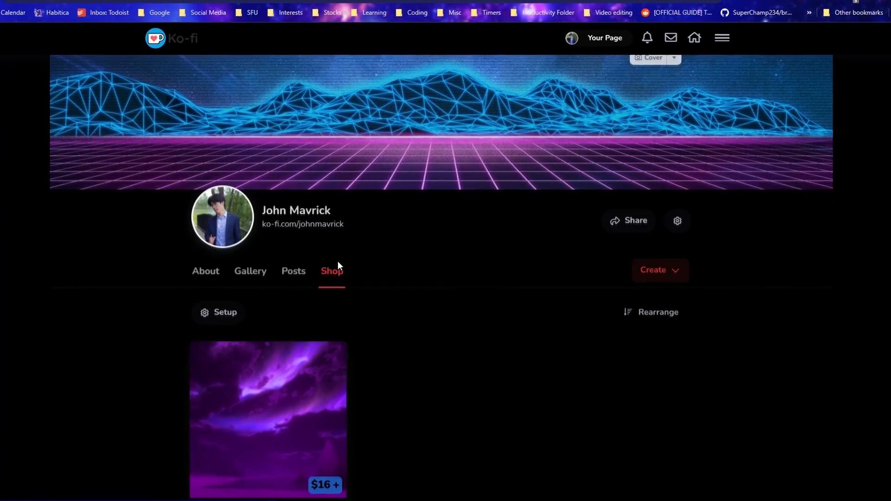
Step: Open the Private One-on-One Session (30 Minutes) listing and view its price and description
{"action": "left_click", "coordinate": [268, 419]}
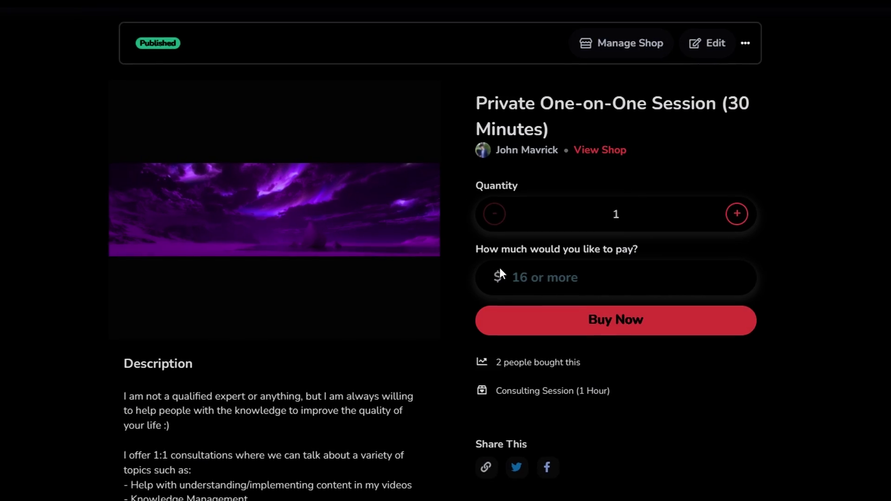
{"action": "scroll", "scroll_direction": "down", "scroll_amount": 3}
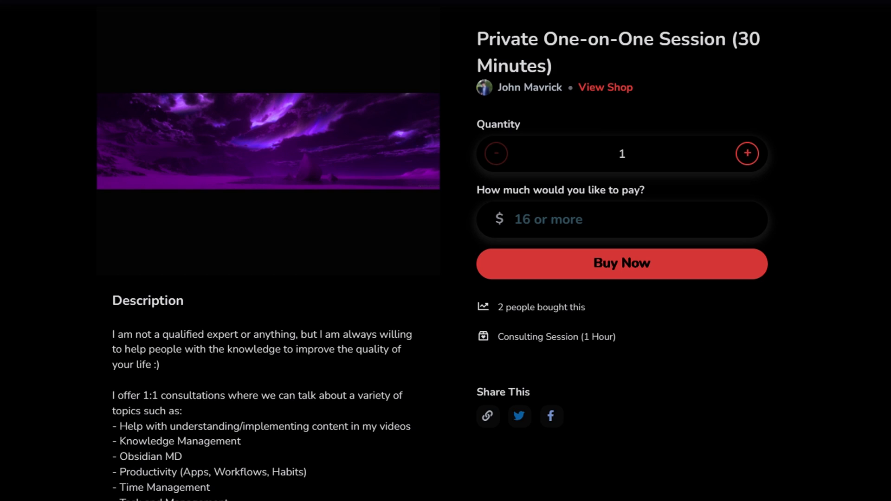